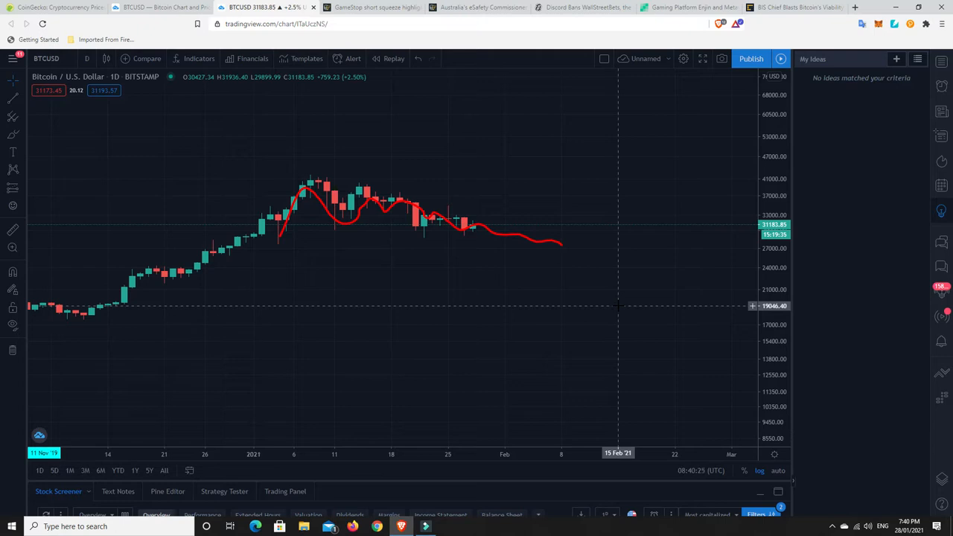
mouse_move(415, 289)
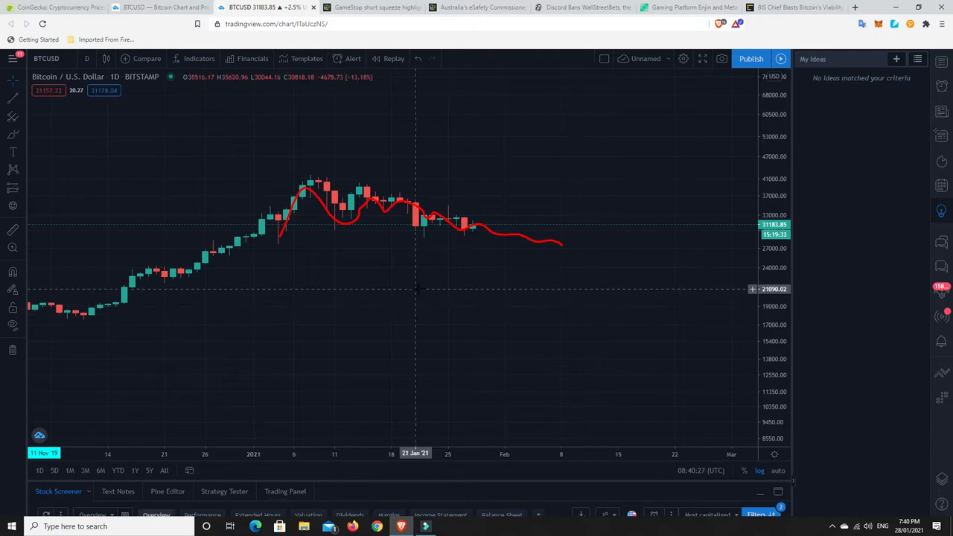
mouse_move(384, 247)
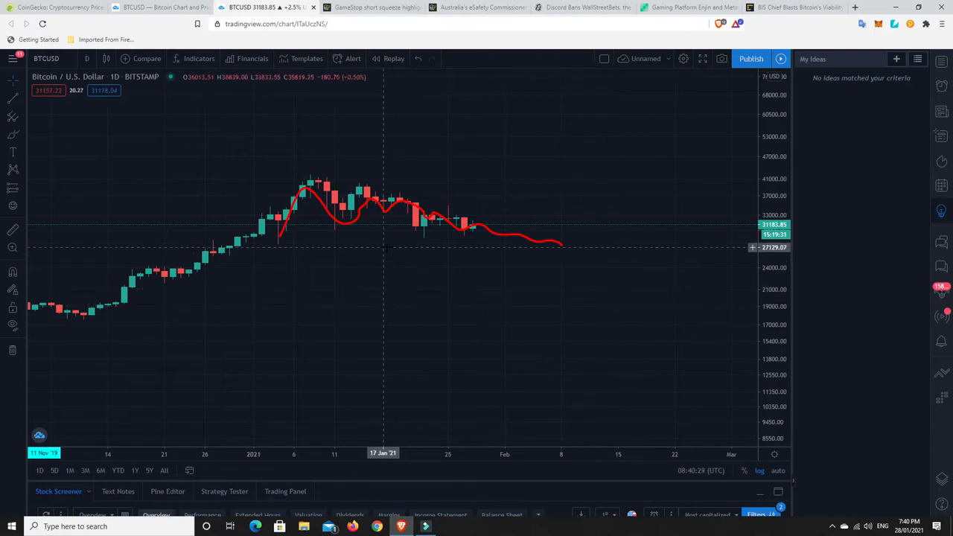
mouse_move(279, 242)
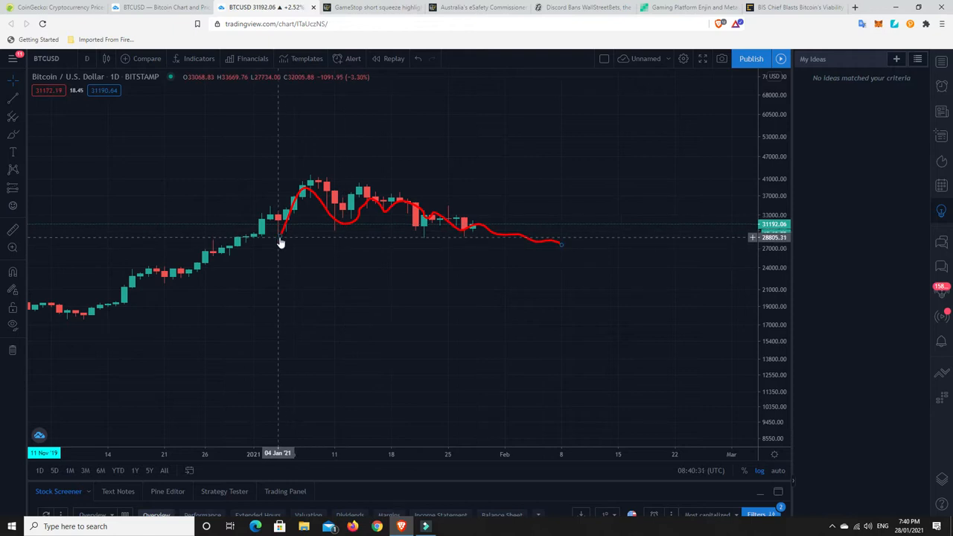
mouse_move(382, 200)
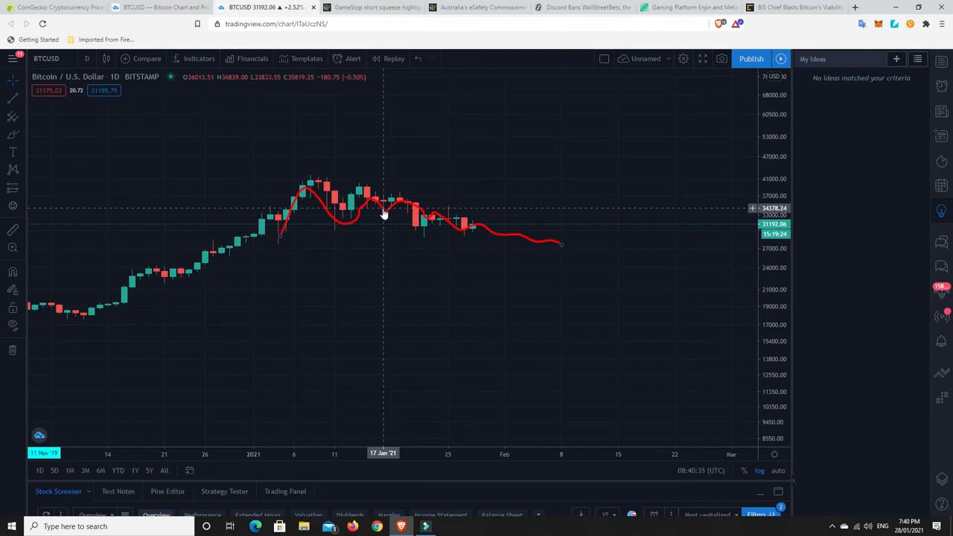
mouse_move(398, 206)
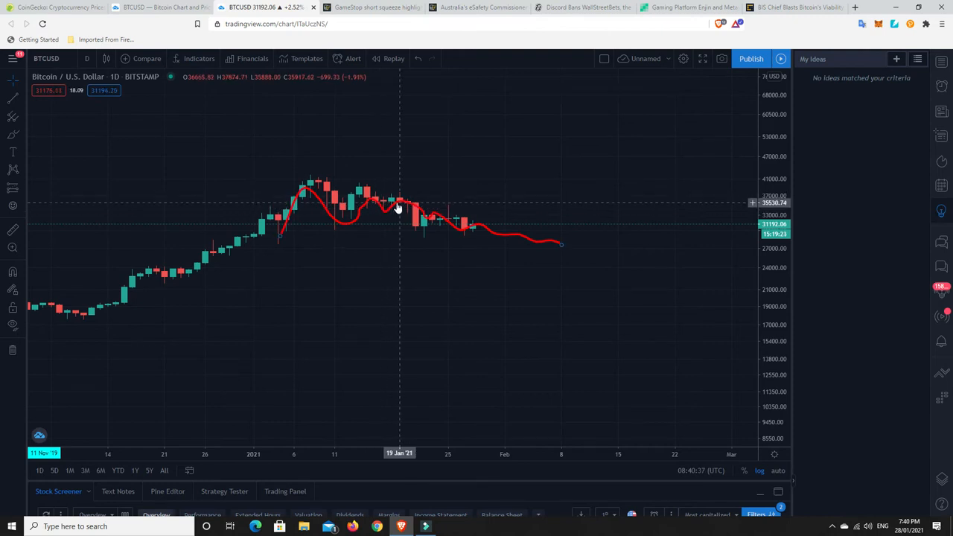
mouse_move(393, 204)
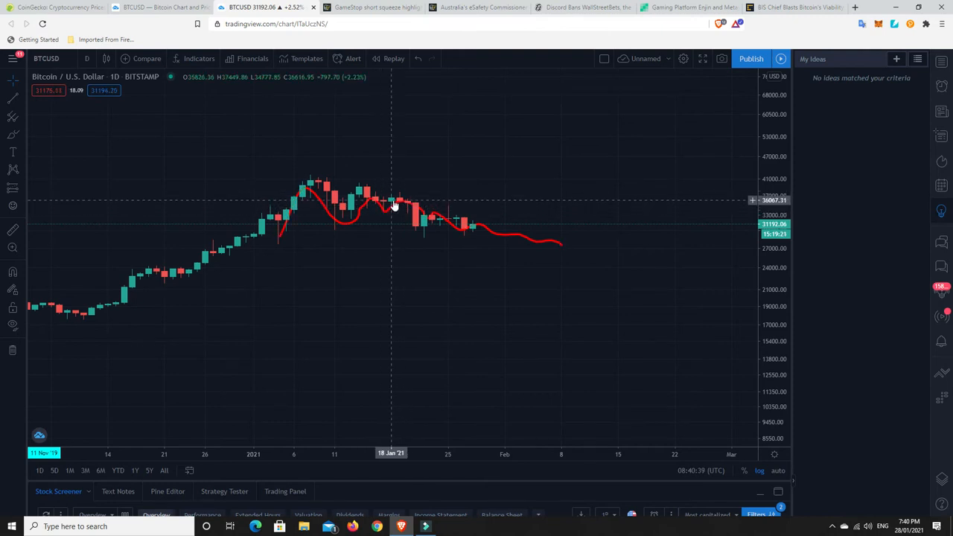
mouse_move(486, 228)
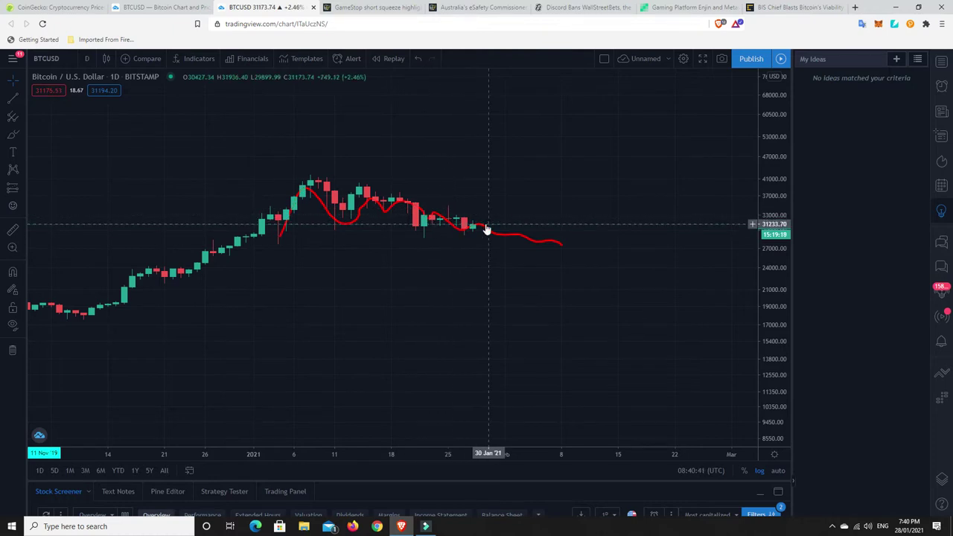
mouse_move(569, 246)
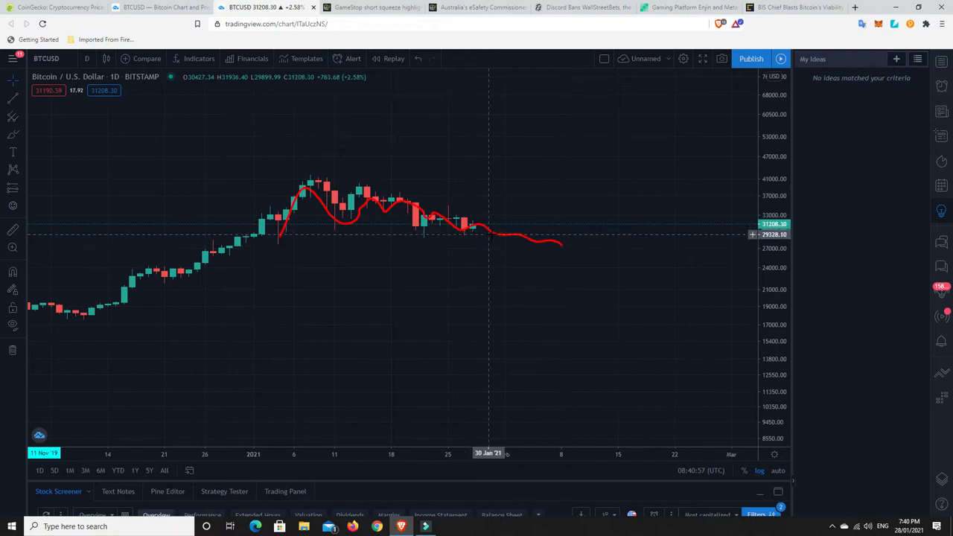
mouse_move(545, 133)
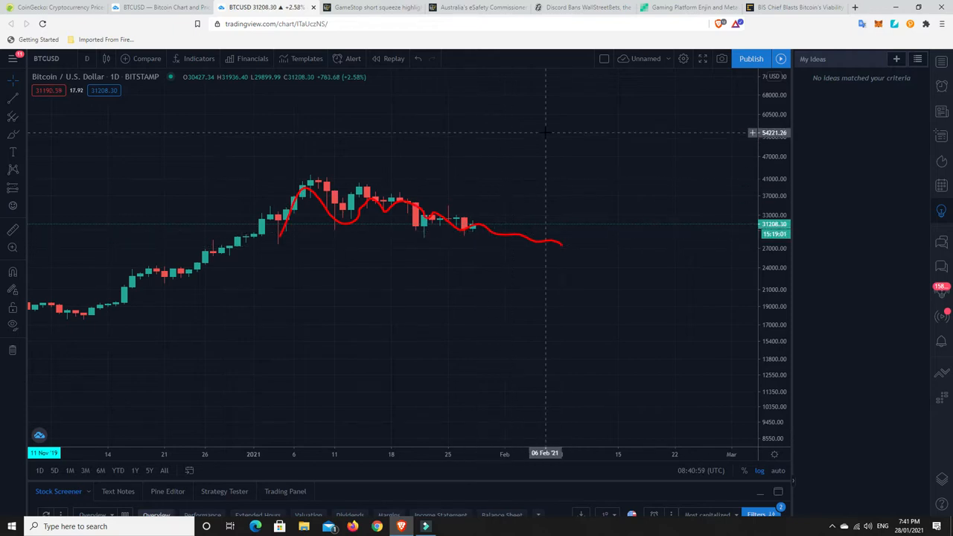
mouse_move(480, 277)
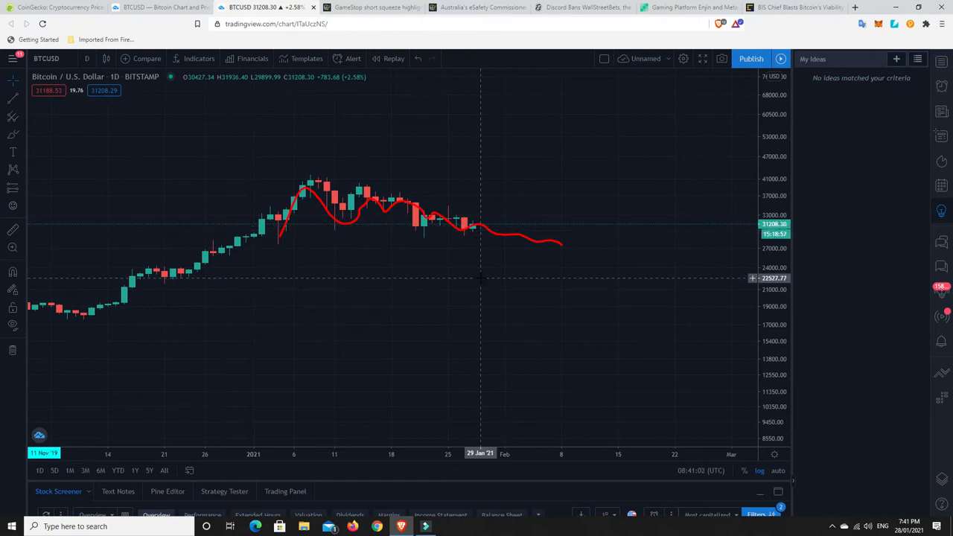
mouse_move(562, 246)
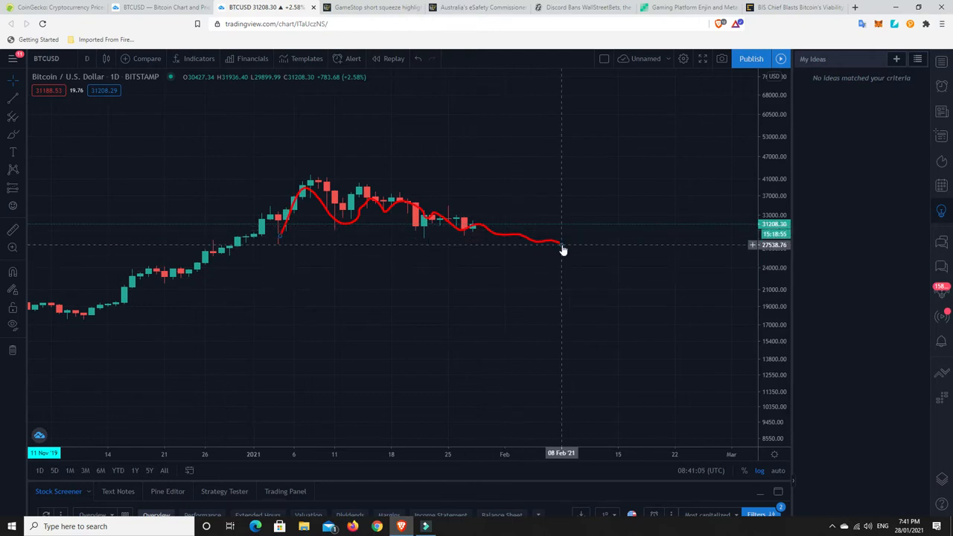
mouse_move(465, 223)
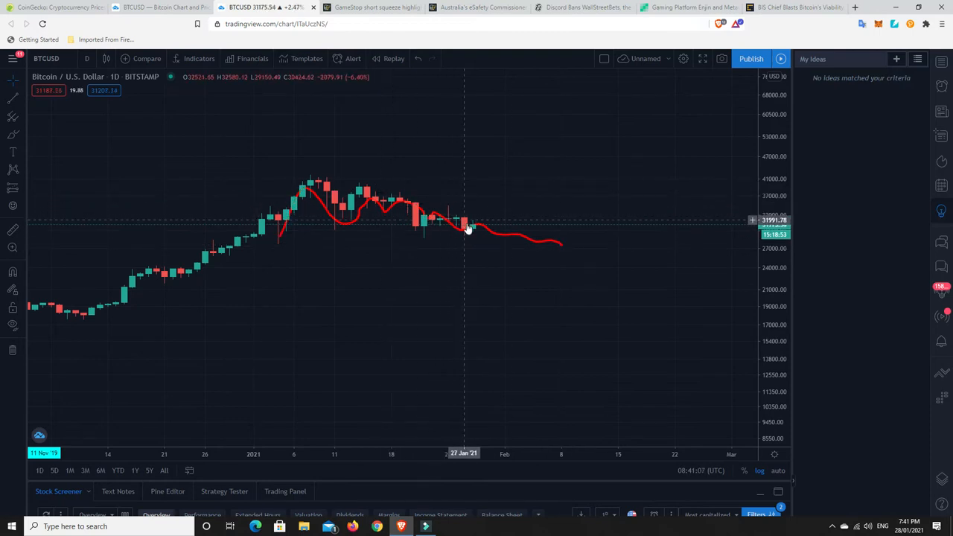
mouse_move(488, 233)
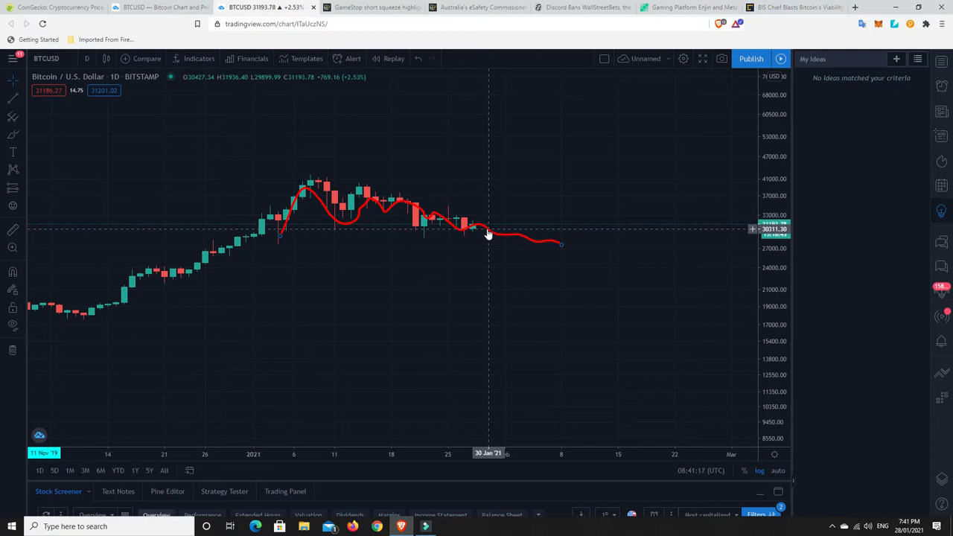
mouse_move(469, 234)
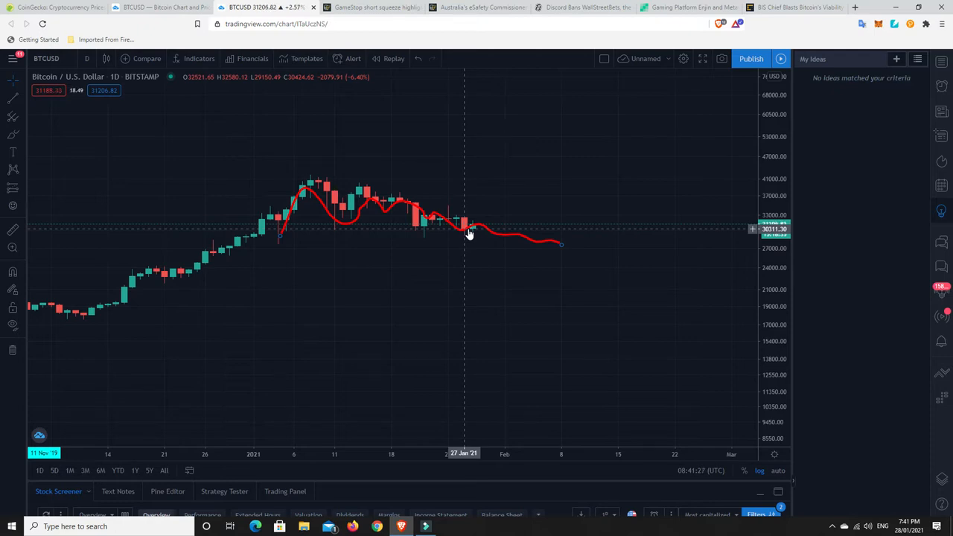
mouse_move(407, 214)
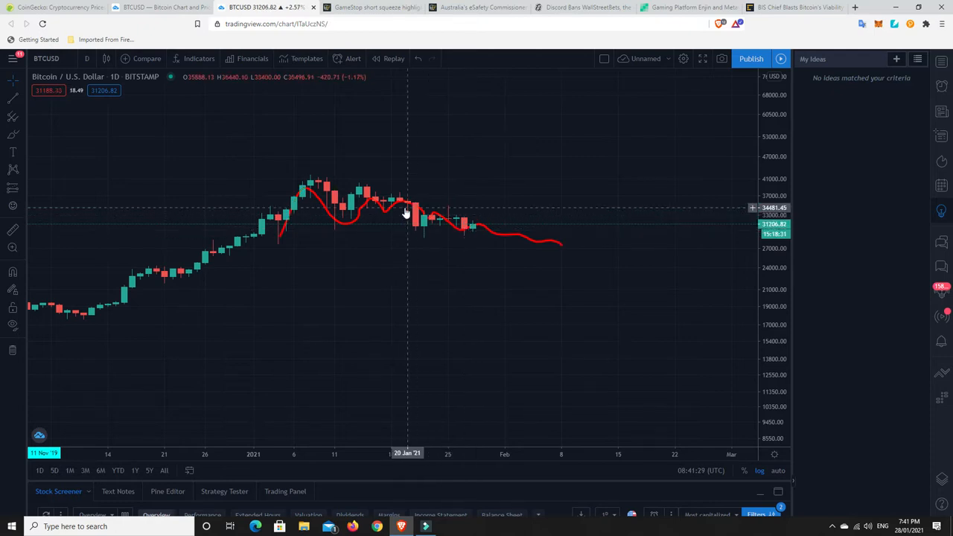
mouse_move(456, 228)
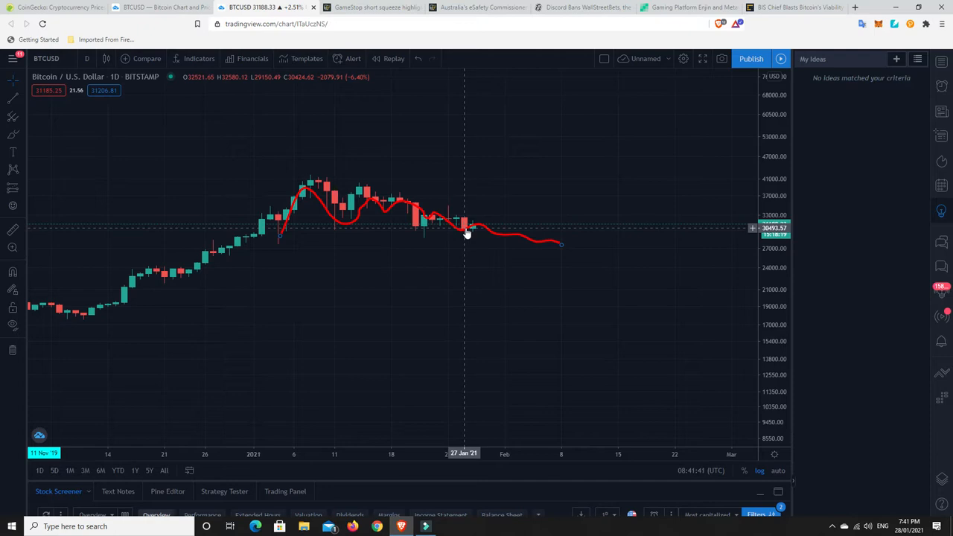
mouse_move(521, 269)
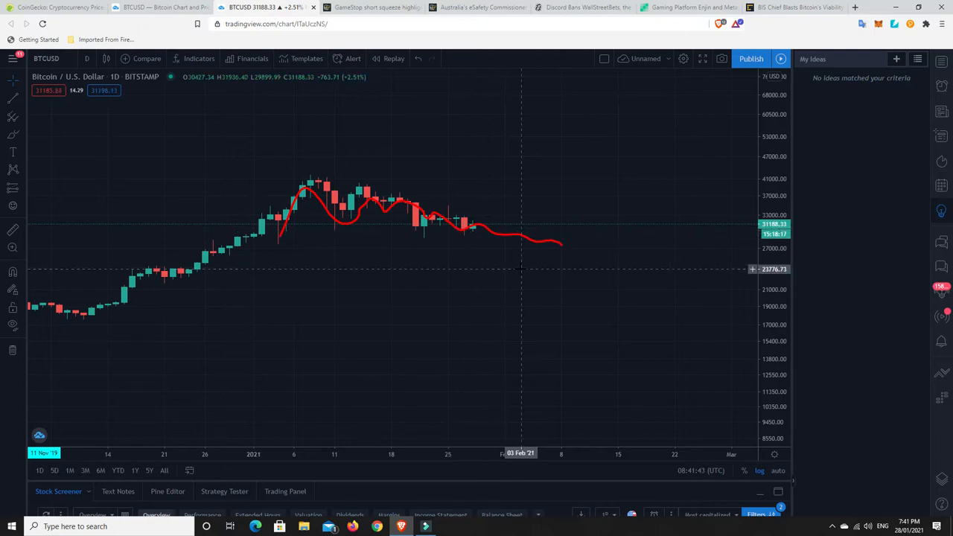
mouse_move(529, 266)
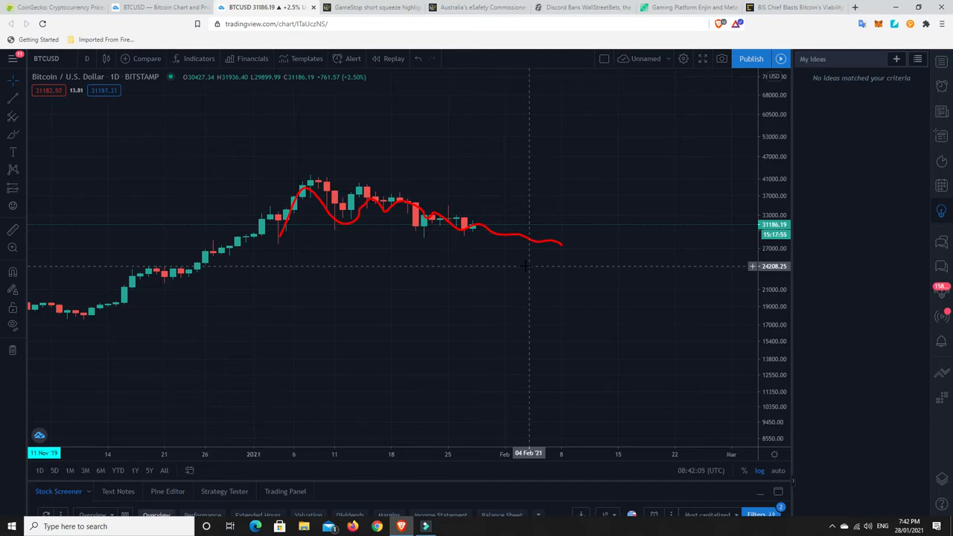
mouse_move(561, 244)
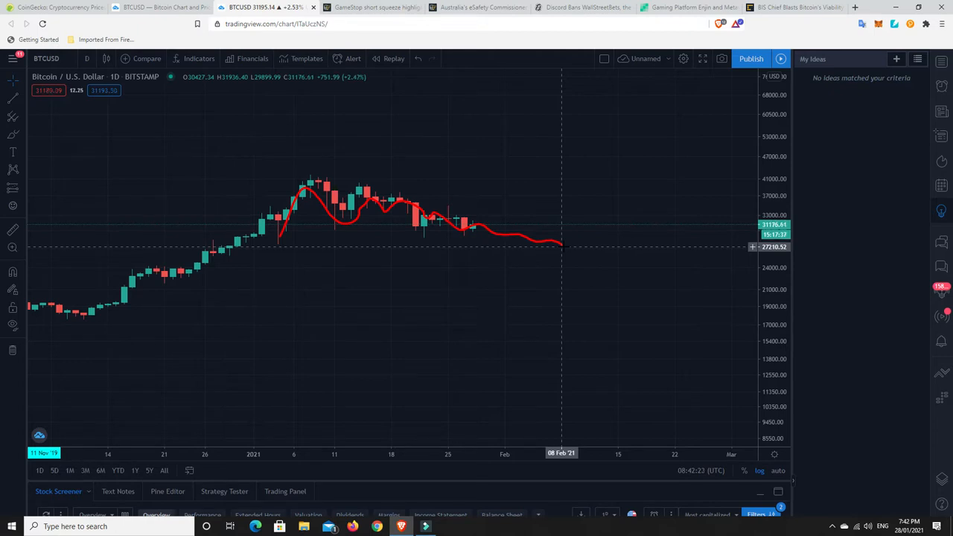
mouse_move(570, 266)
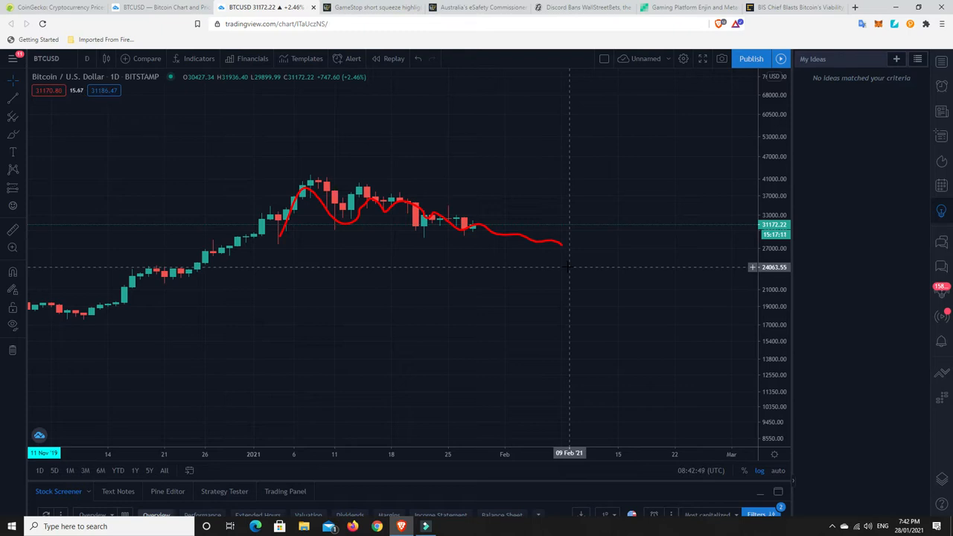
mouse_move(569, 271)
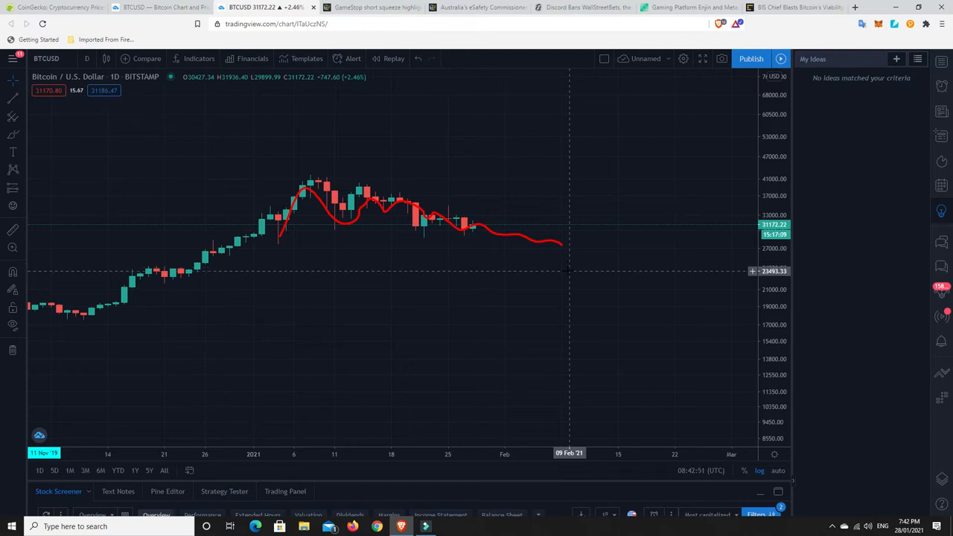
mouse_move(601, 226)
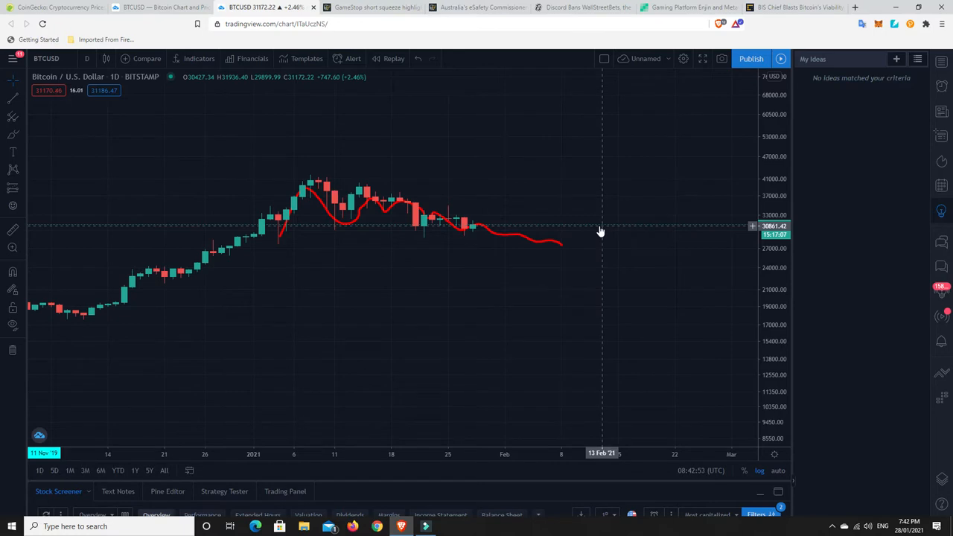
mouse_move(463, 201)
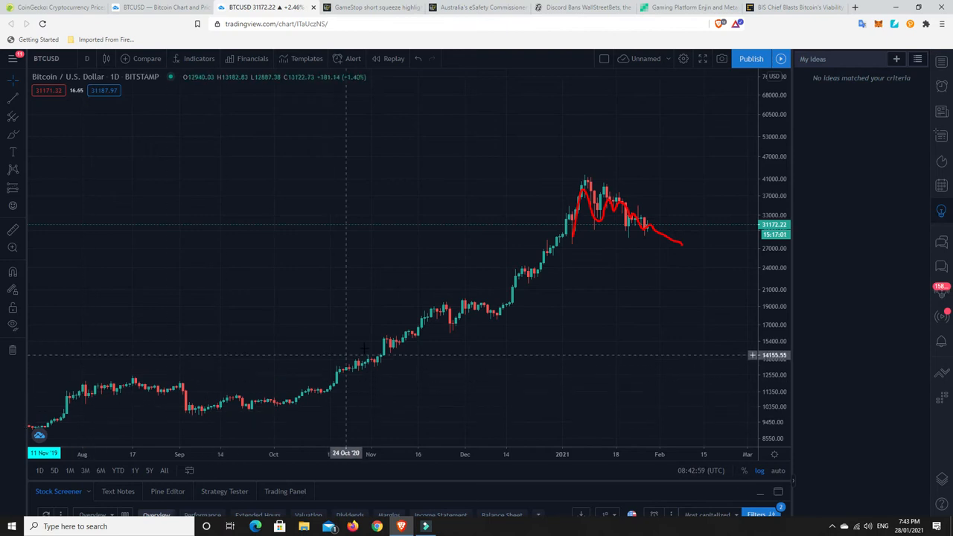
mouse_move(184, 391)
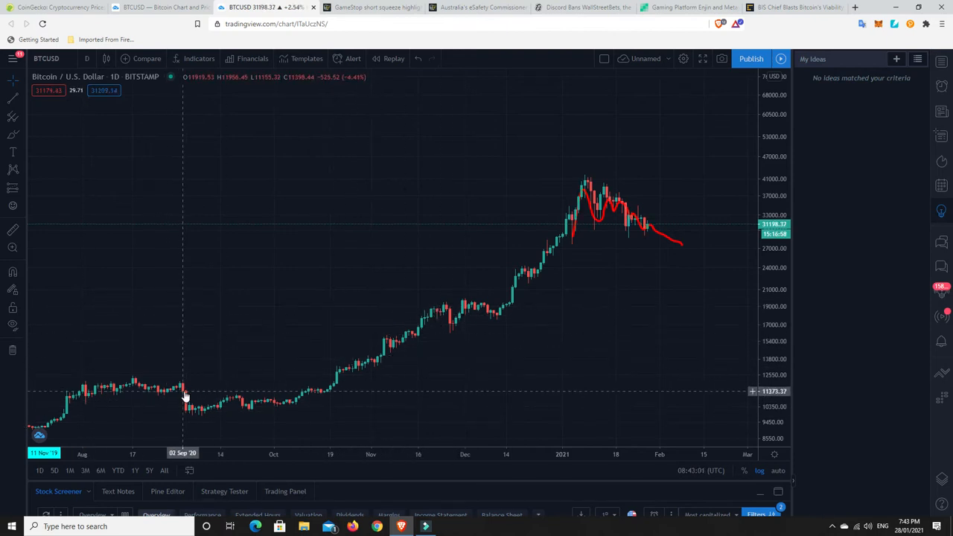
mouse_move(181, 393)
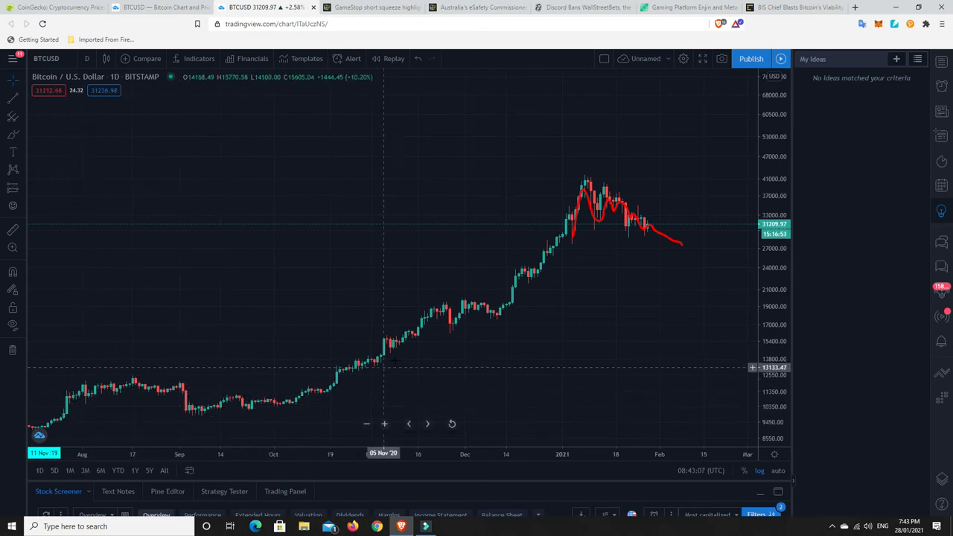
mouse_move(448, 328)
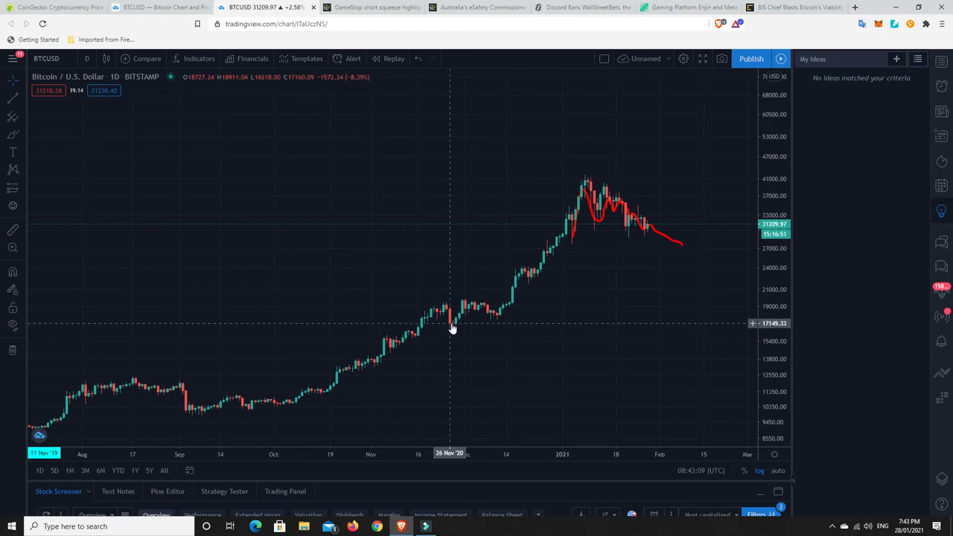
mouse_move(460, 324)
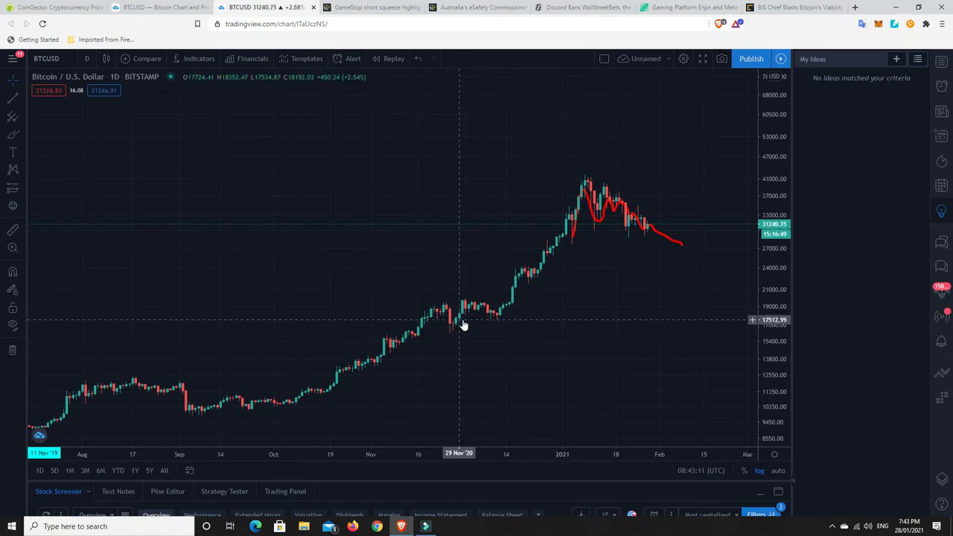
mouse_move(588, 176)
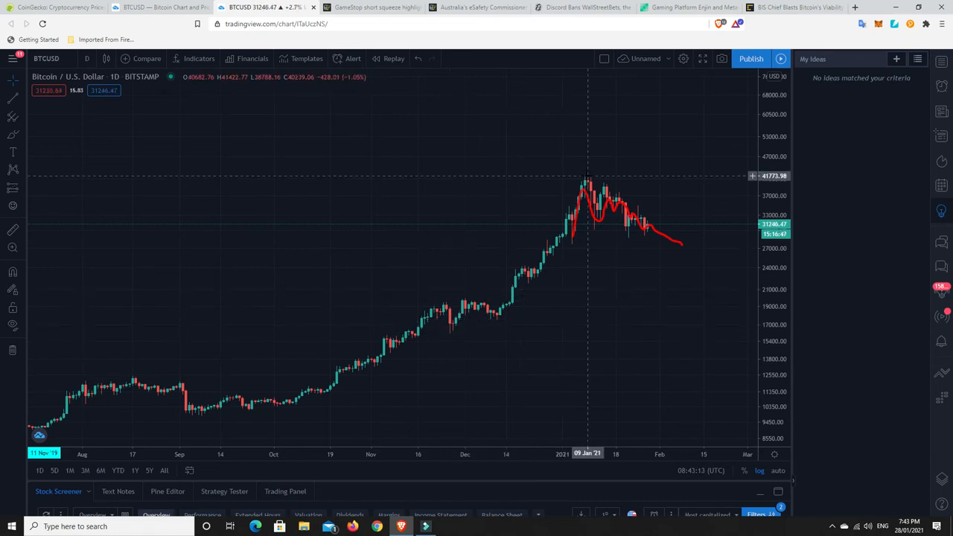
mouse_move(449, 321)
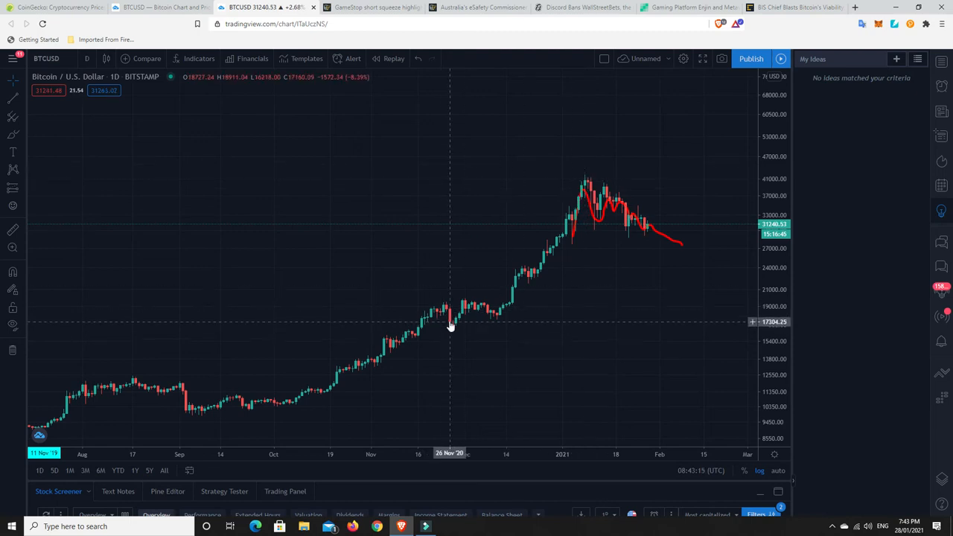
mouse_move(498, 318)
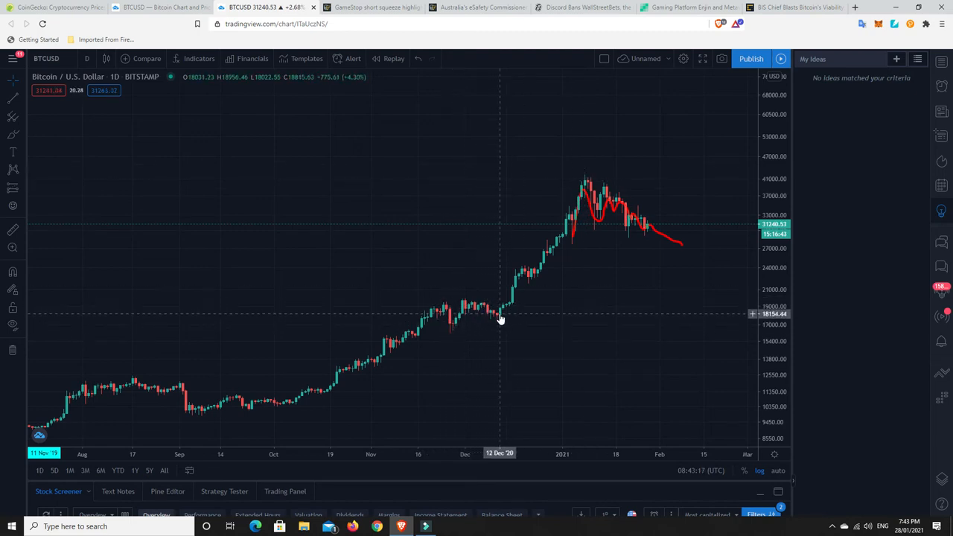
mouse_move(631, 226)
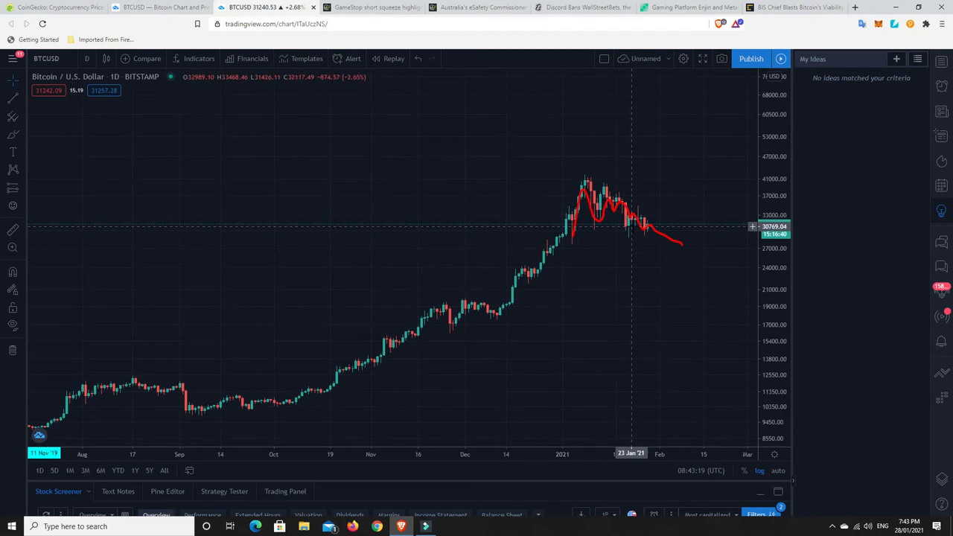
mouse_move(496, 312)
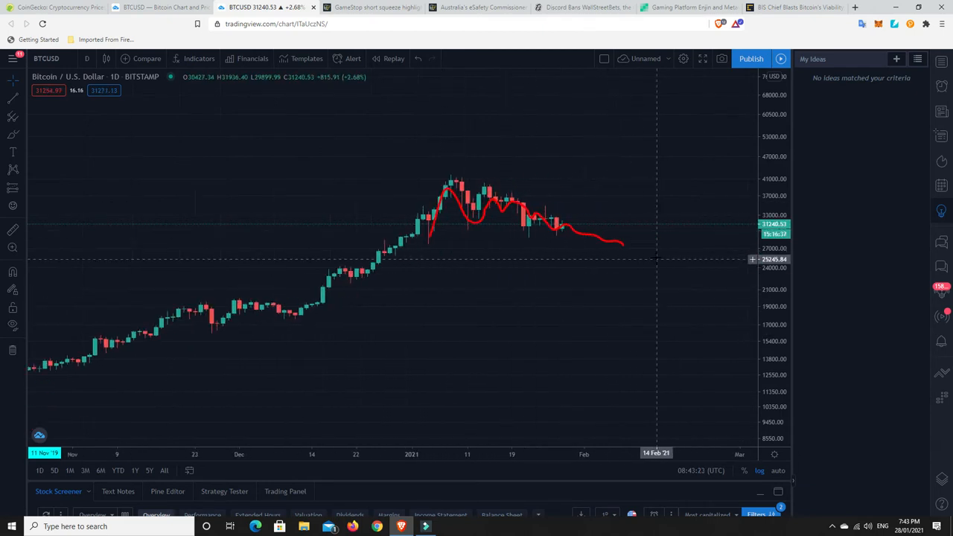
mouse_move(661, 214)
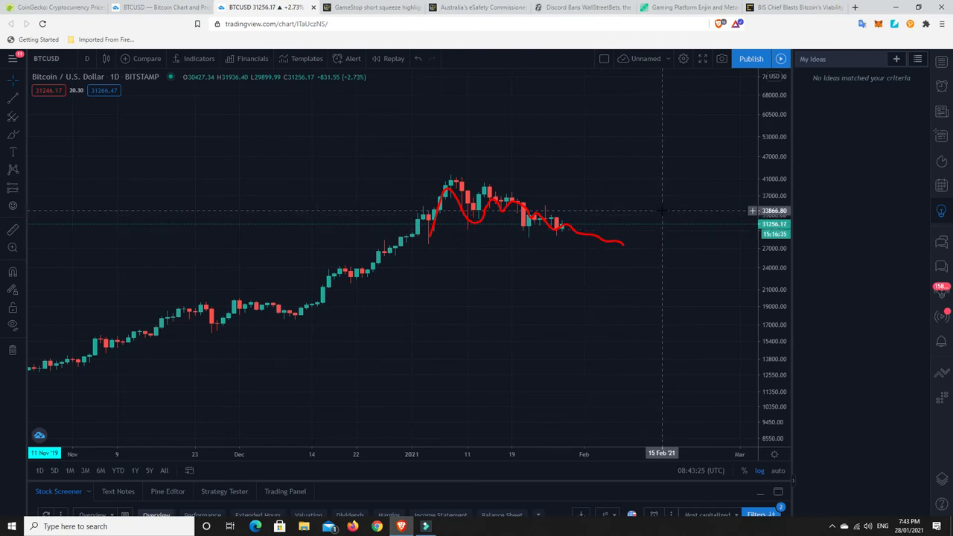
mouse_move(52, 17)
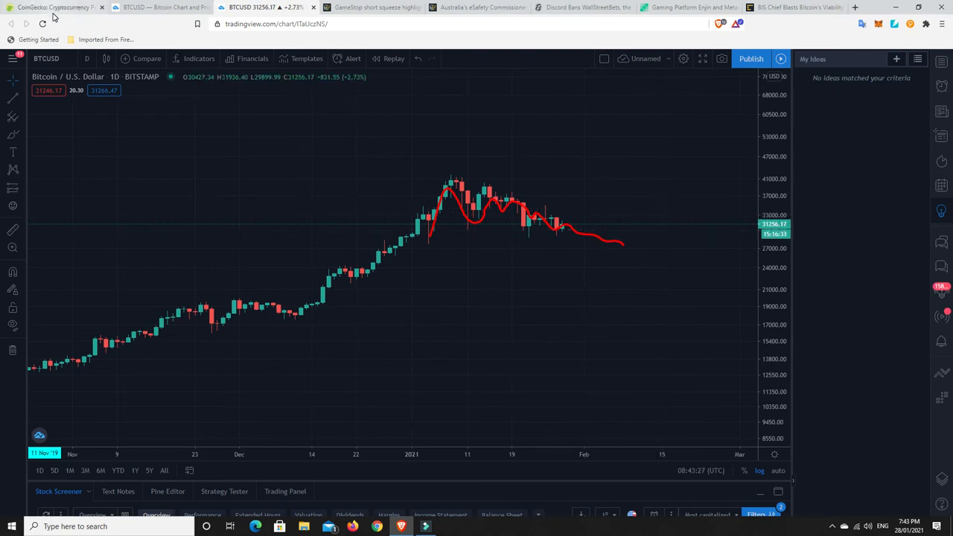
Show CoinGecko's market-cap price table, with Bitcoin at $31,151 and 61.7% dominance.
left_click(52, 7)
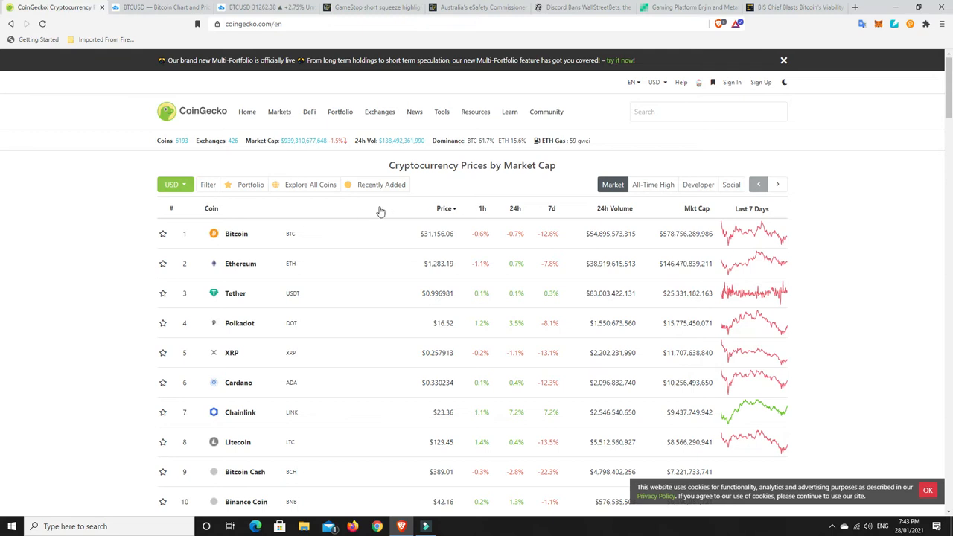
mouse_move(448, 243)
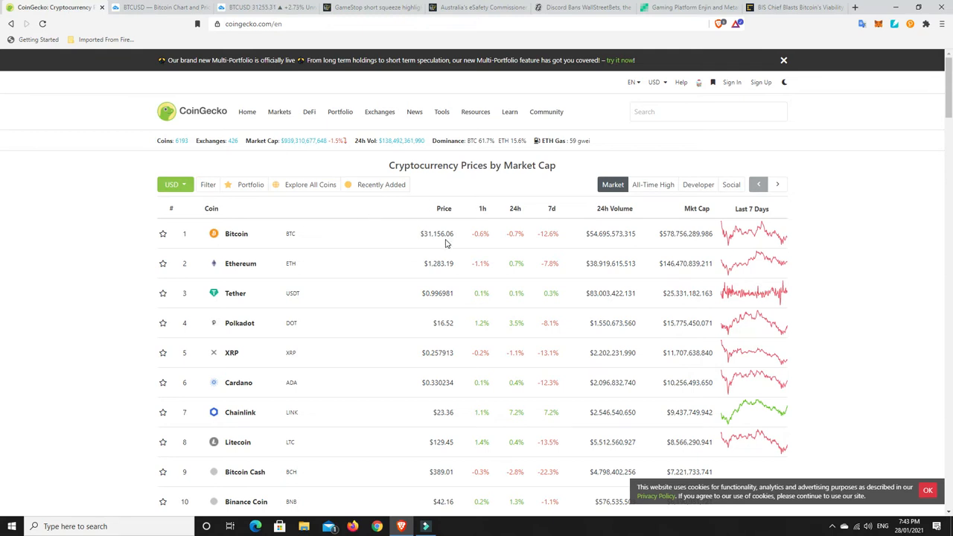
mouse_move(209, 118)
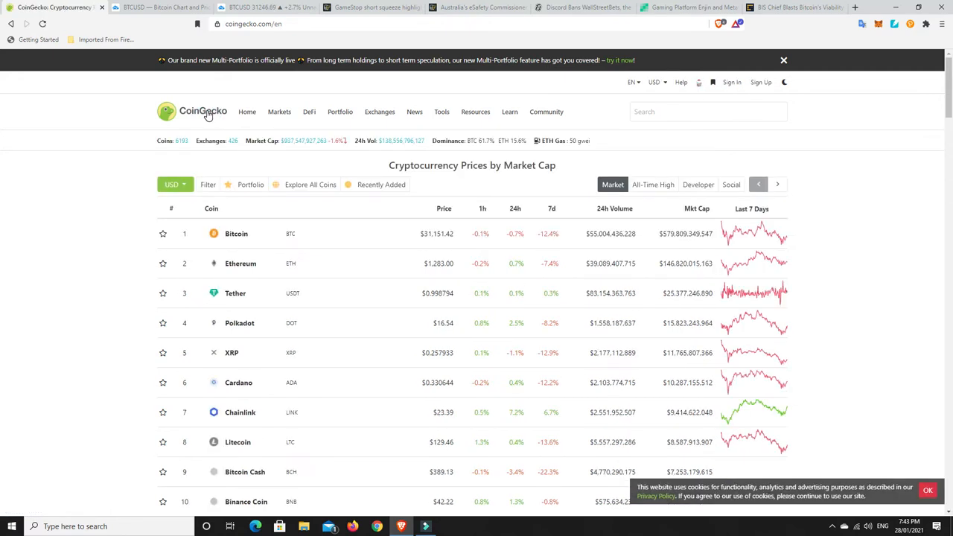
mouse_move(291, 148)
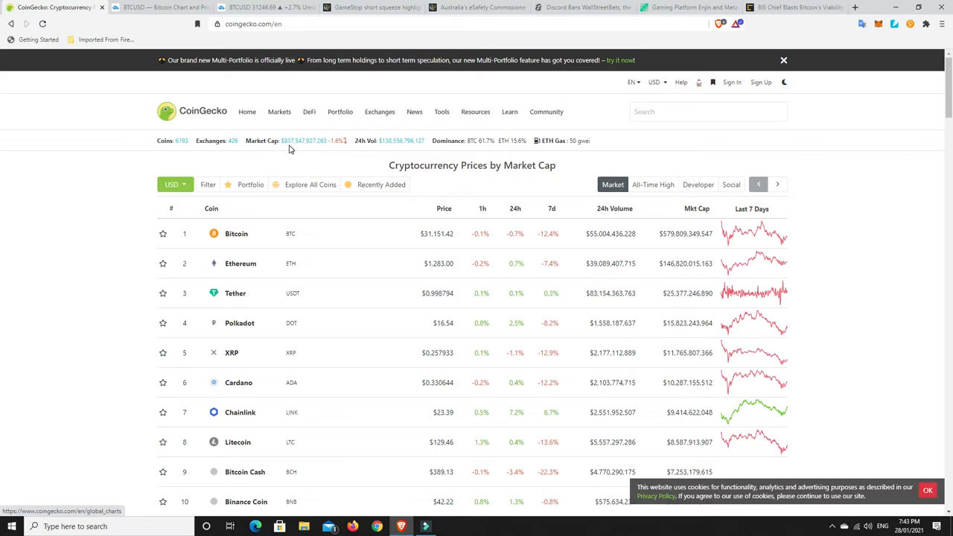
mouse_move(376, 185)
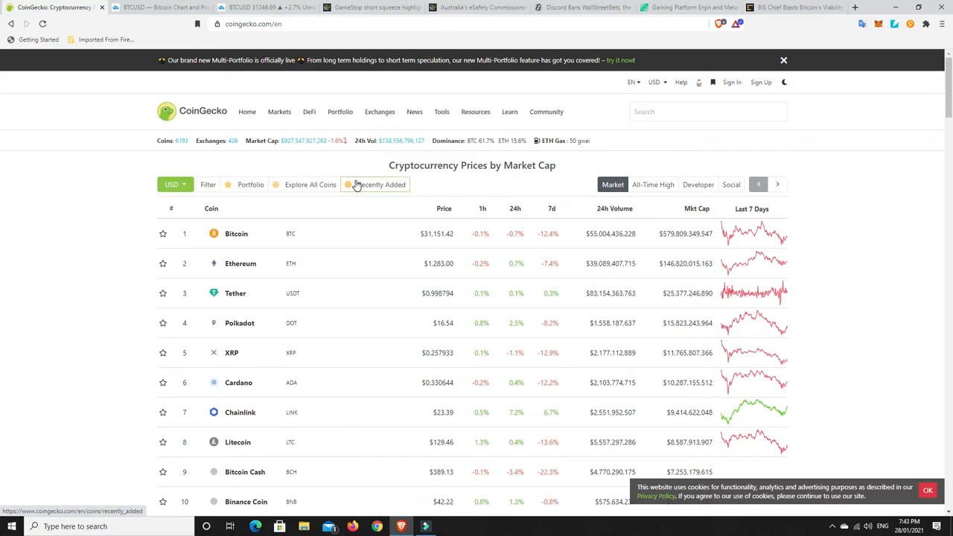
mouse_move(421, 157)
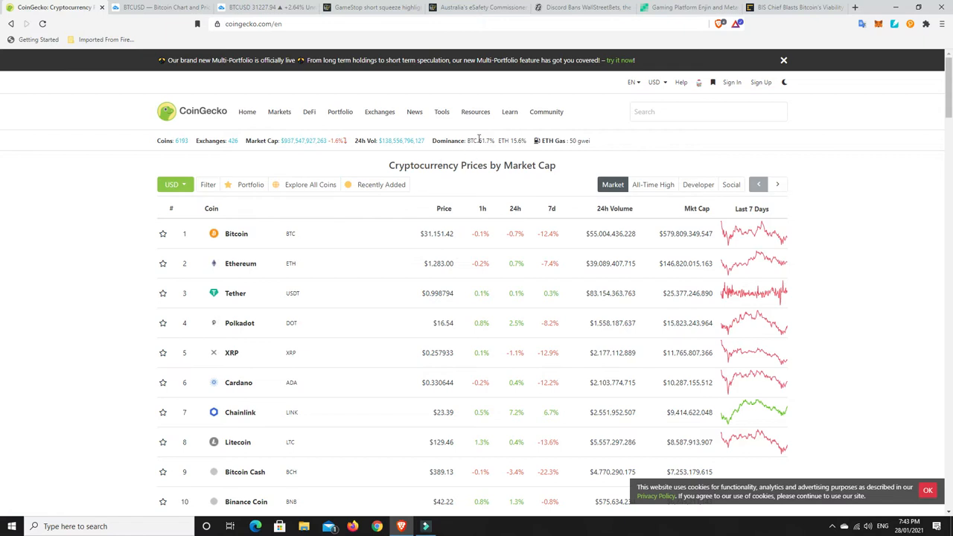
mouse_move(486, 143)
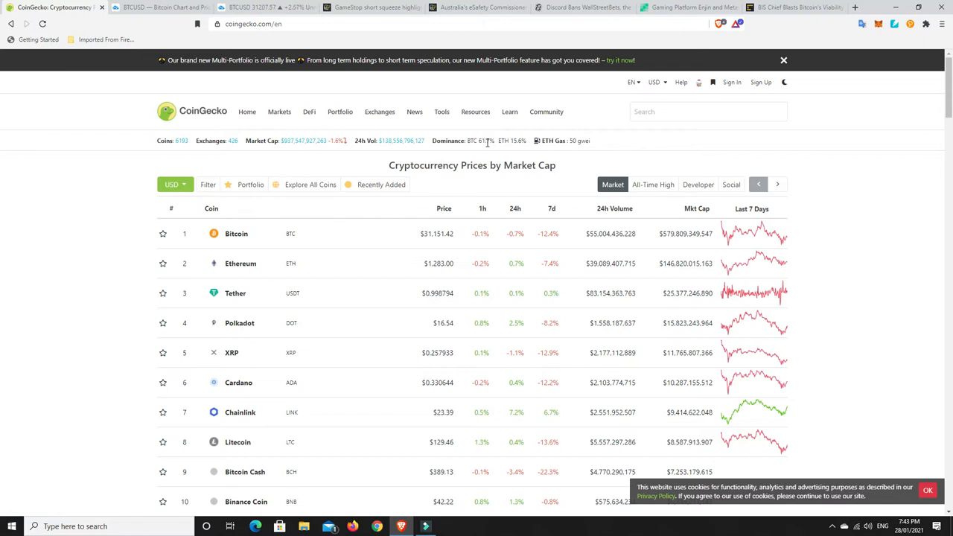
mouse_move(517, 142)
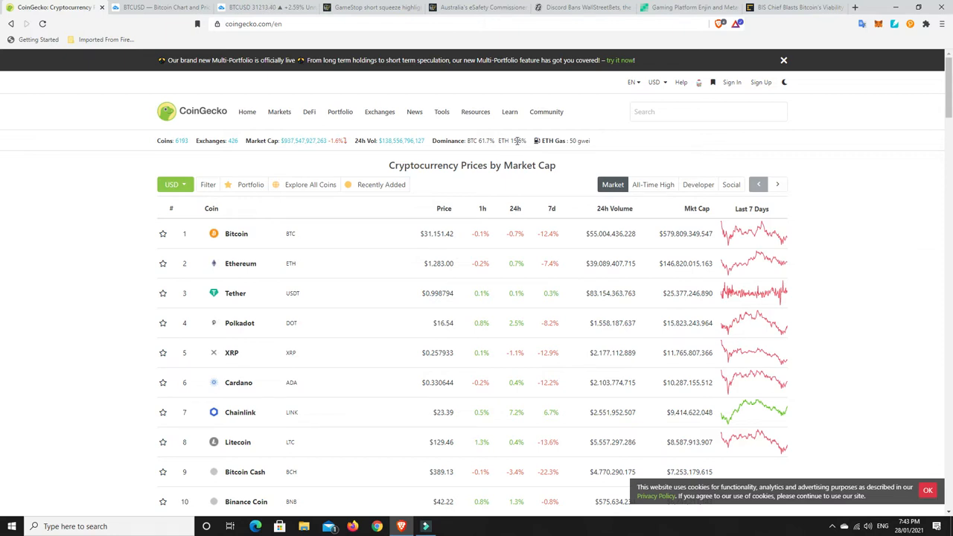
mouse_move(499, 186)
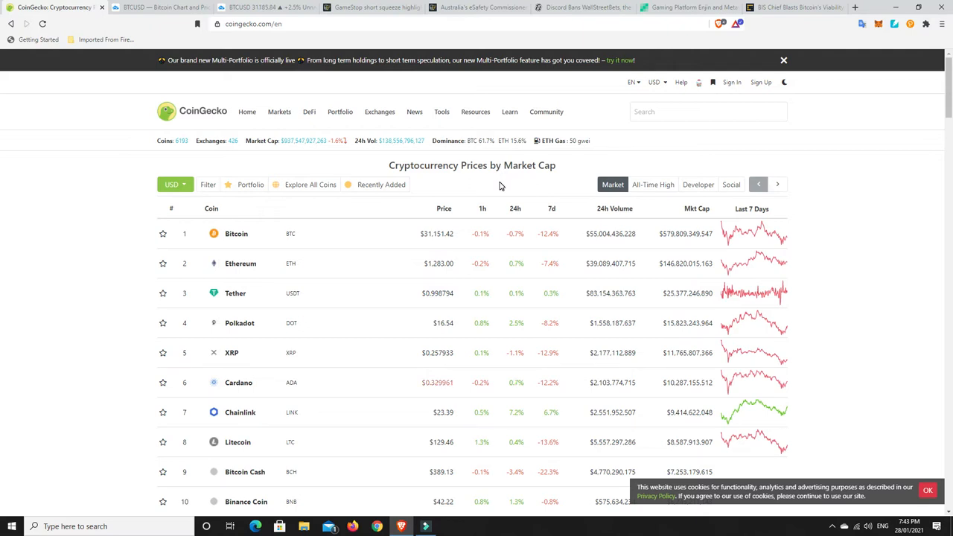
mouse_move(596, 21)
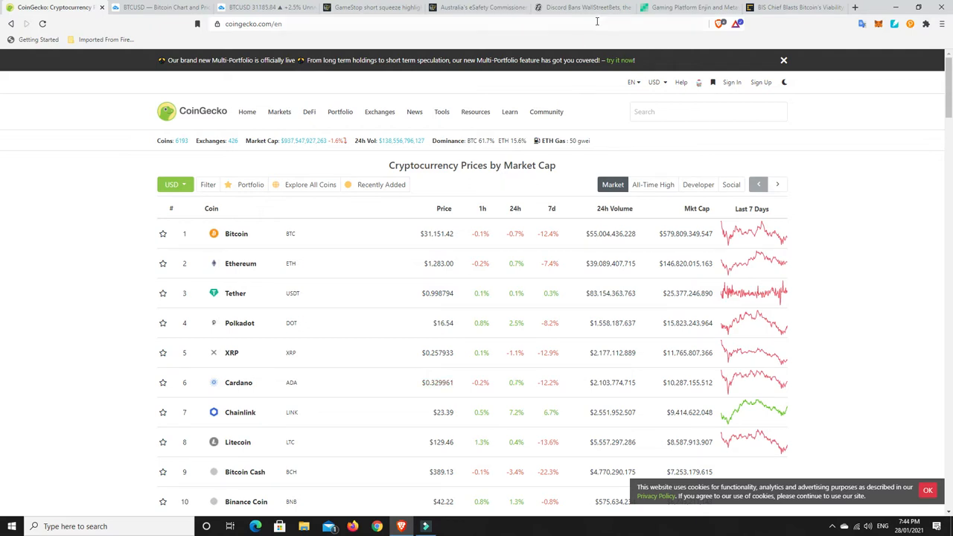
scroll("down", 3)
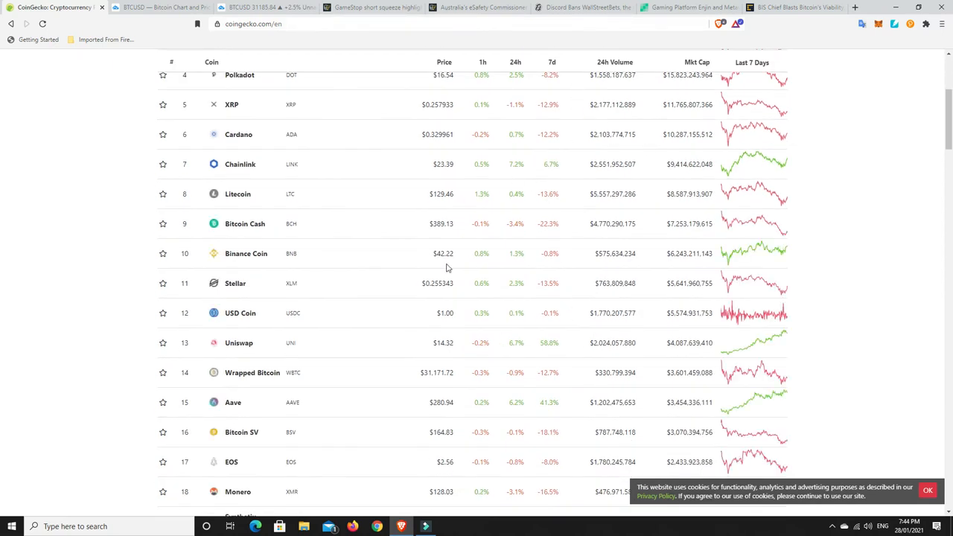
scroll("up", 3)
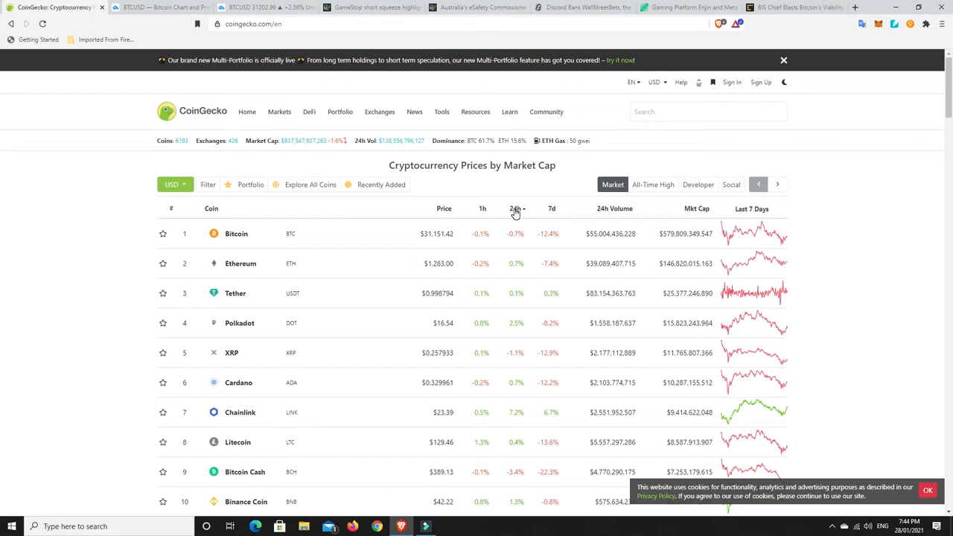
Sort CoinGecko by 24h change, putting Dogecoin (41.0%) and 1inch (24.6%) on top.
left_click(516, 209)
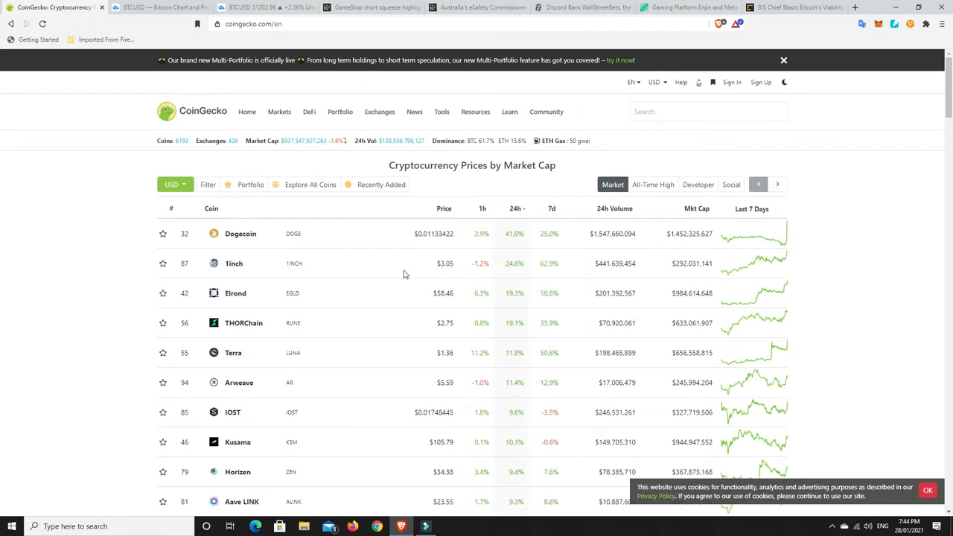
mouse_move(549, 247)
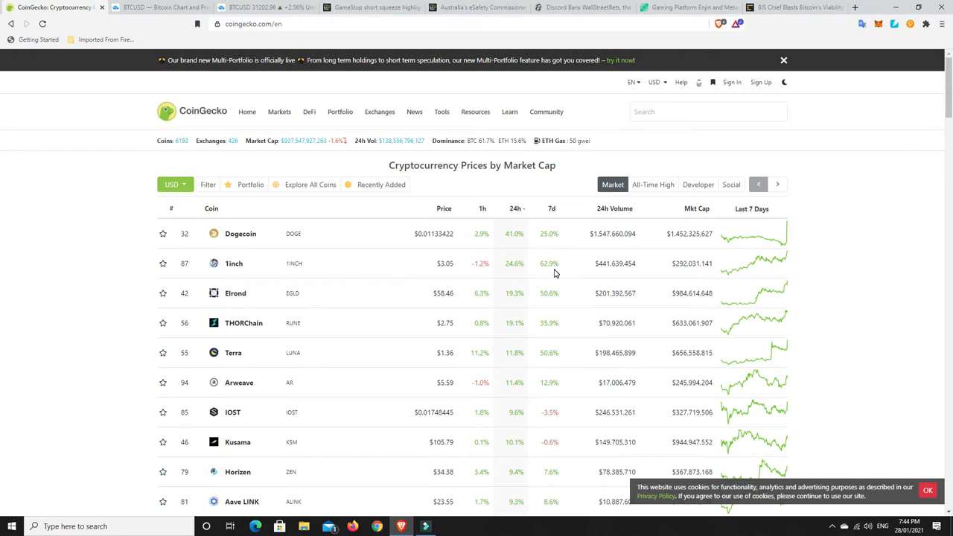
mouse_move(549, 305)
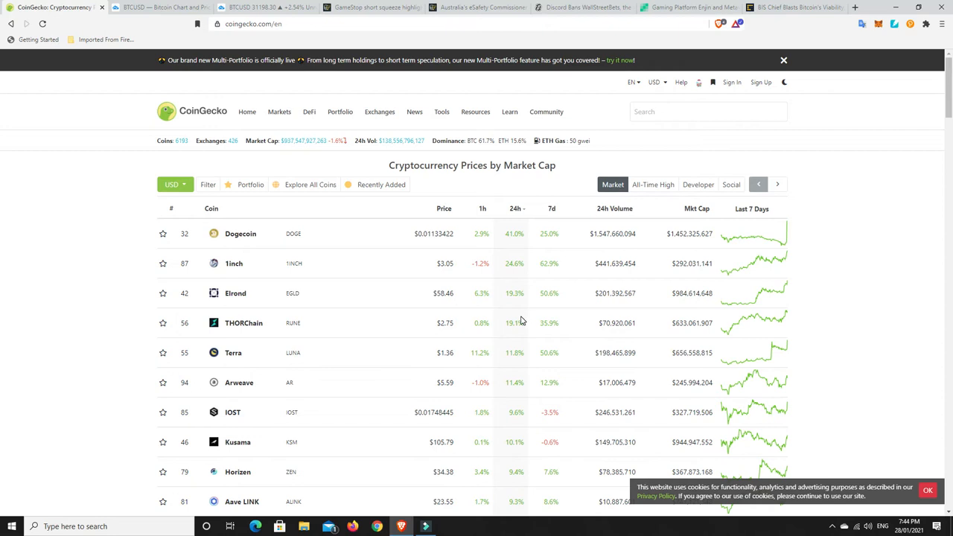
mouse_move(542, 341)
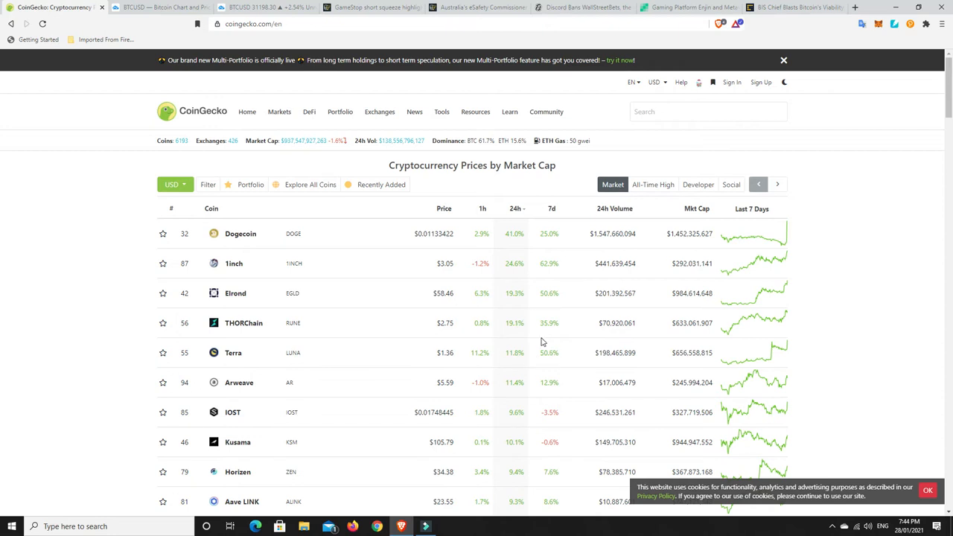
scroll("down", 3)
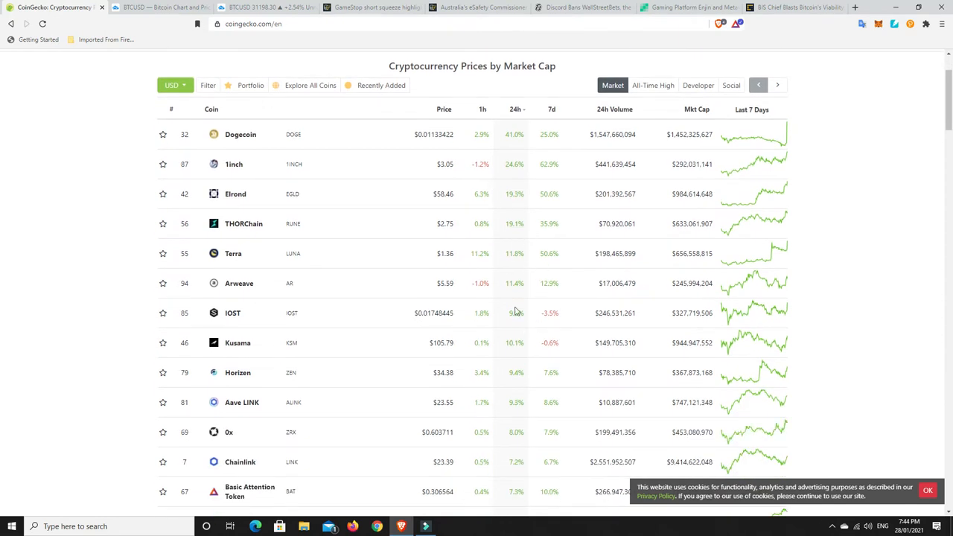
mouse_move(386, 418)
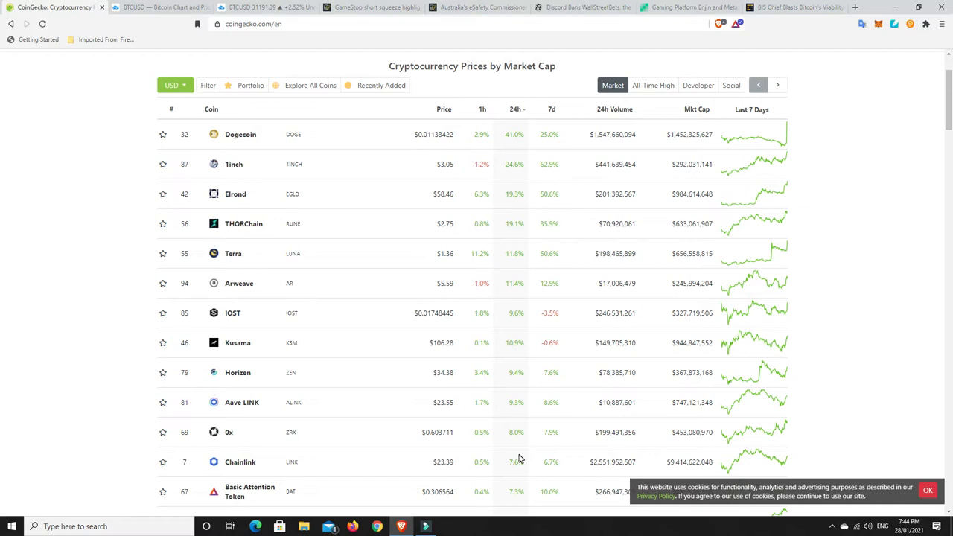
scroll("up", 3)
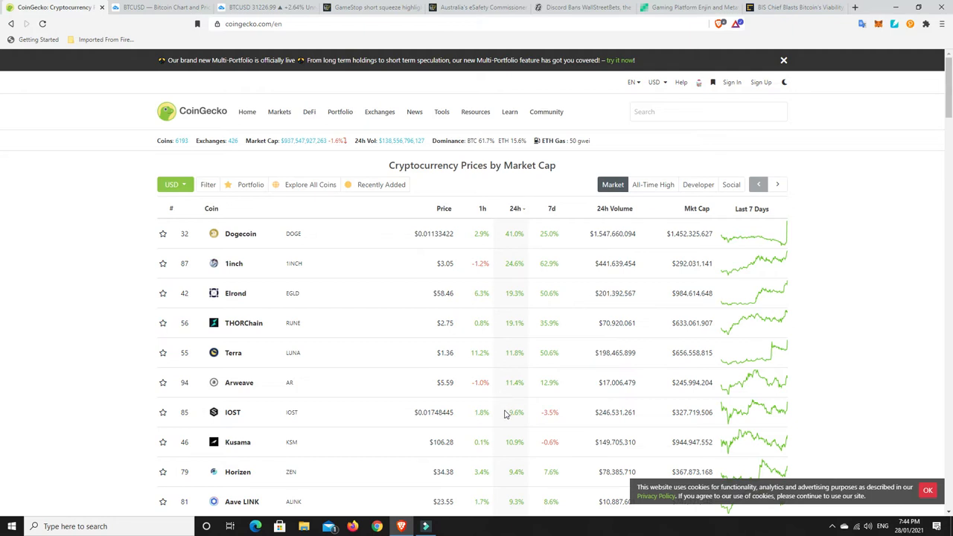
mouse_move(295, 144)
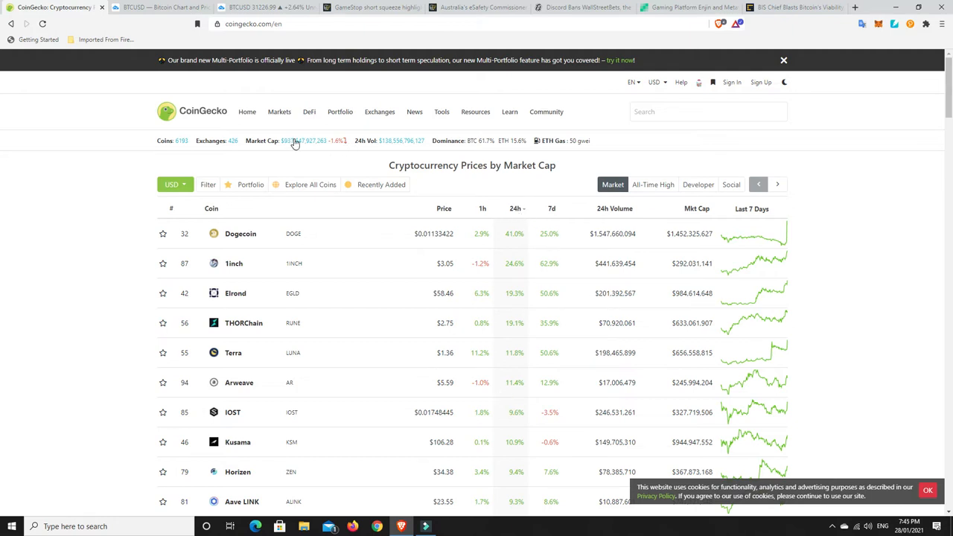
mouse_move(517, 217)
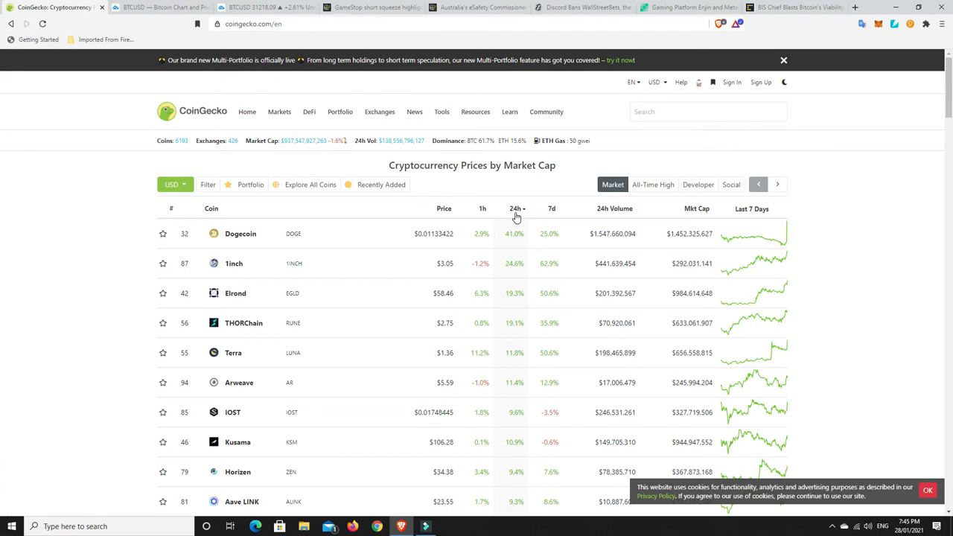
left_click(517, 208)
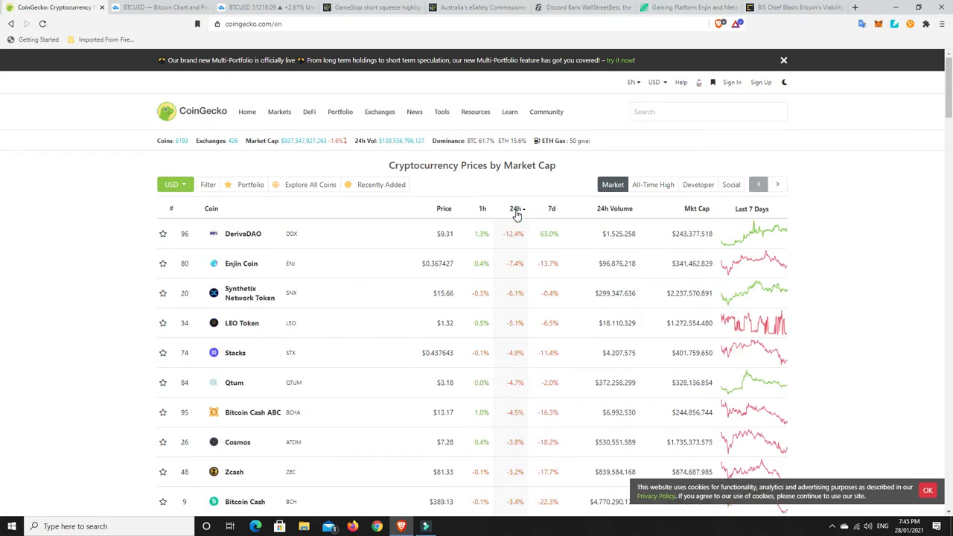
mouse_move(517, 352)
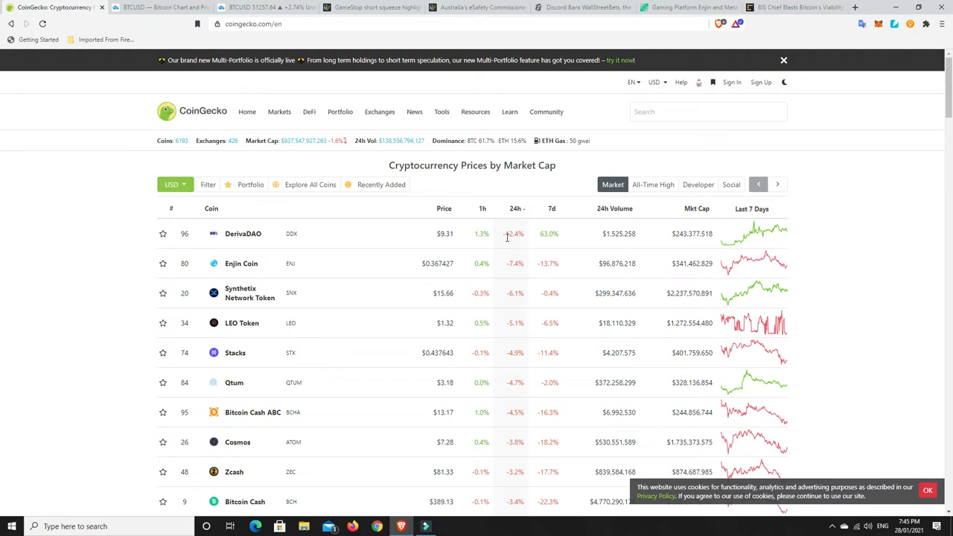
mouse_move(544, 243)
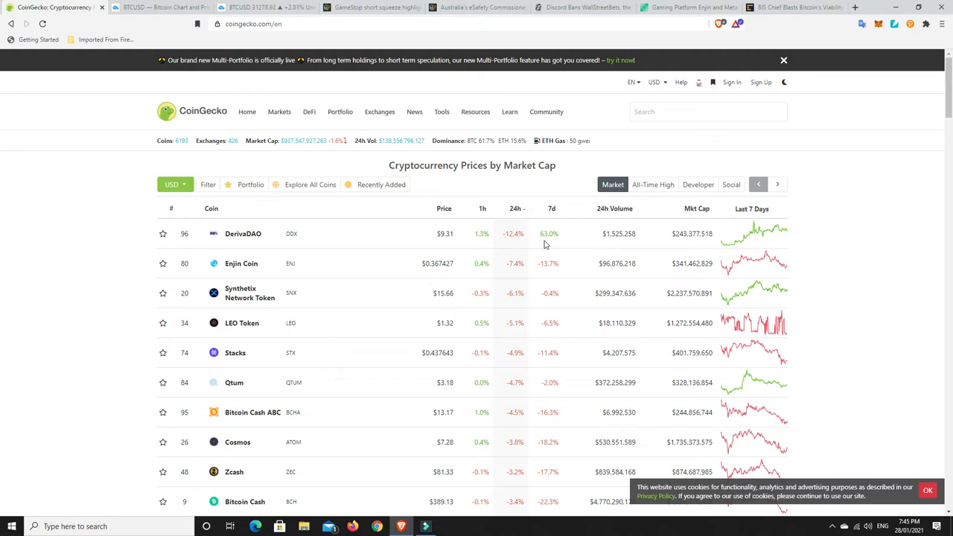
mouse_move(547, 242)
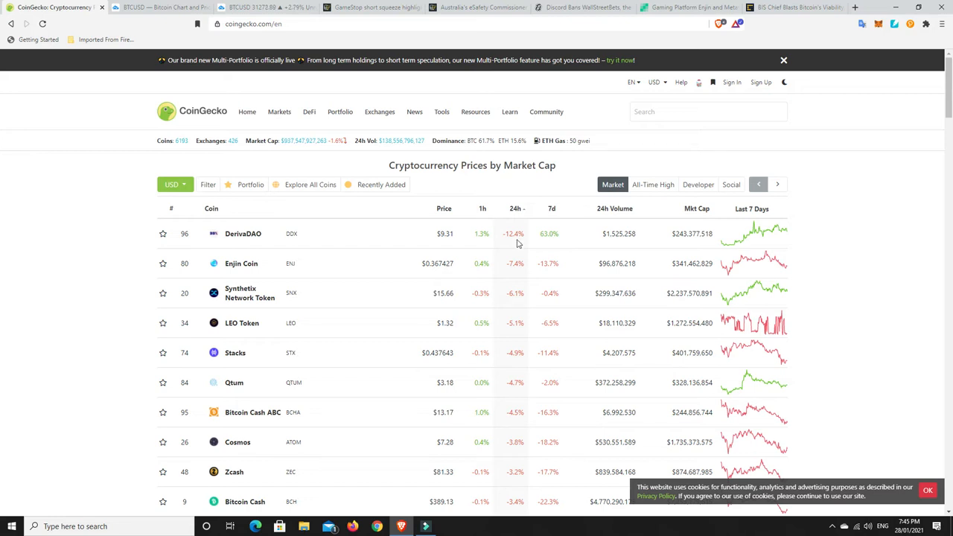
mouse_move(172, 238)
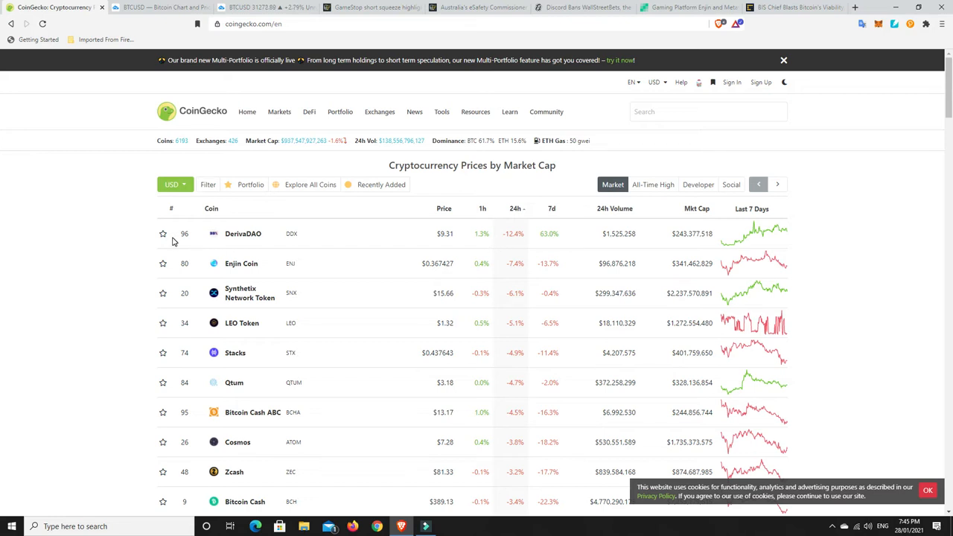
mouse_move(523, 258)
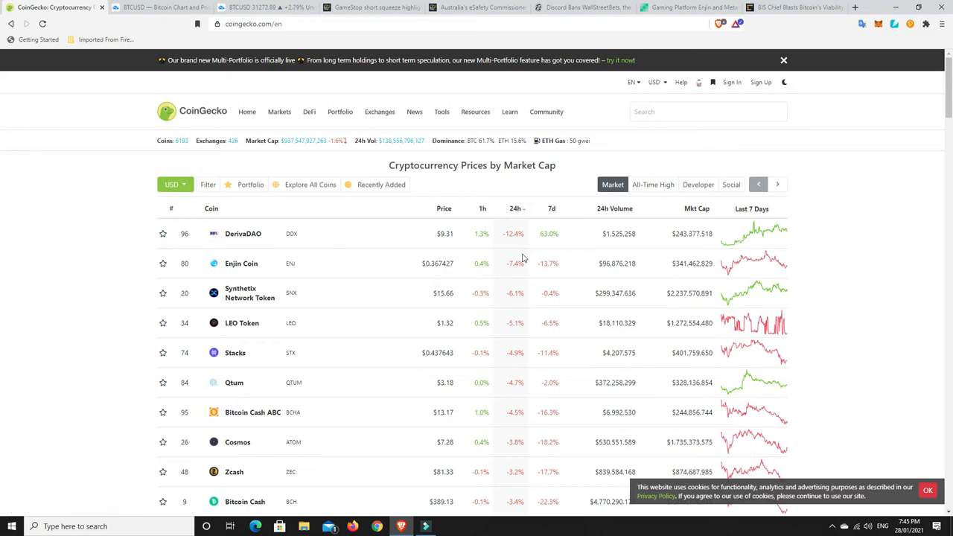
mouse_move(407, 270)
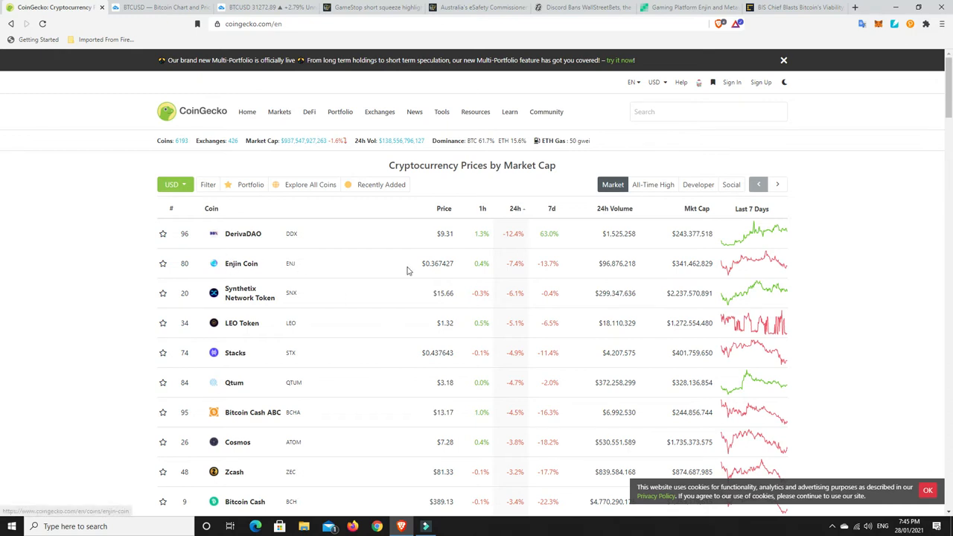
mouse_move(557, 264)
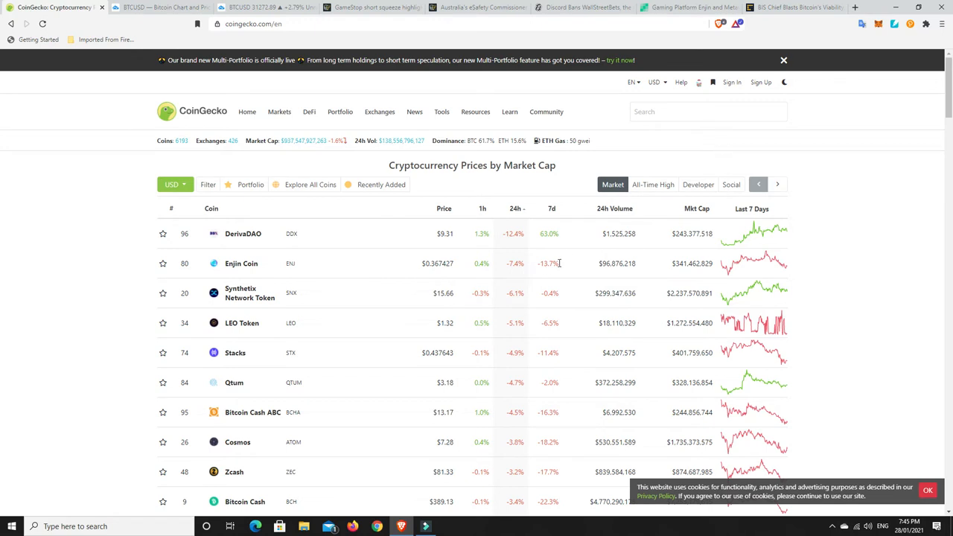
mouse_move(249, 292)
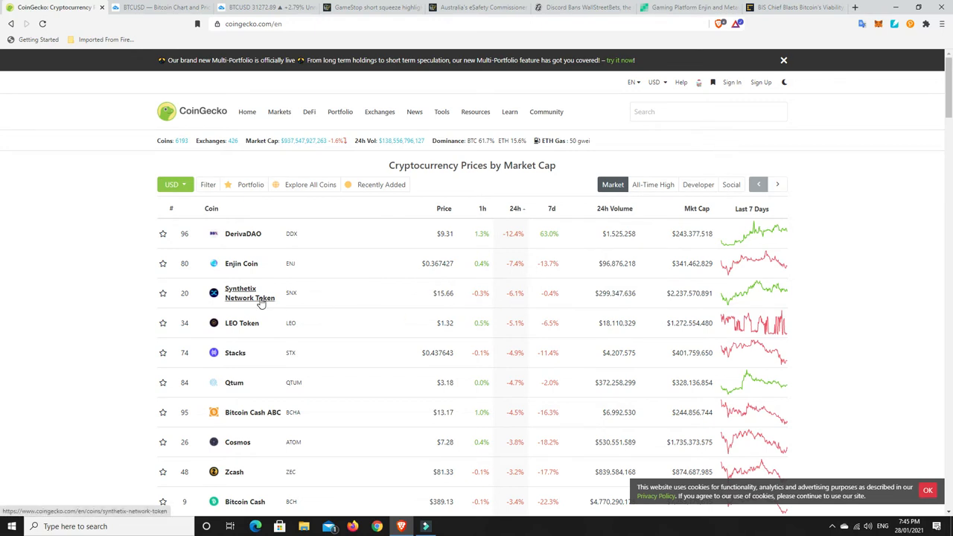
mouse_move(543, 303)
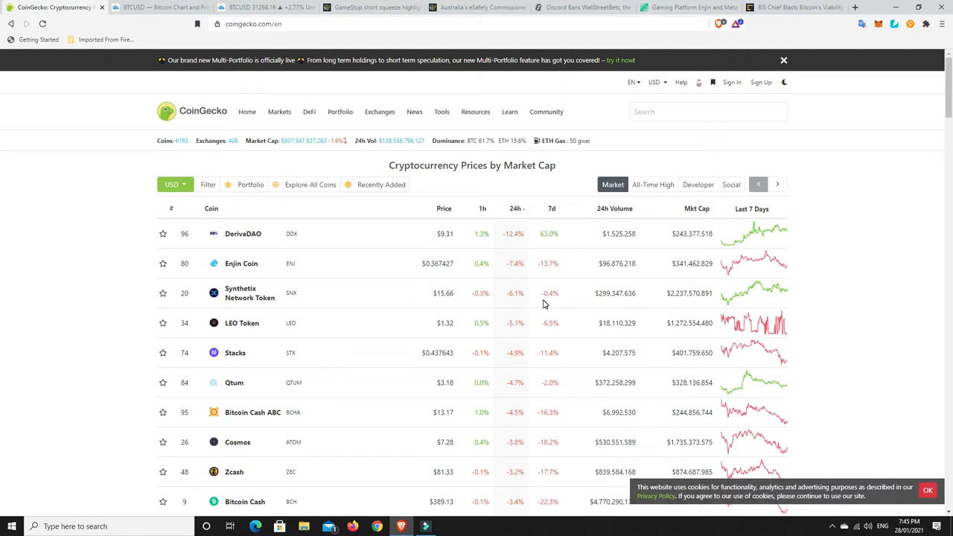
mouse_move(530, 407)
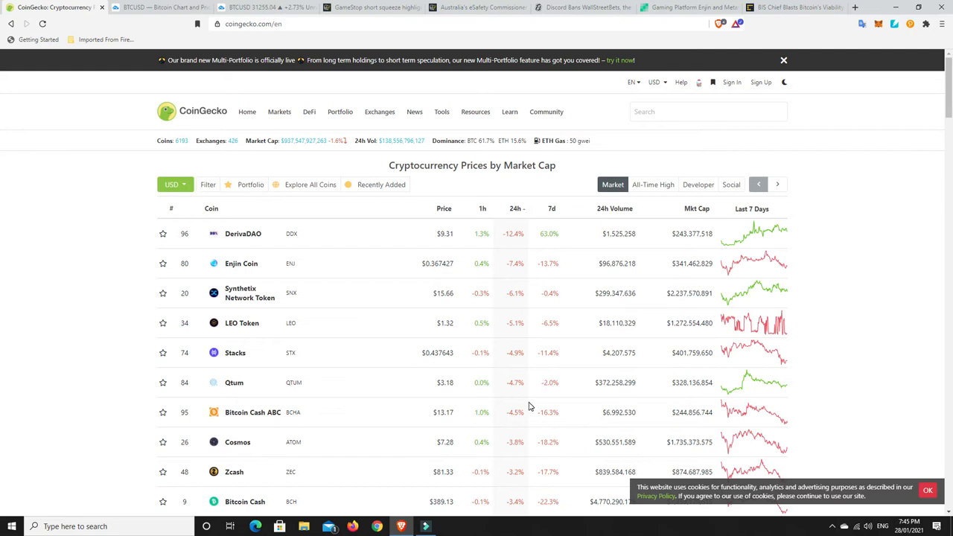
mouse_move(532, 380)
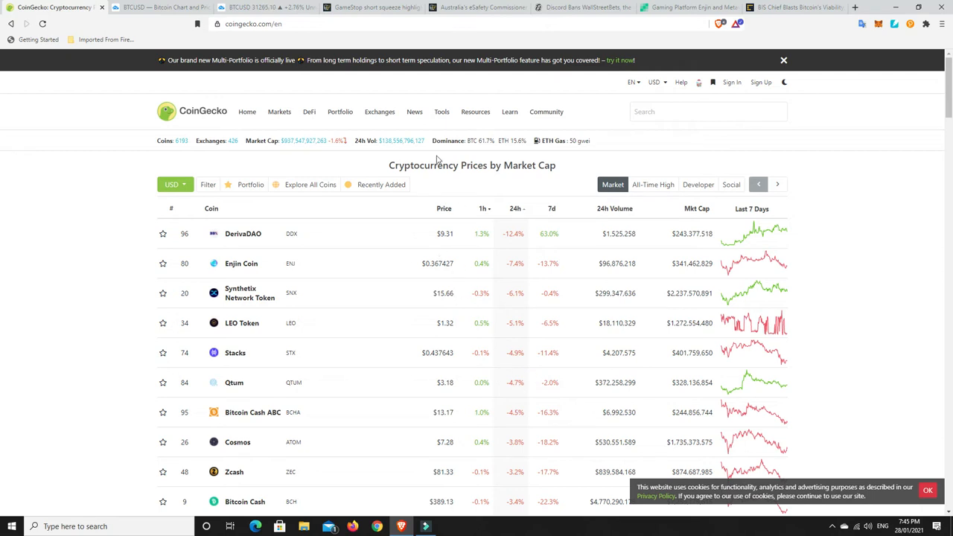
Show the Cointelegraph article 'GameStop short squeeze highlights the power of decentralization'.
left_click(372, 7)
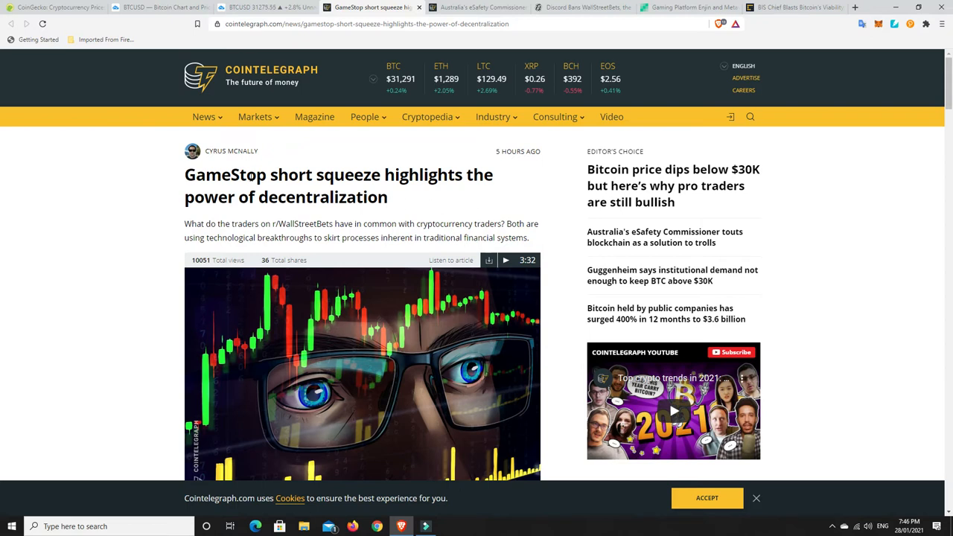
mouse_move(406, 199)
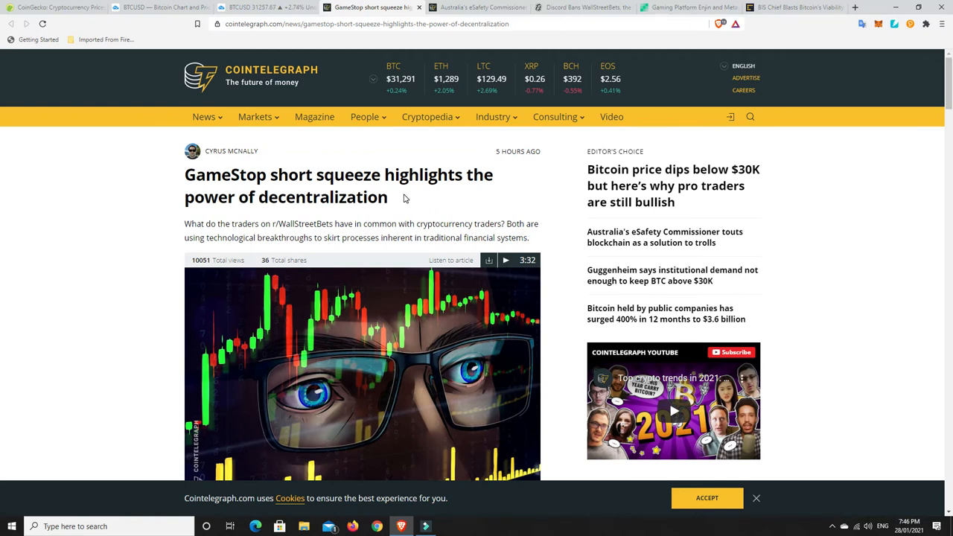
mouse_move(284, 228)
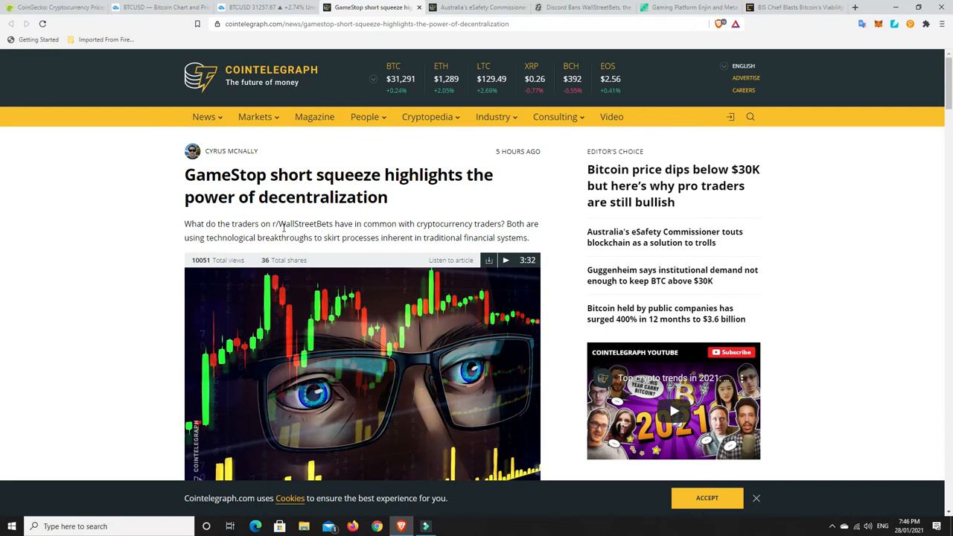
mouse_move(333, 224)
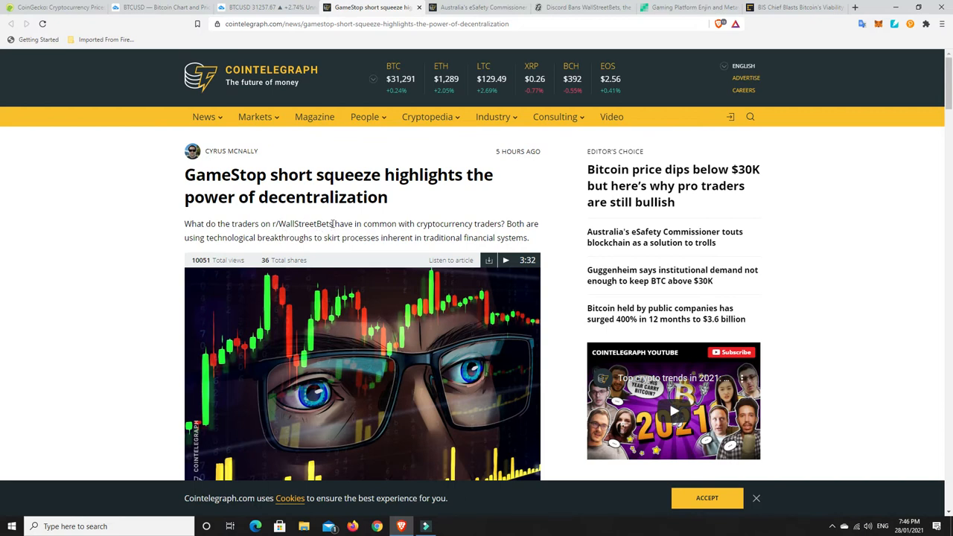
mouse_move(316, 221)
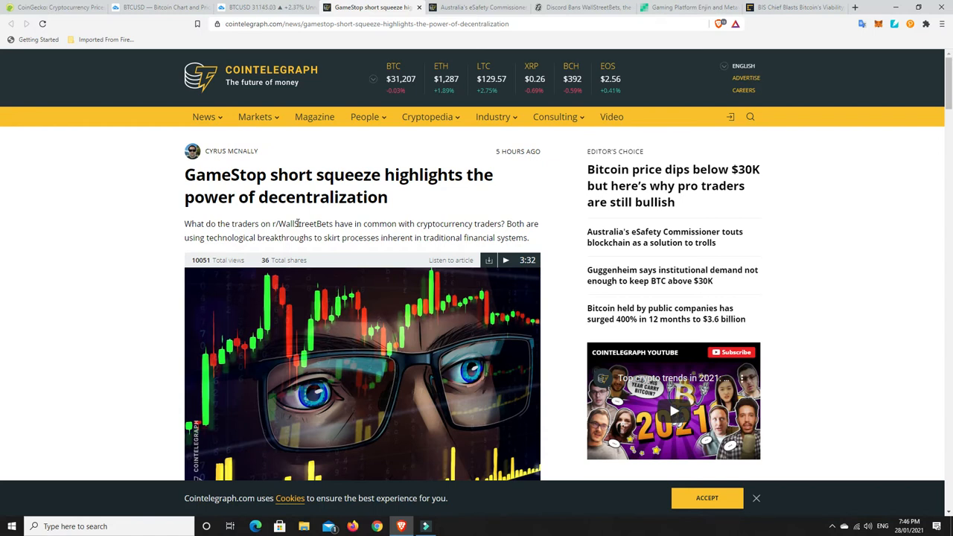
mouse_move(370, 221)
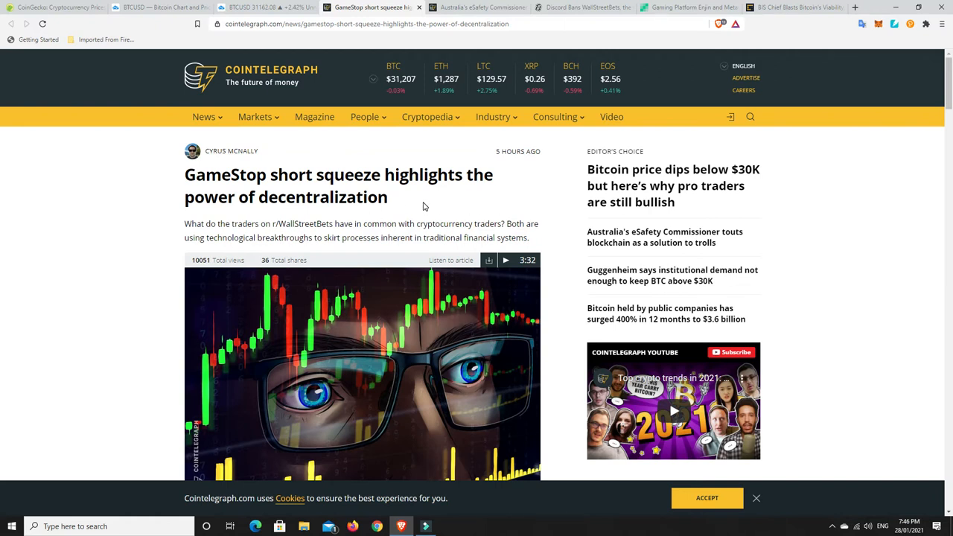
mouse_move(315, 237)
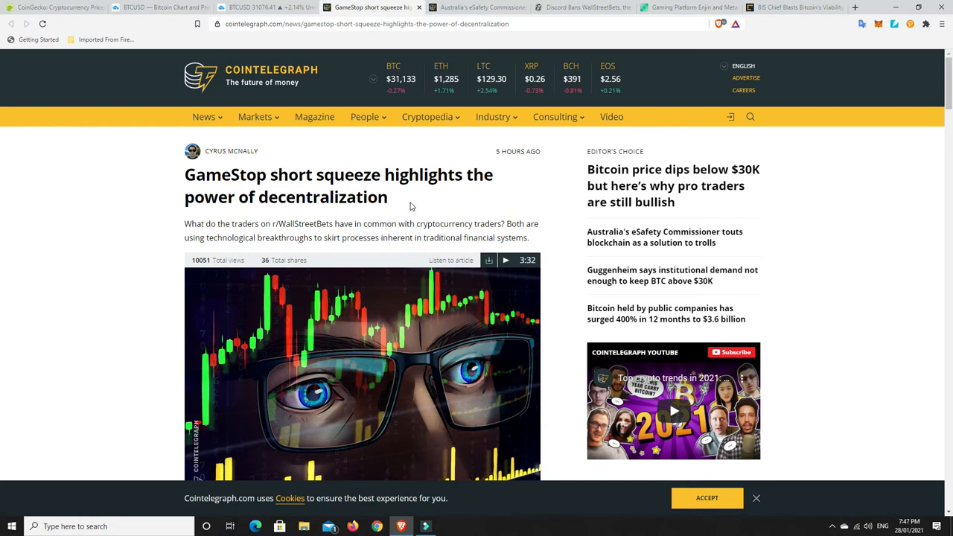
mouse_move(322, 227)
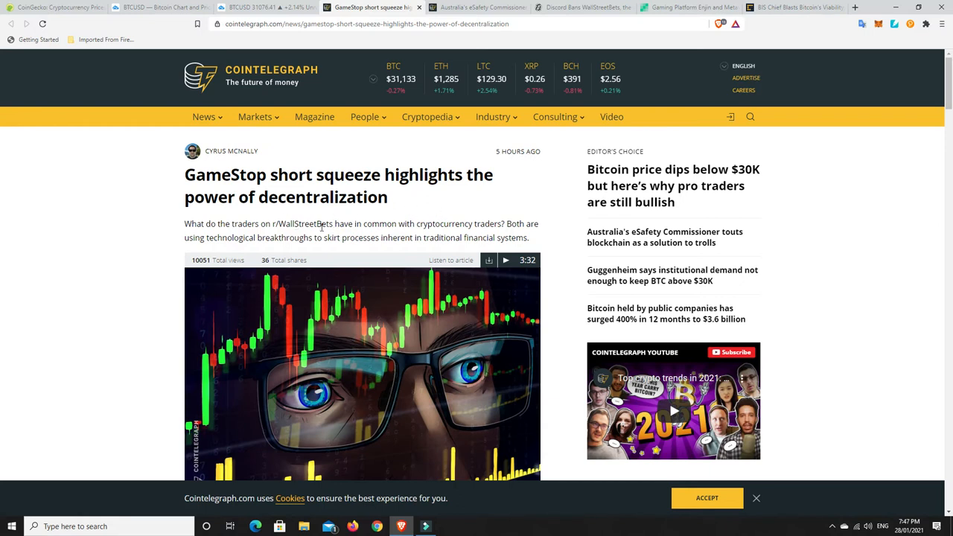
Show Decrypt's 'Discord Bans WallStreetBets, the Group That Boosted GameStop' article.
left_click(584, 6)
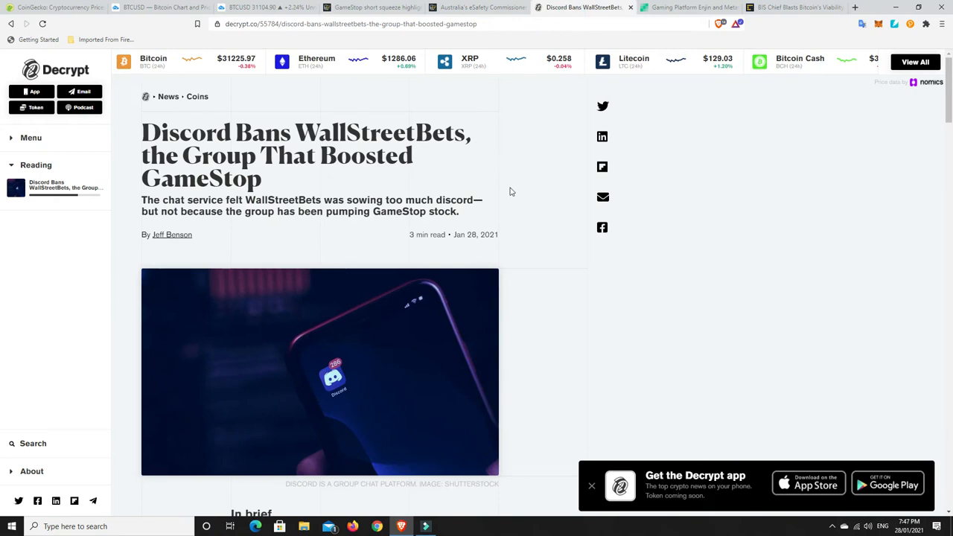
mouse_move(521, 185)
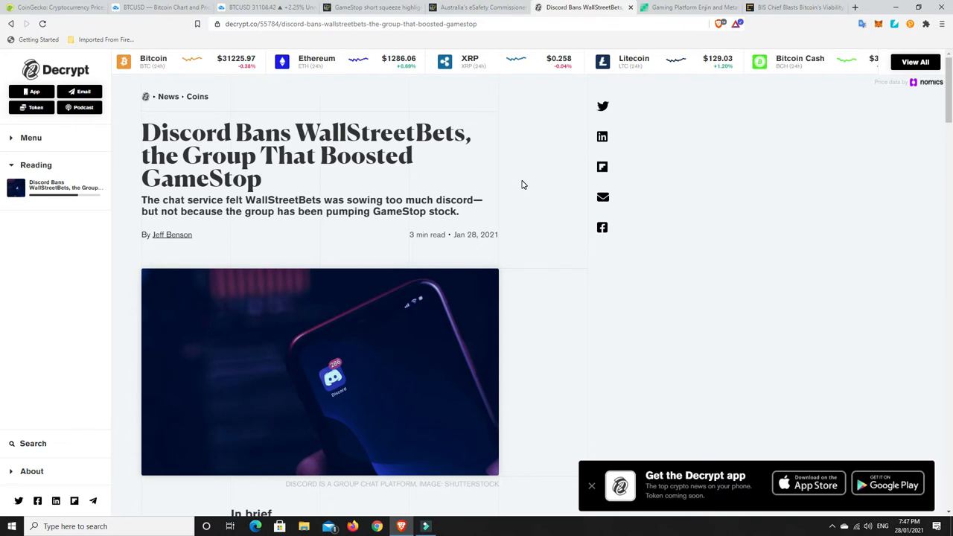
mouse_move(353, 180)
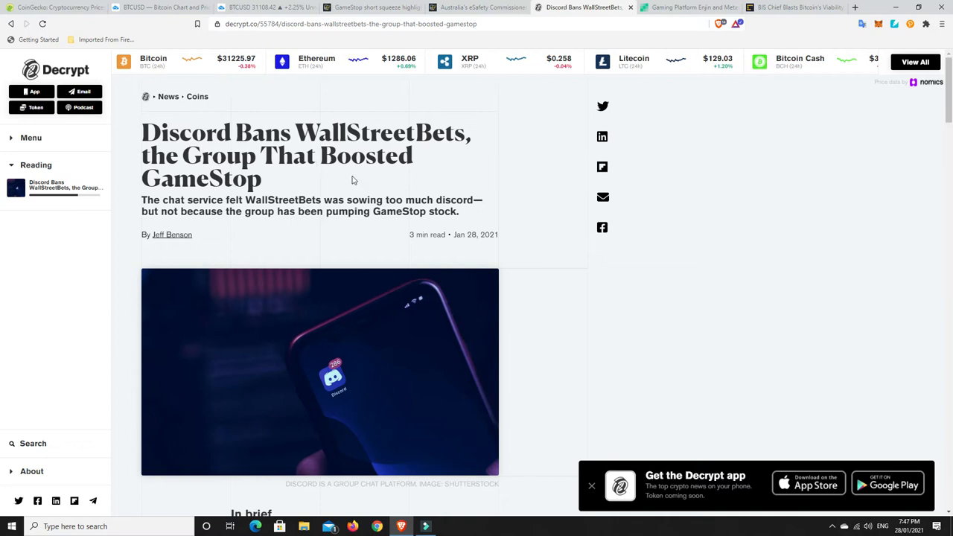
mouse_move(282, 183)
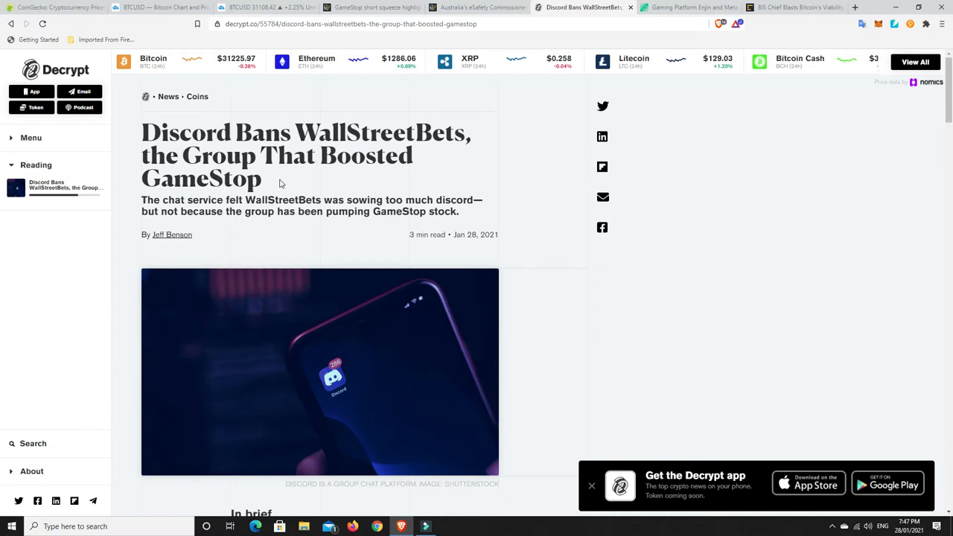
mouse_move(533, 203)
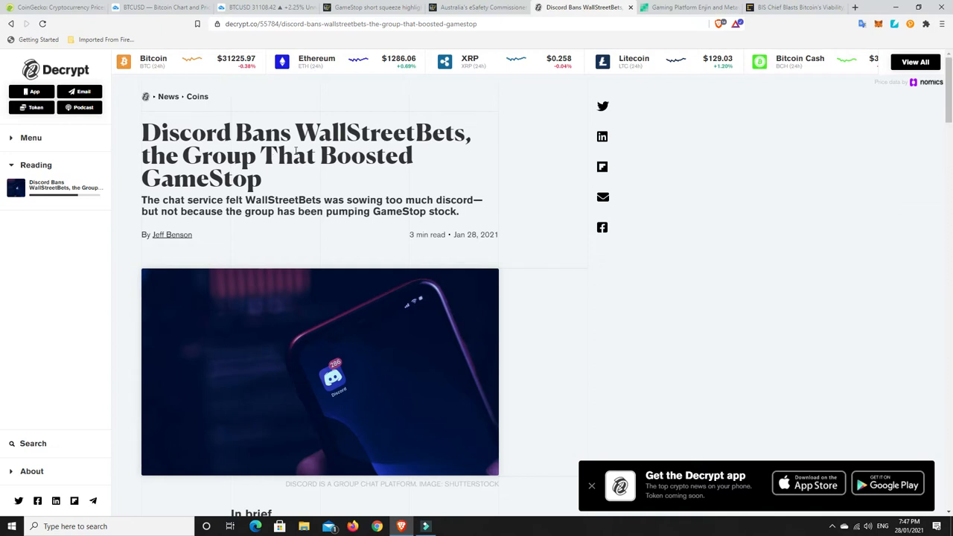
mouse_move(519, 179)
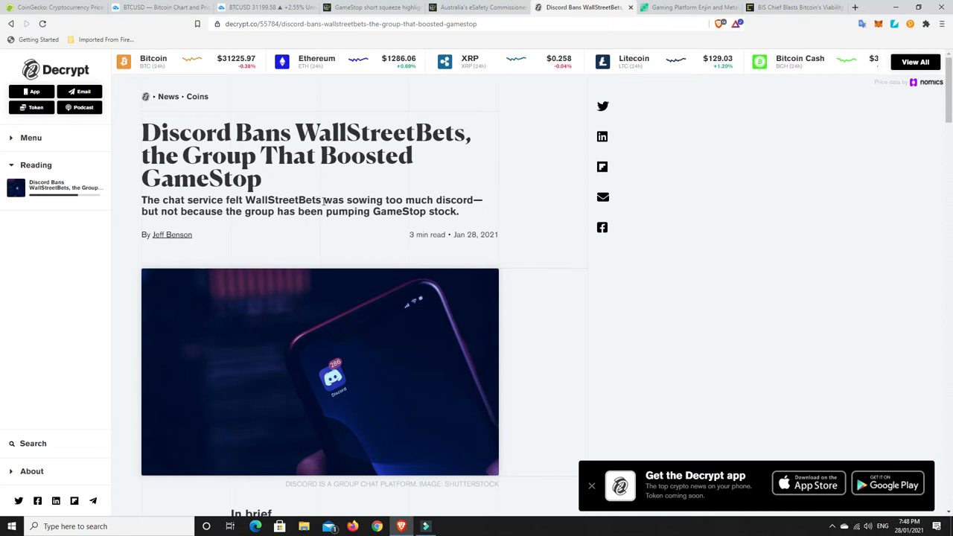
mouse_move(401, 198)
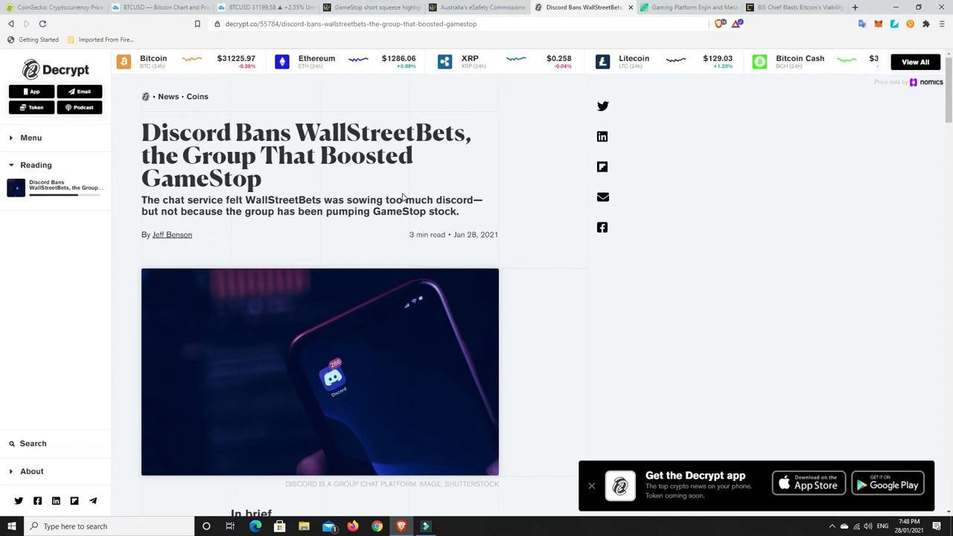
mouse_move(541, 174)
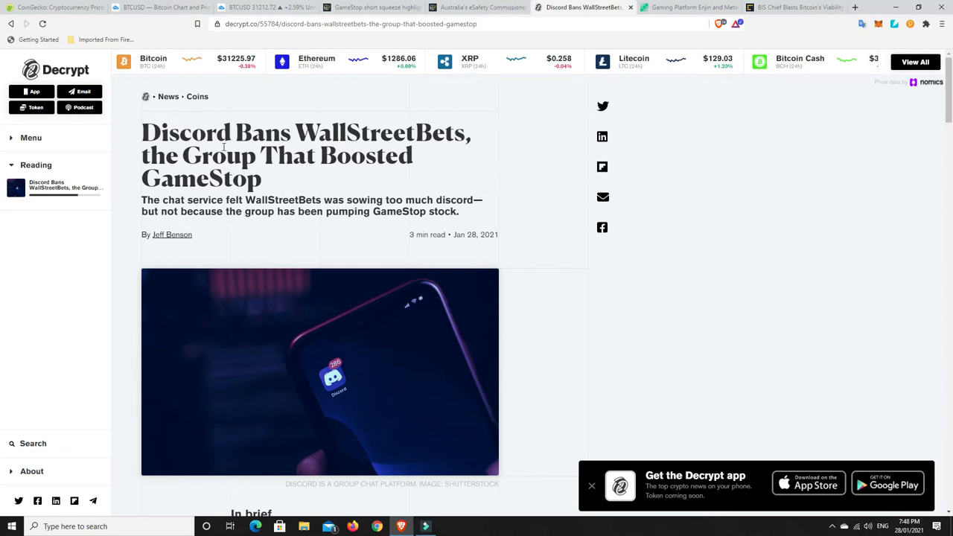
mouse_move(525, 170)
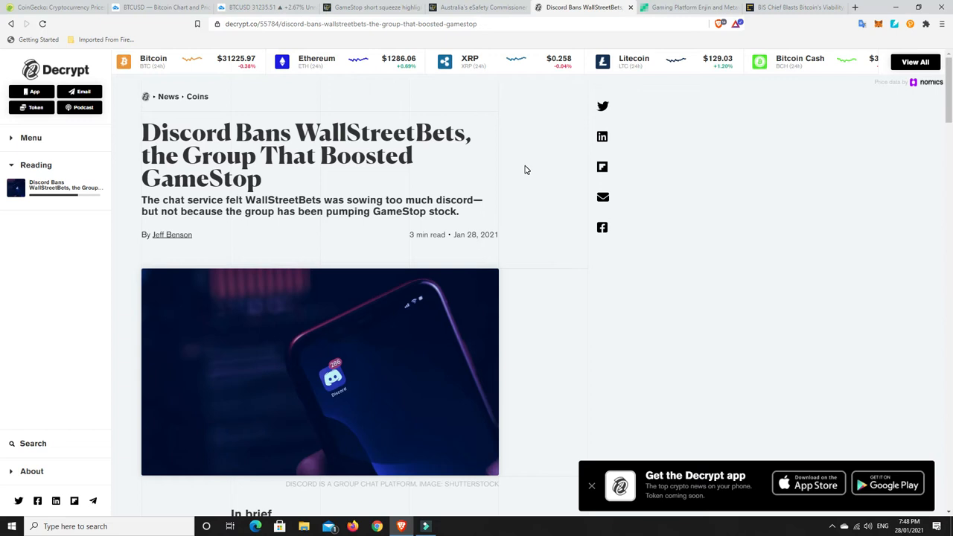
mouse_move(270, 195)
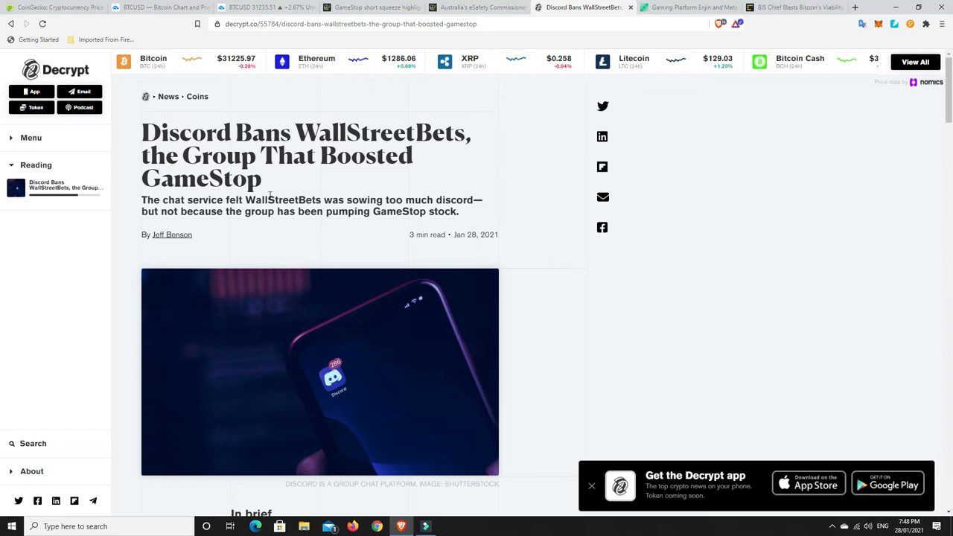
mouse_move(545, 181)
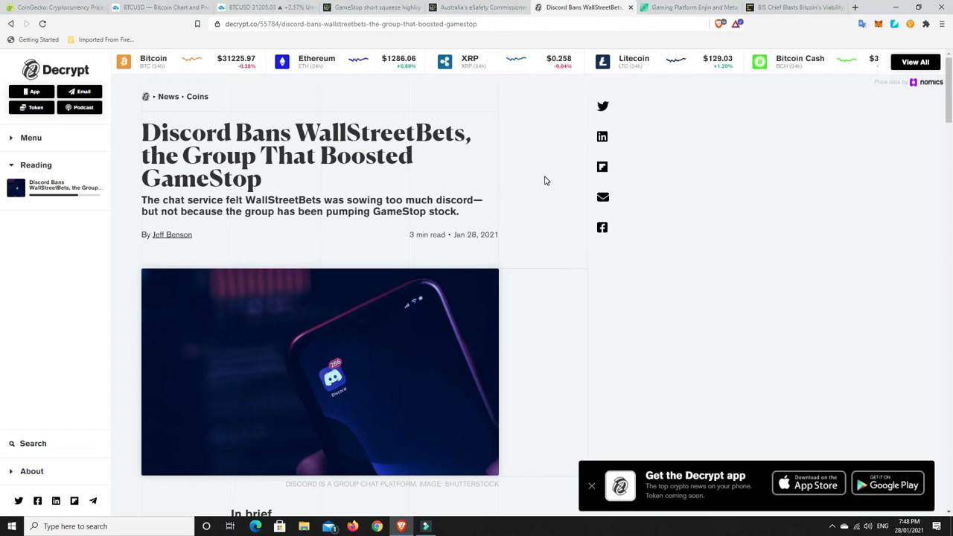
mouse_move(529, 186)
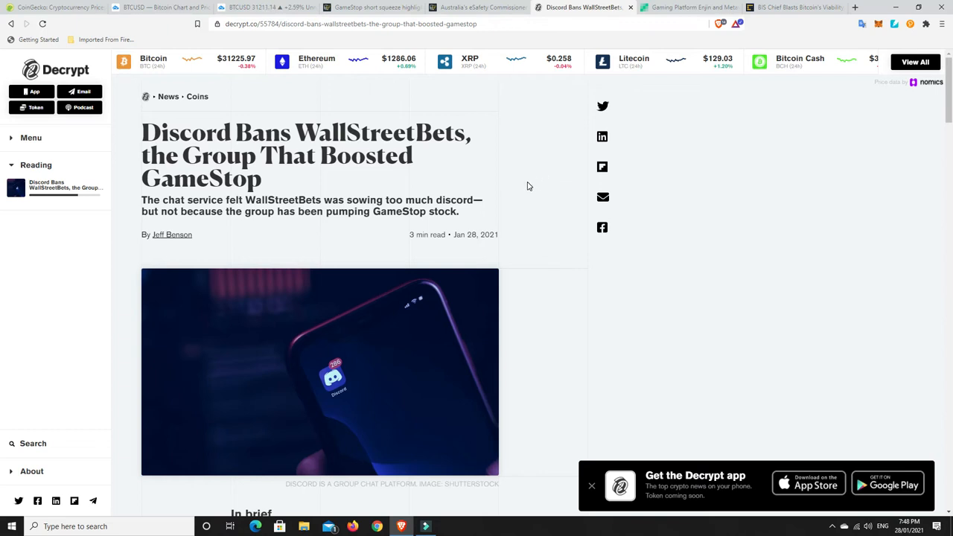
mouse_move(333, 196)
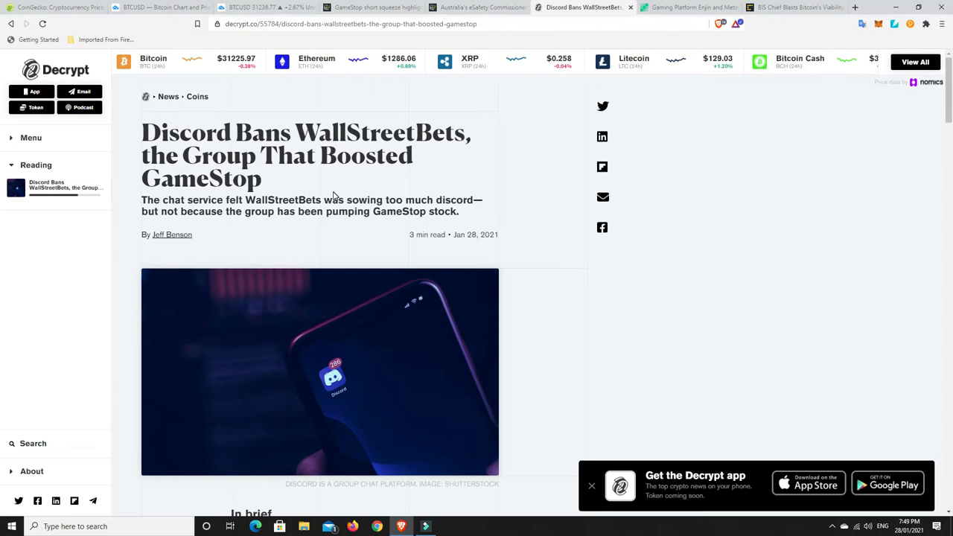
mouse_move(276, 186)
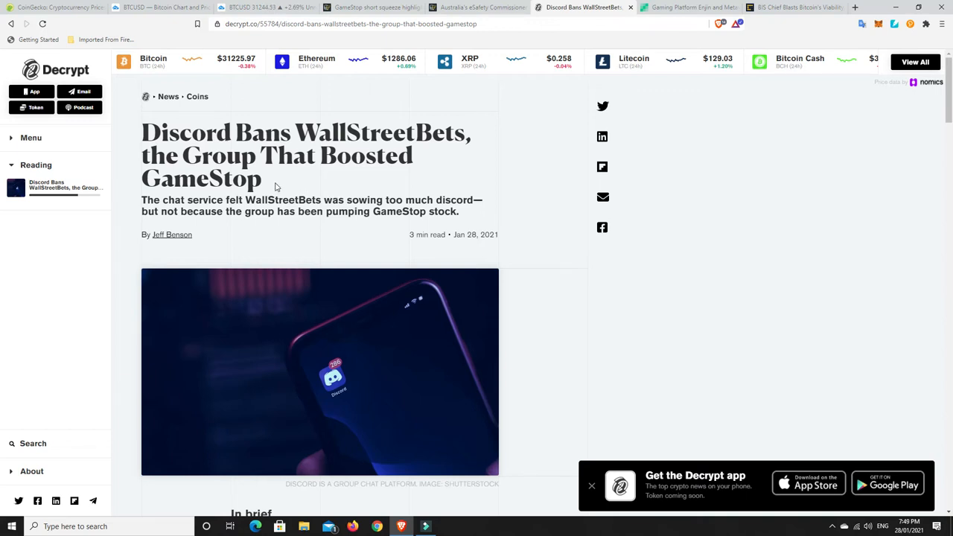
mouse_move(290, 184)
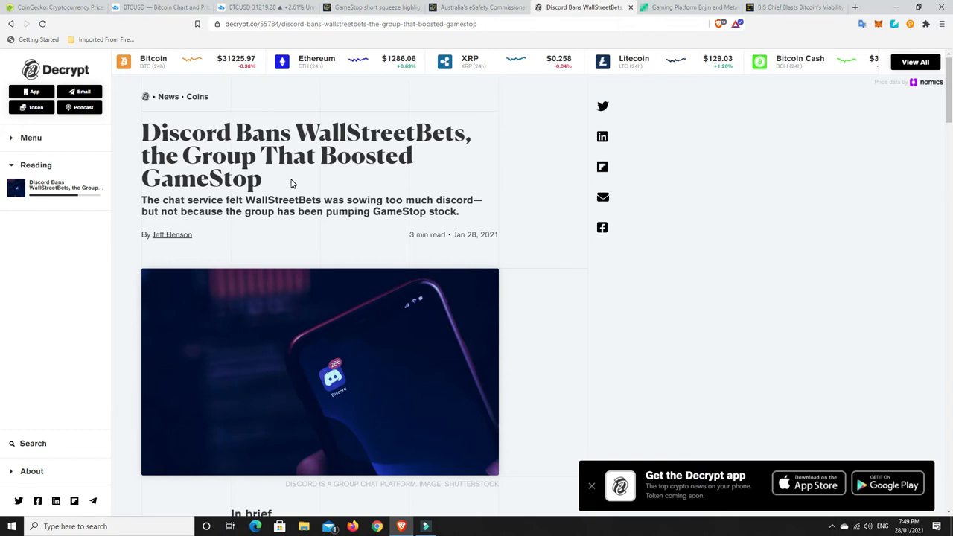
mouse_move(299, 196)
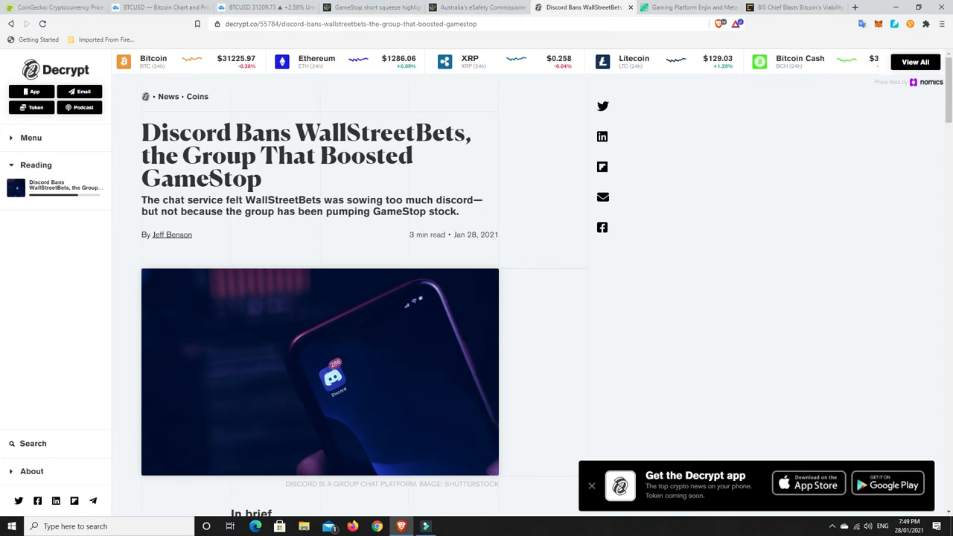
mouse_move(291, 192)
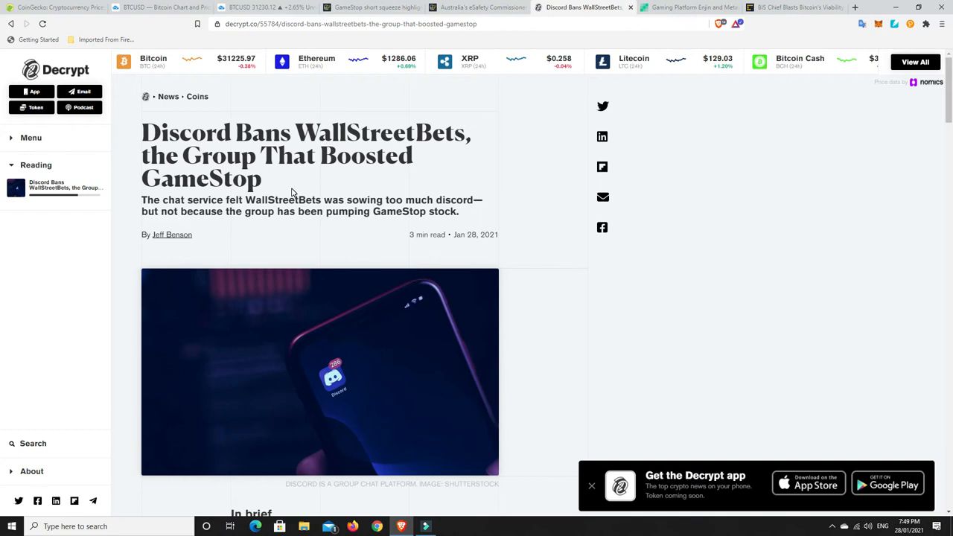
mouse_move(282, 185)
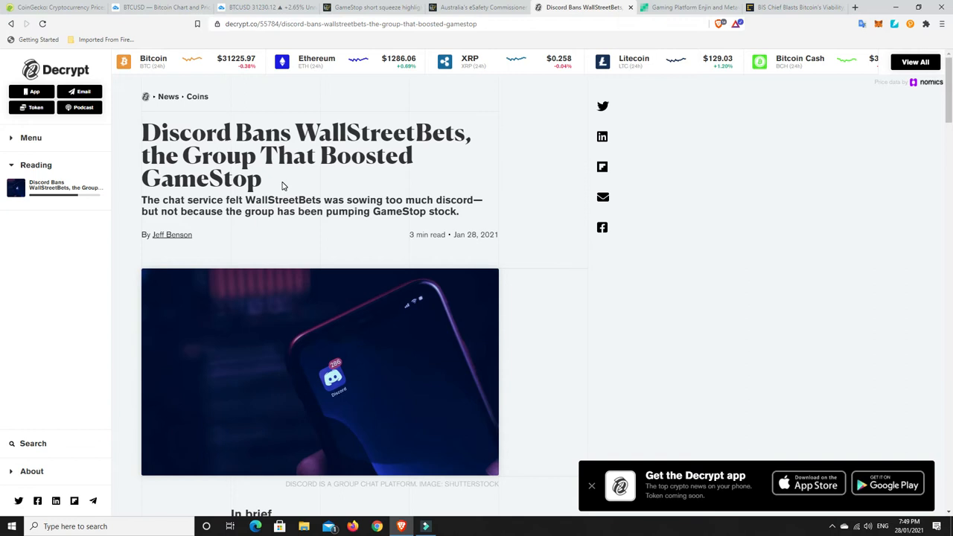
mouse_move(489, 125)
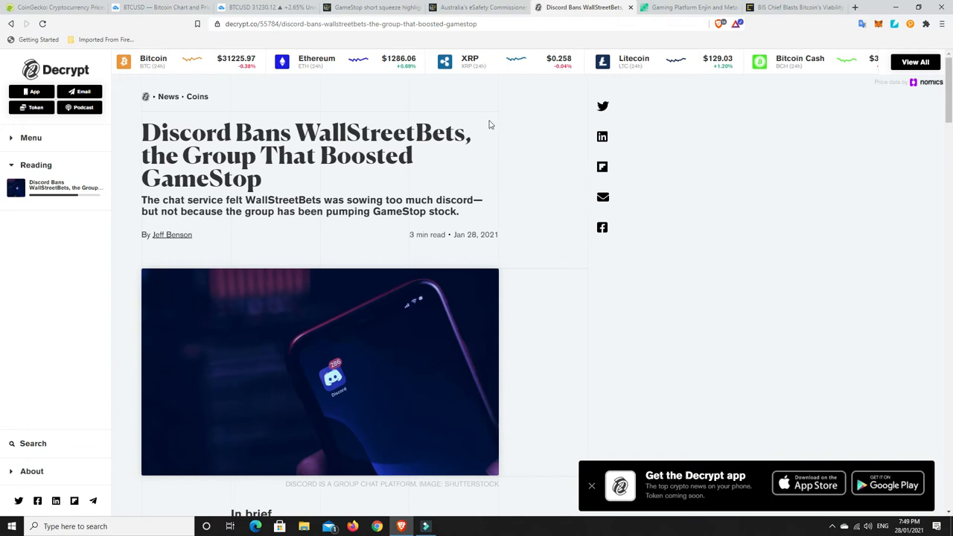
Show the eSafety Commissioner blockchain article and scroll to Inman Grant's quote.
left_click(477, 7)
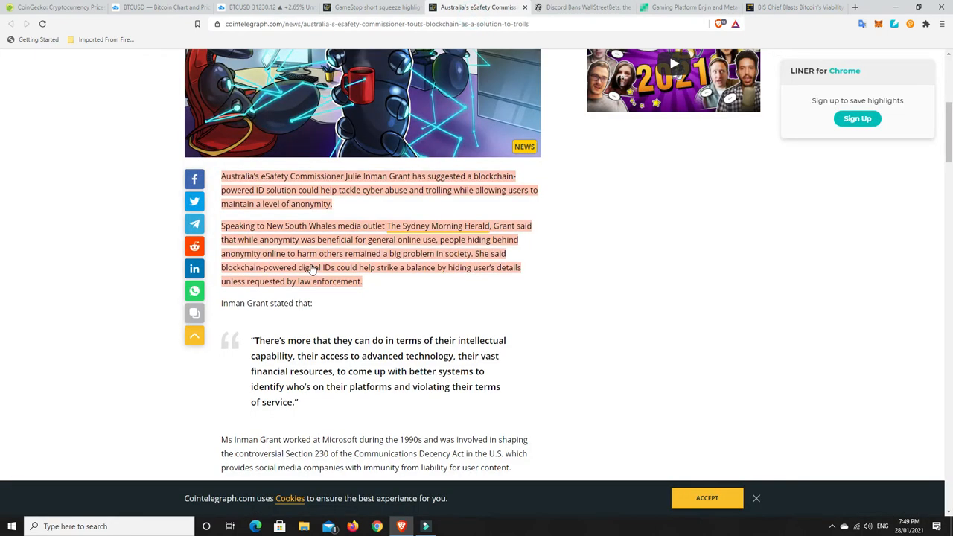
scroll("up", 3)
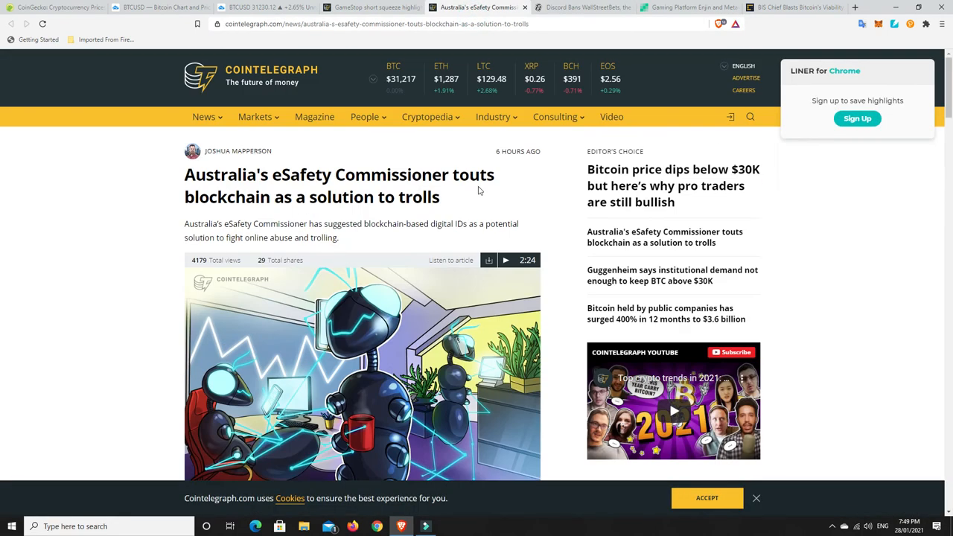
mouse_move(475, 191)
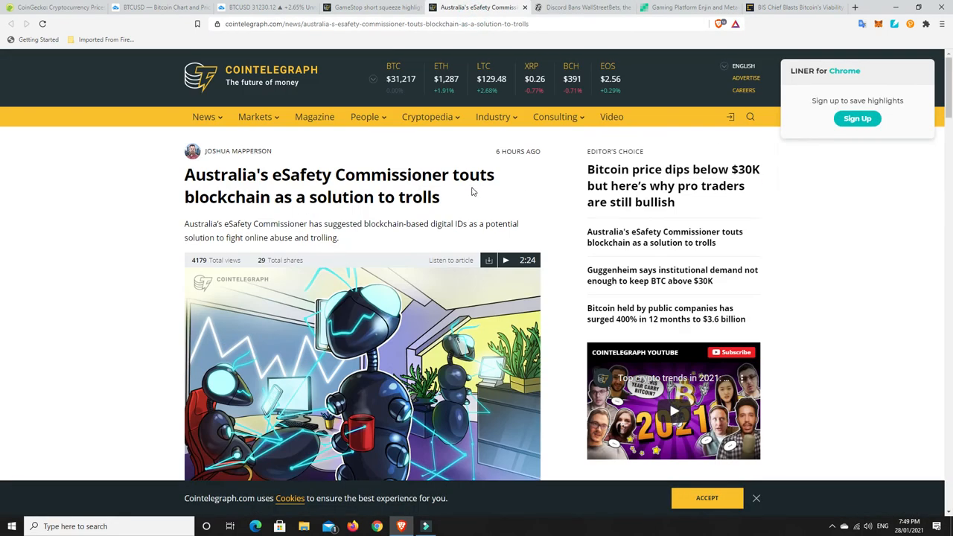
mouse_move(230, 234)
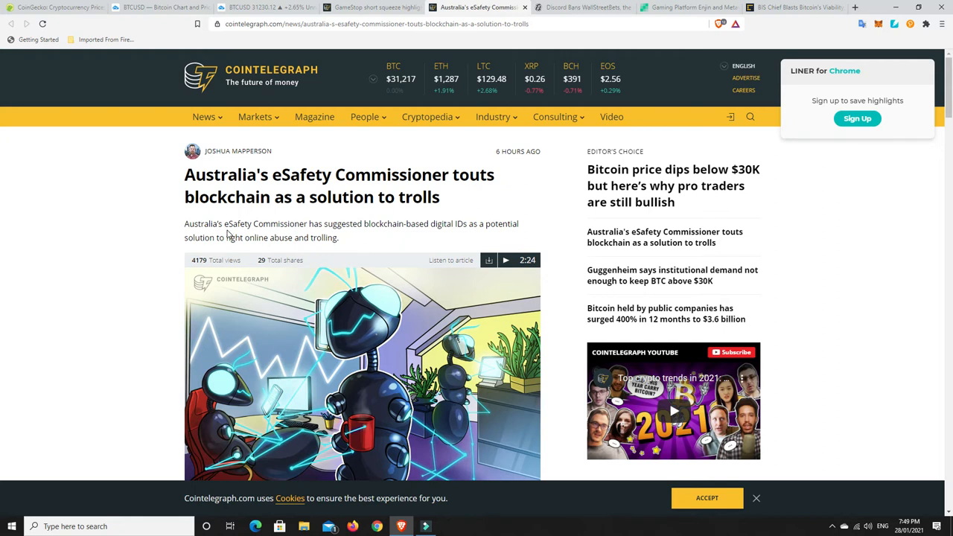
scroll("down", 3)
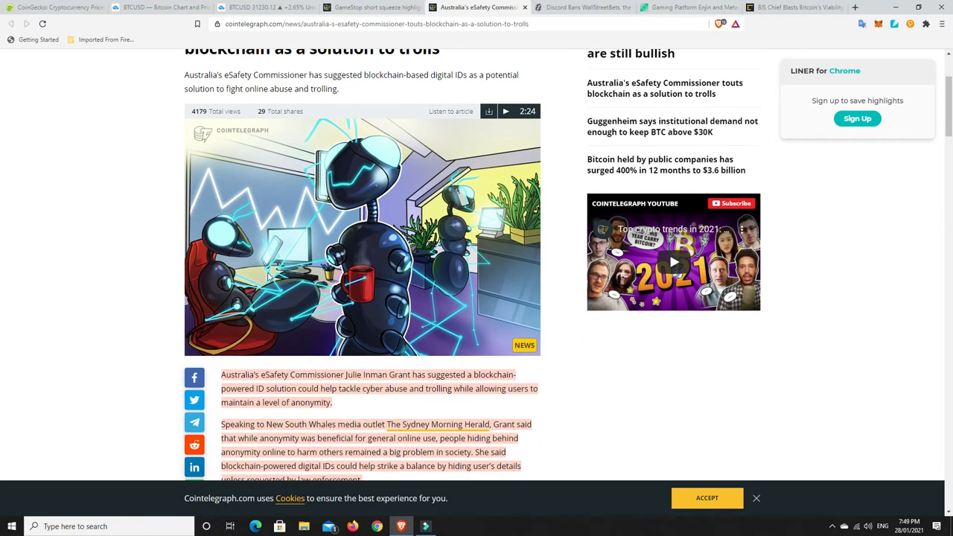
mouse_move(648, 390)
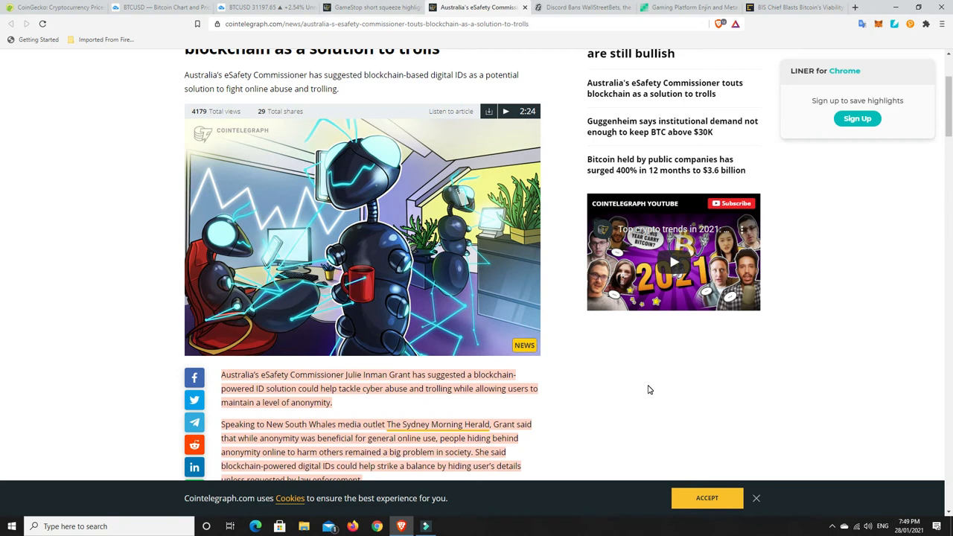
scroll("down", 3)
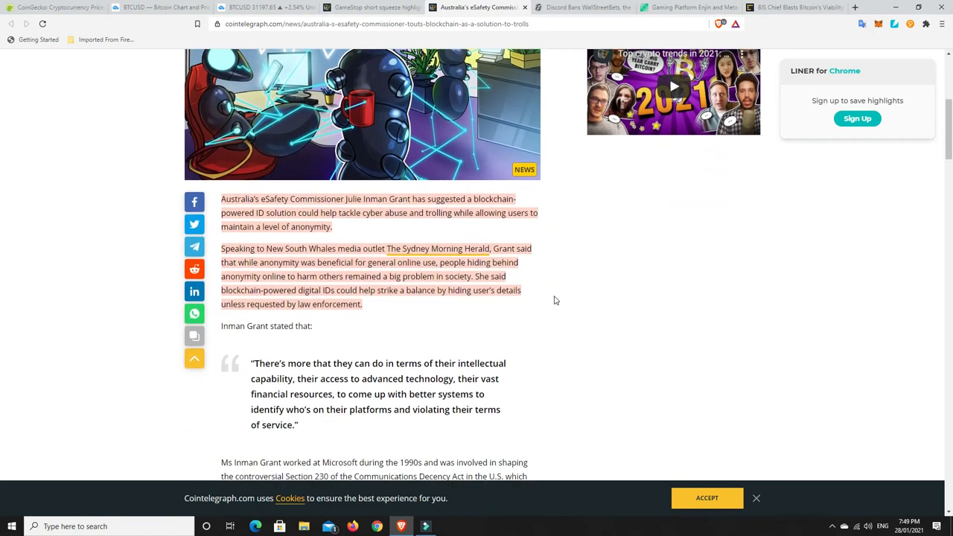
scroll("down", 3)
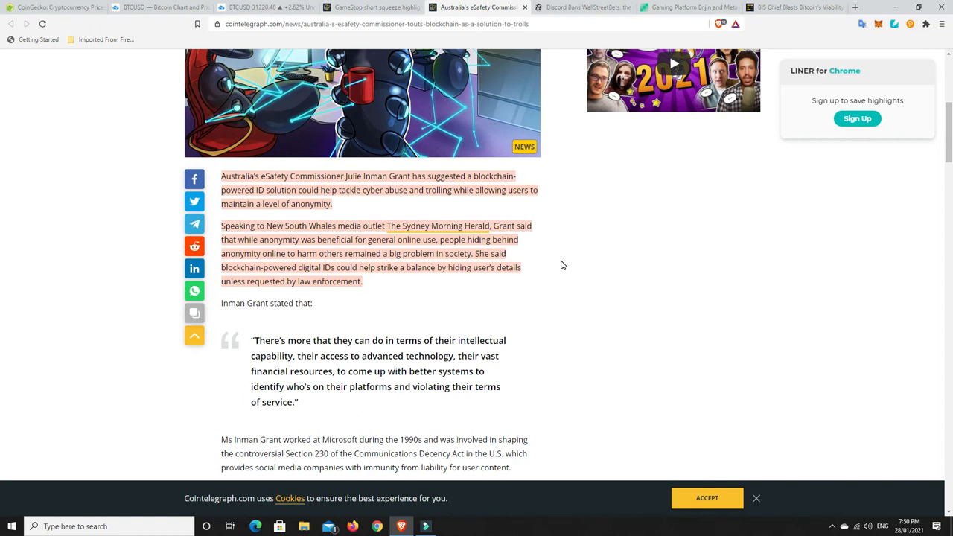
mouse_move(349, 205)
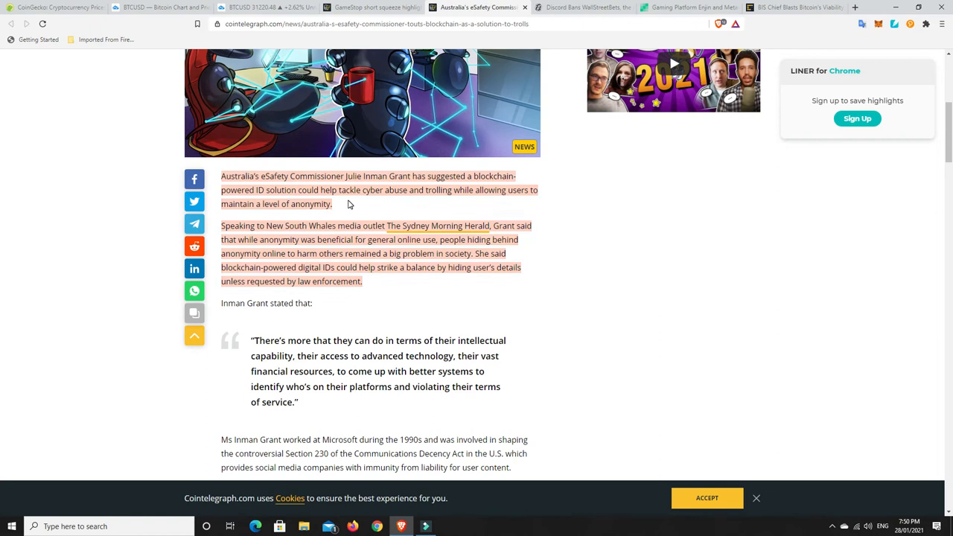
mouse_move(349, 209)
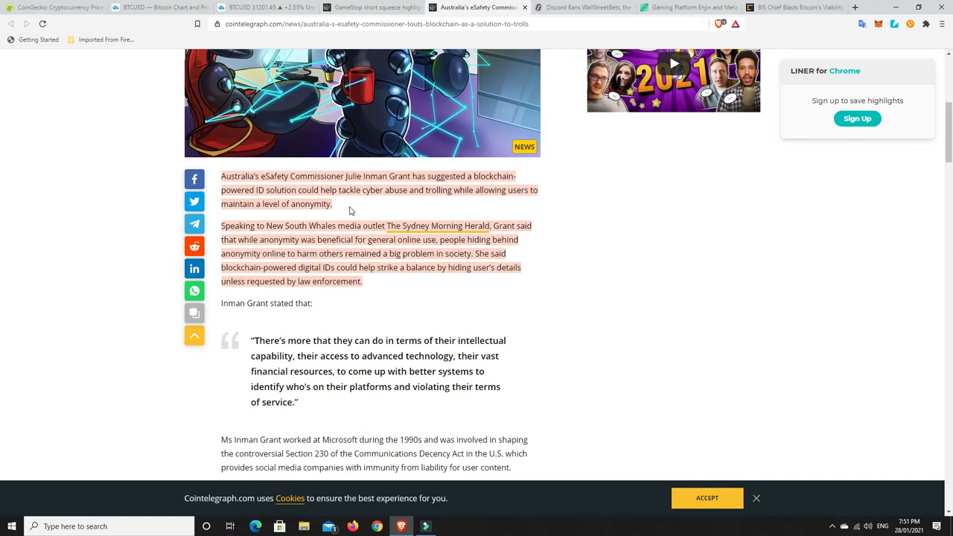
mouse_move(318, 215)
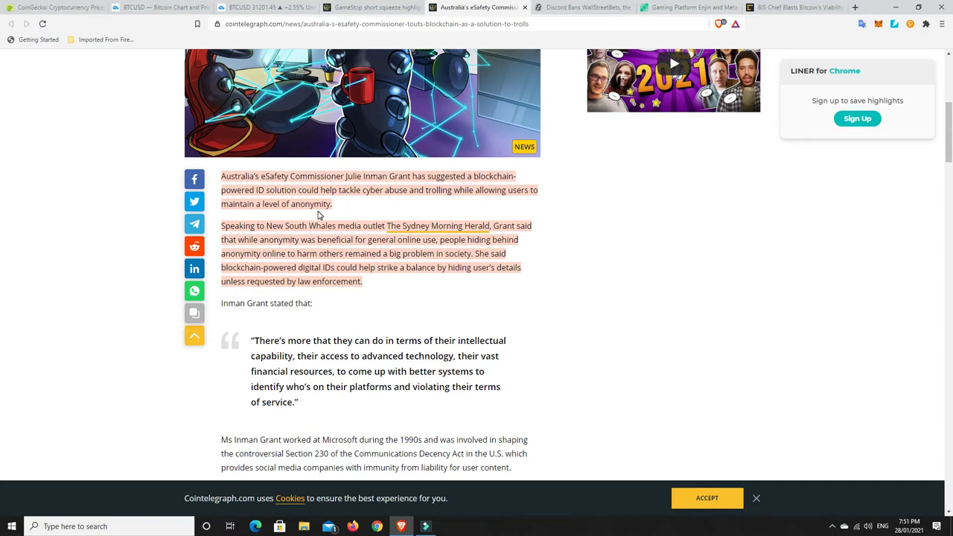
mouse_move(368, 208)
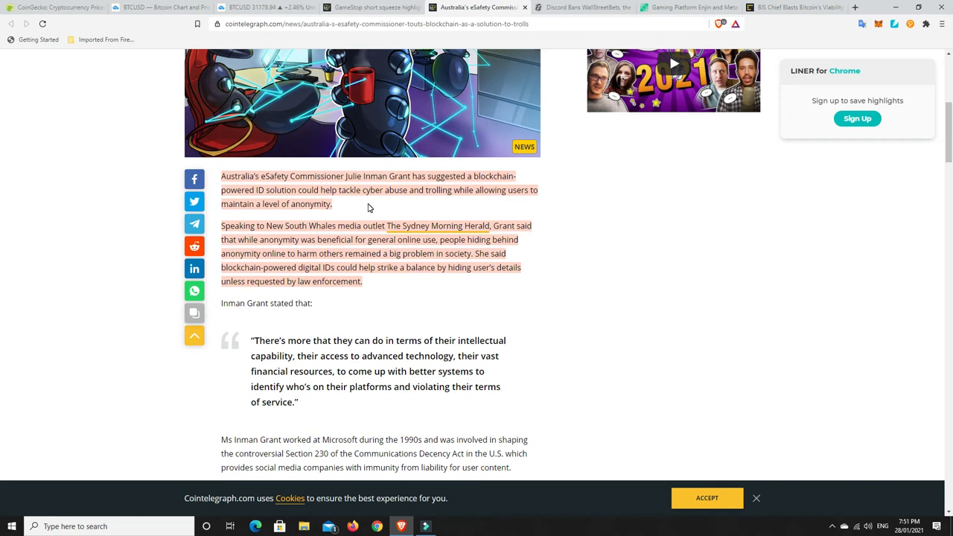
mouse_move(510, 231)
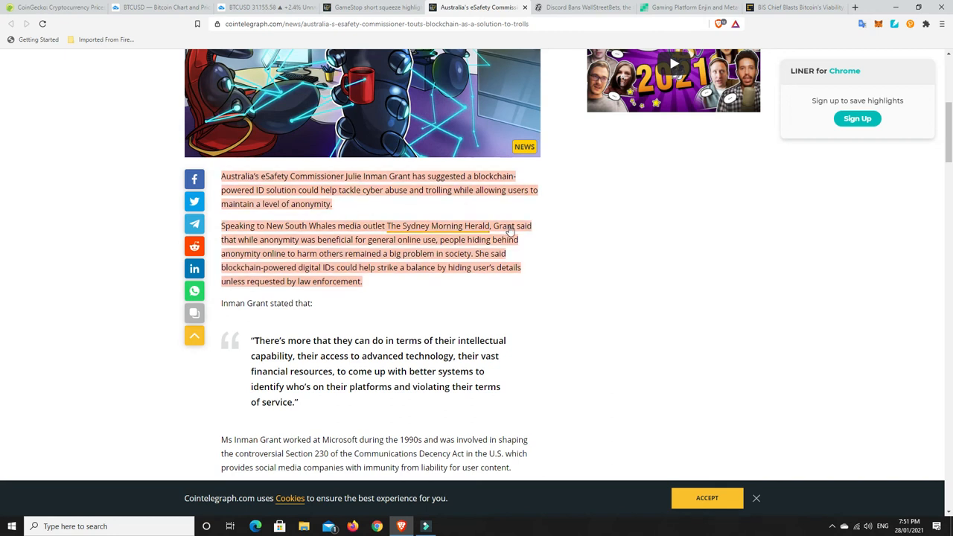
Scroll the eSafety article through its intro and back to the header image.
scroll("down", 3)
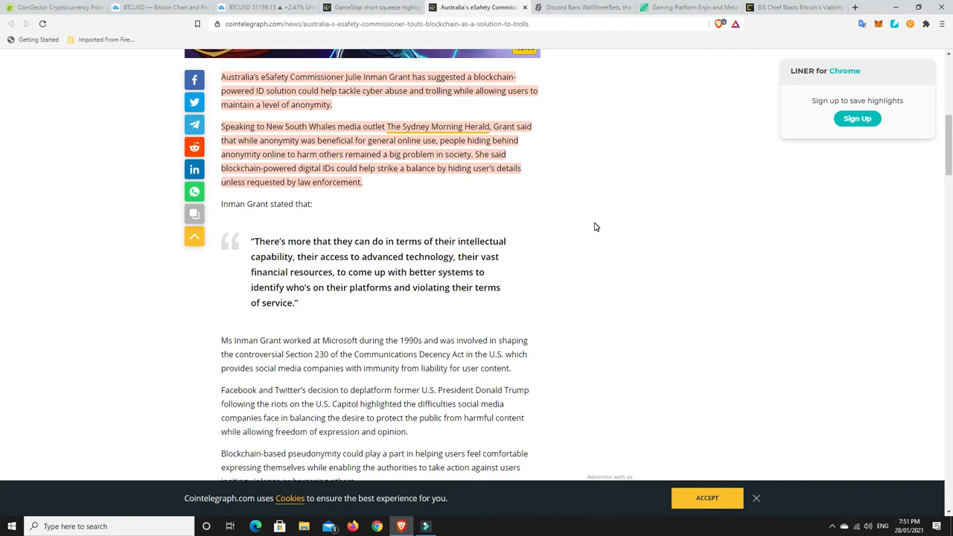
mouse_move(254, 202)
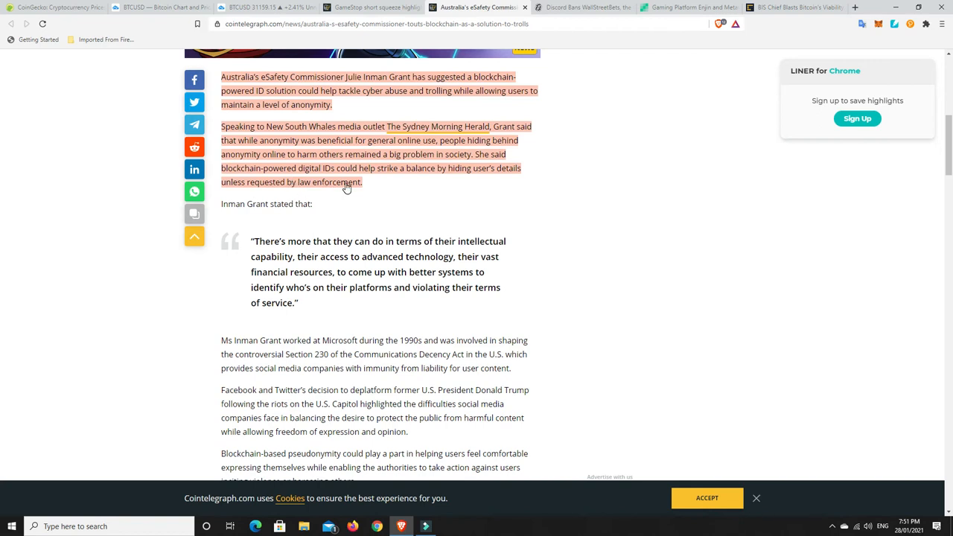
mouse_move(618, 269)
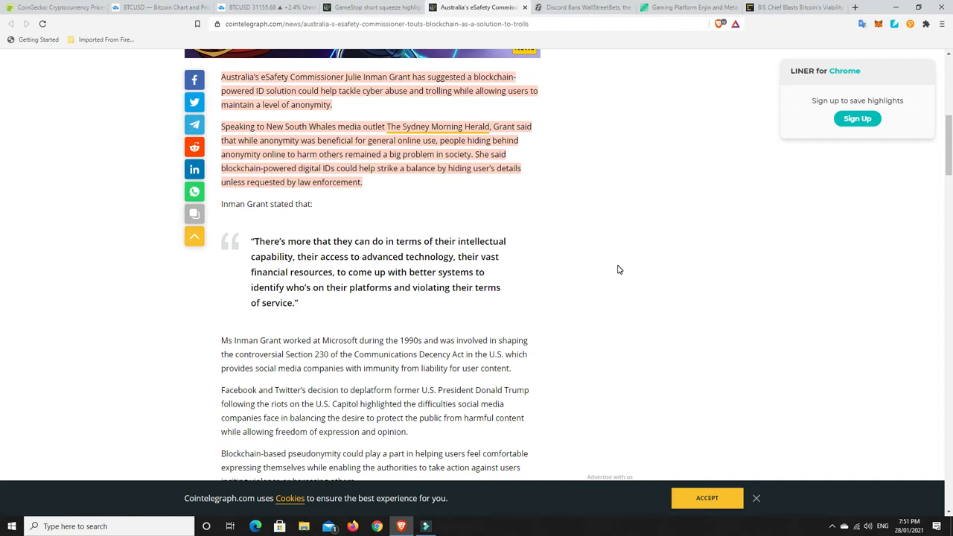
mouse_move(312, 188)
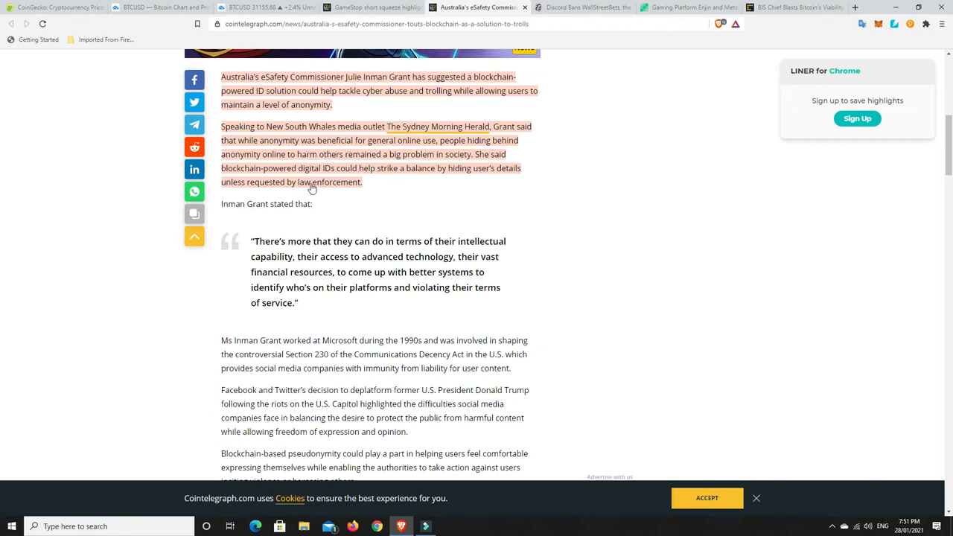
mouse_move(598, 226)
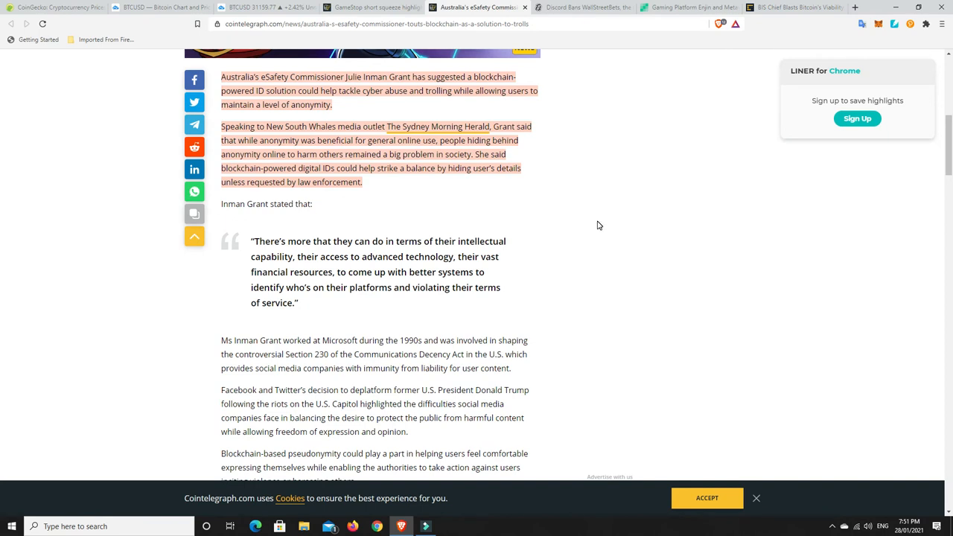
mouse_move(331, 187)
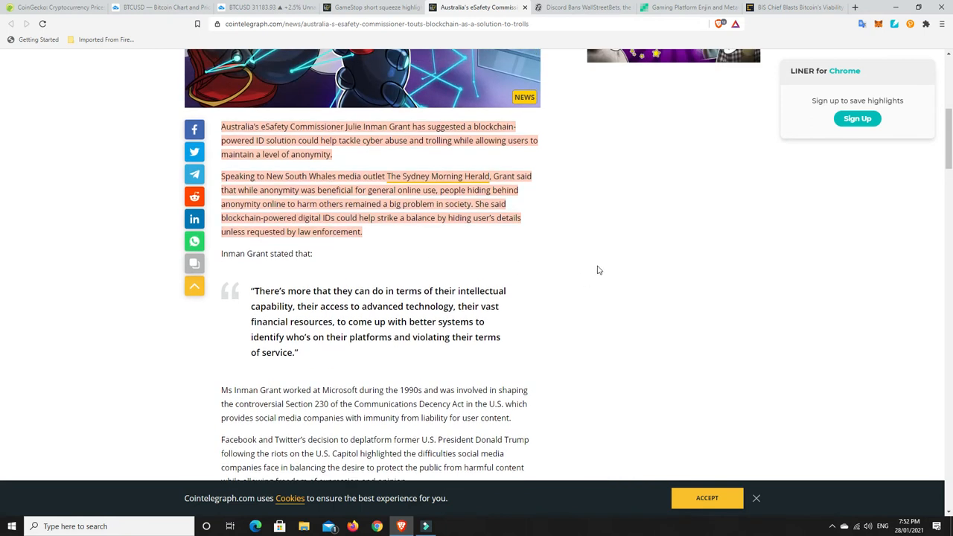
mouse_move(575, 261)
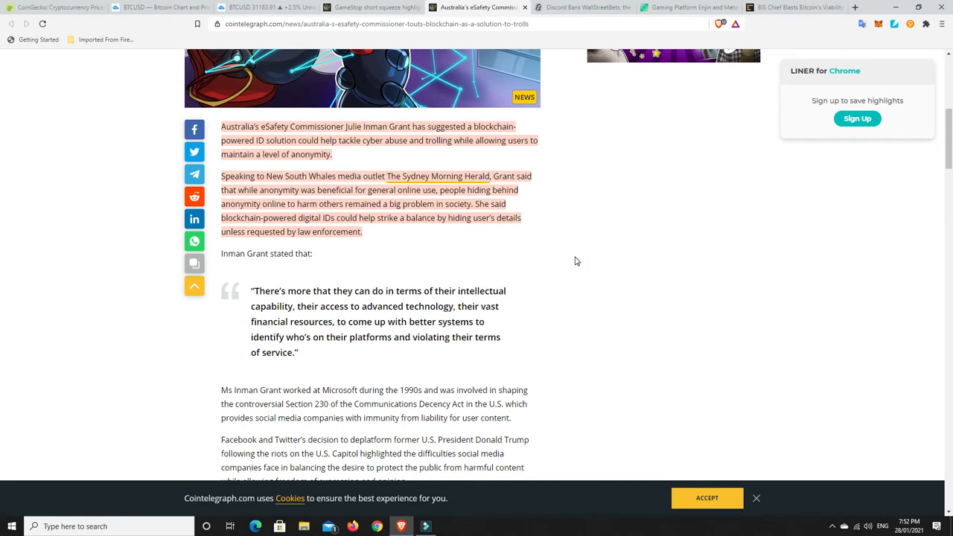
scroll("up", 3)
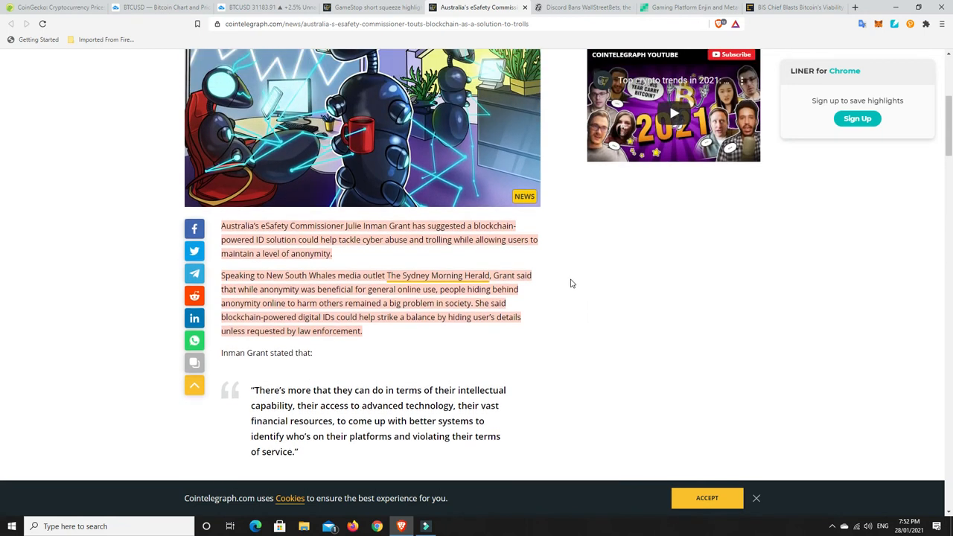
mouse_move(519, 333)
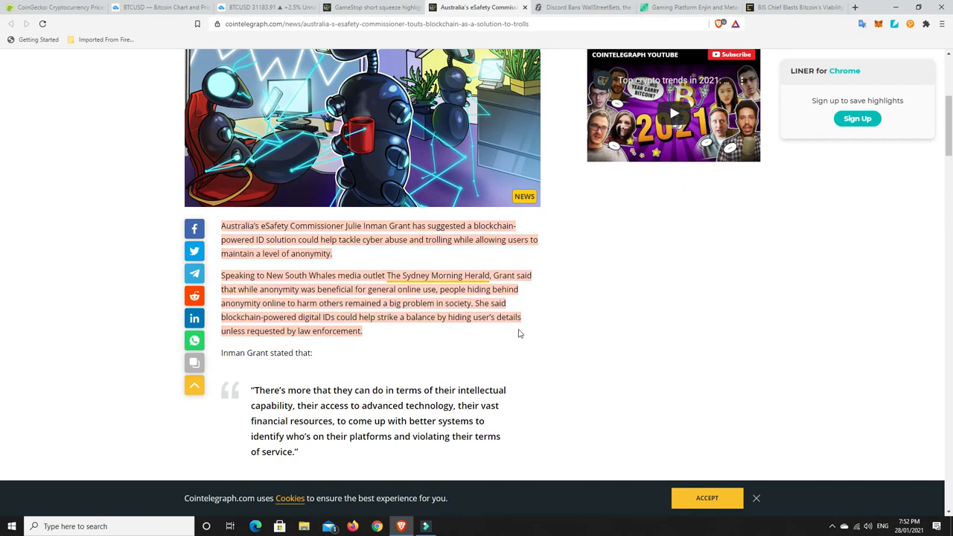
mouse_move(563, 331)
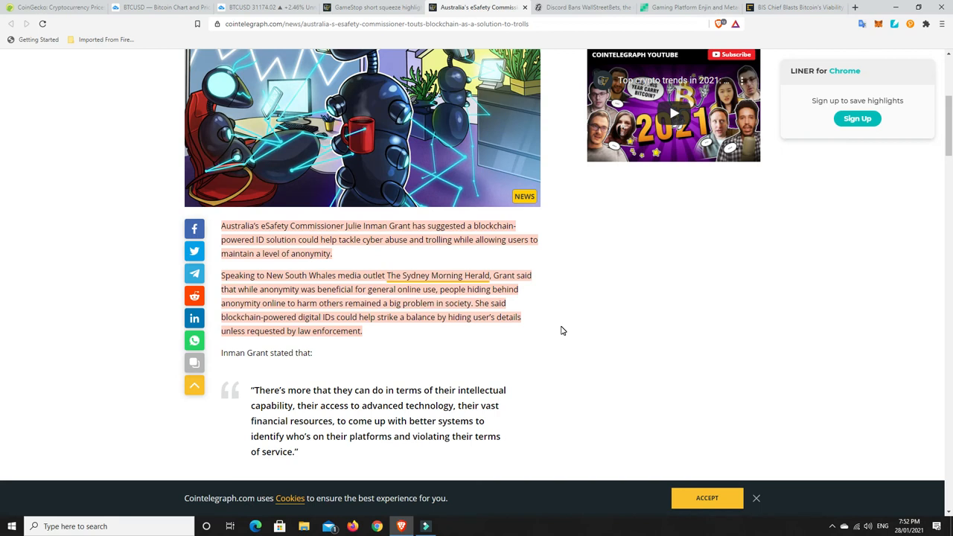
mouse_move(246, 377)
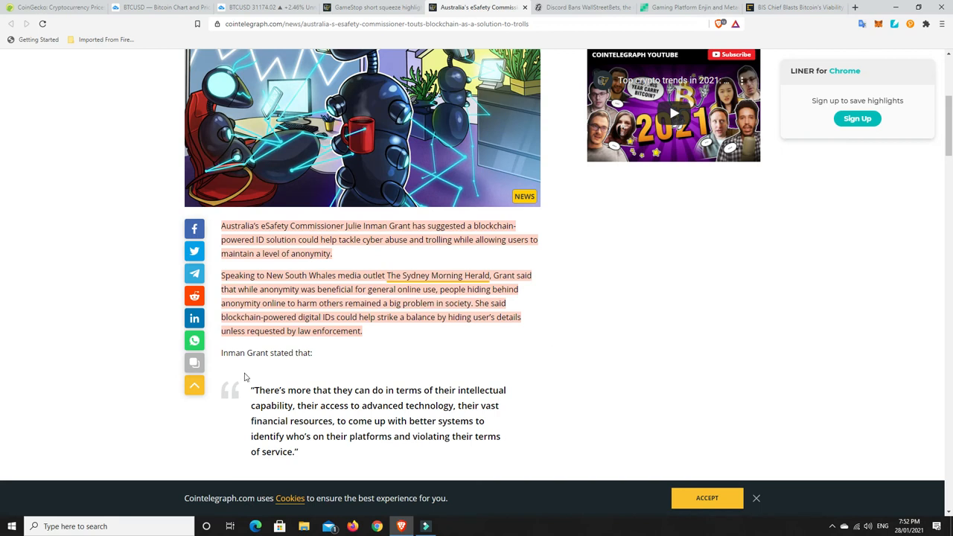
mouse_move(325, 335)
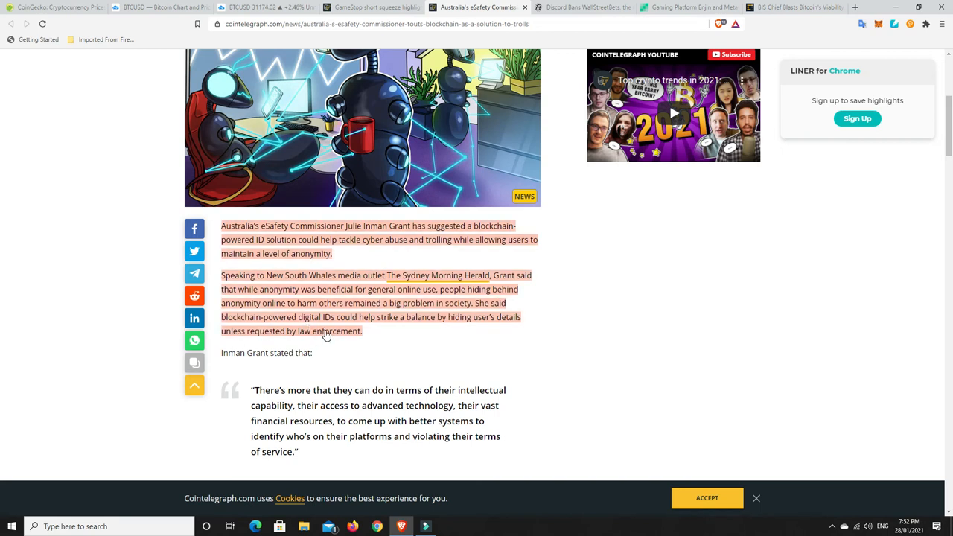
mouse_move(347, 330)
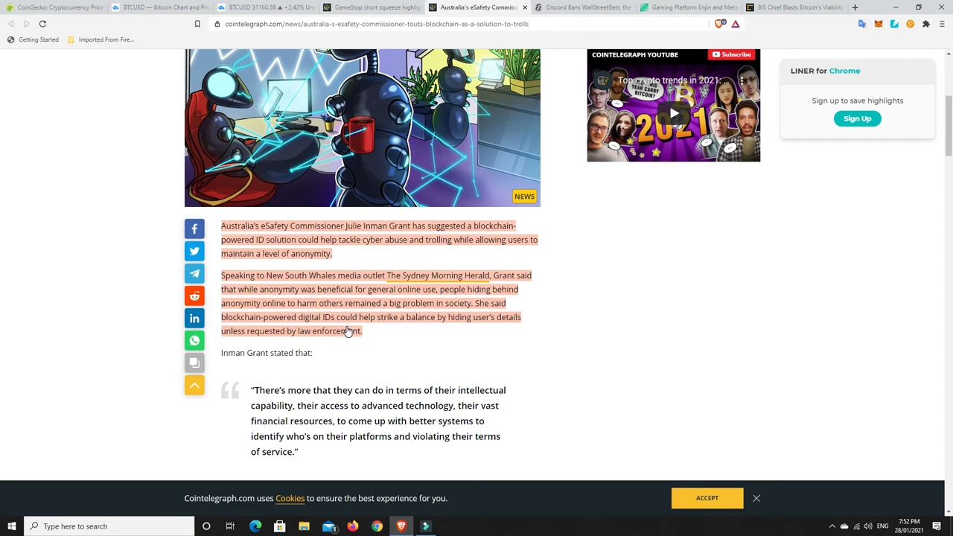
mouse_move(385, 264)
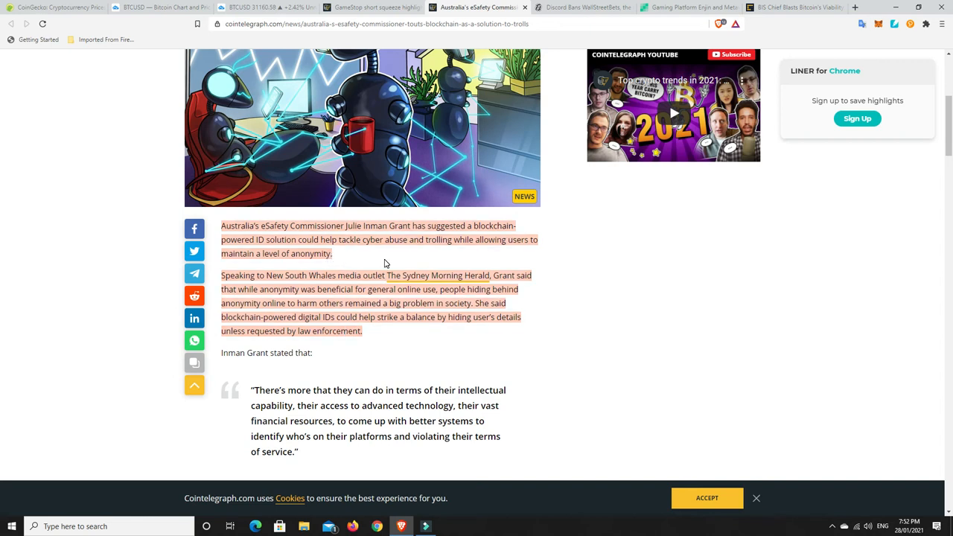
mouse_move(339, 260)
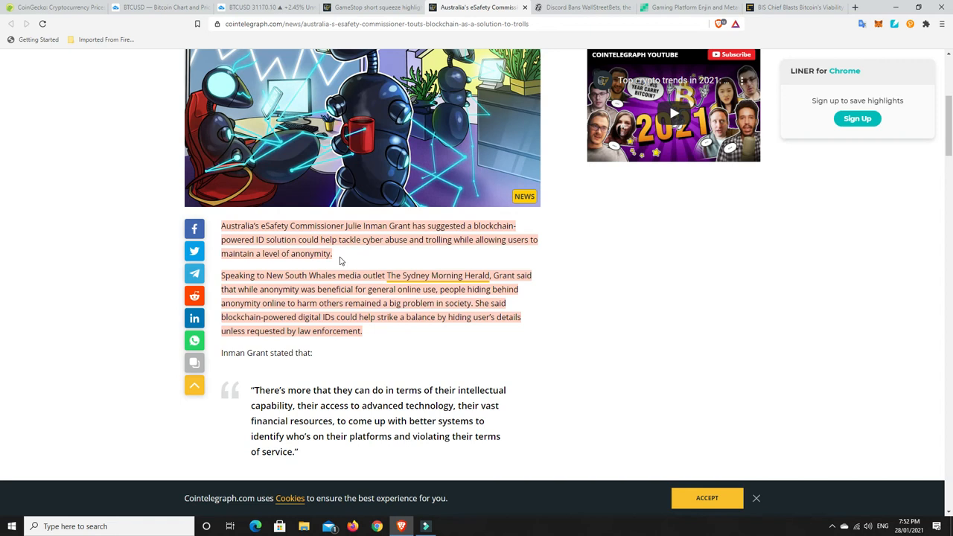
mouse_move(471, 279)
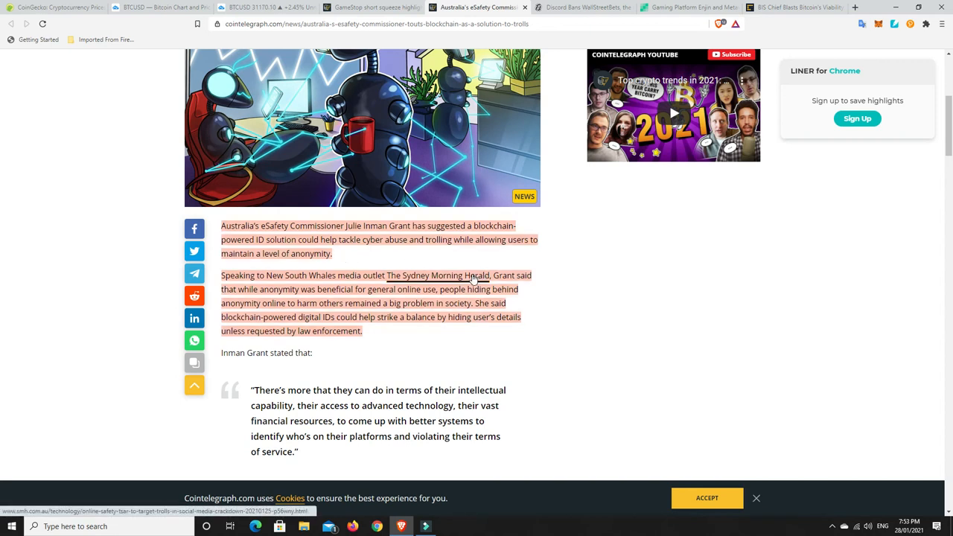
Show the Bitcoin.com article on Enjin and Metaverseme merging NFTs with augmented reality.
left_click(684, 7)
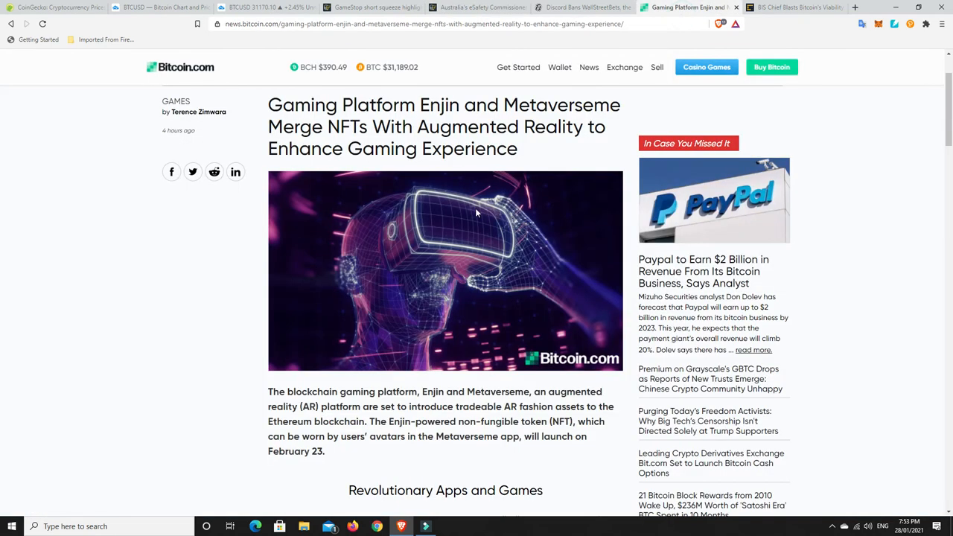
scroll("up", 3)
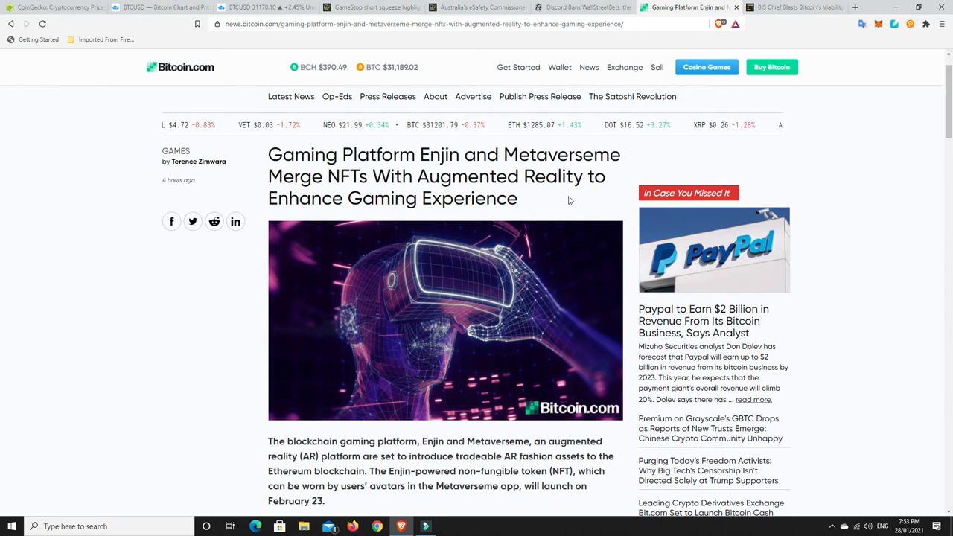
mouse_move(472, 203)
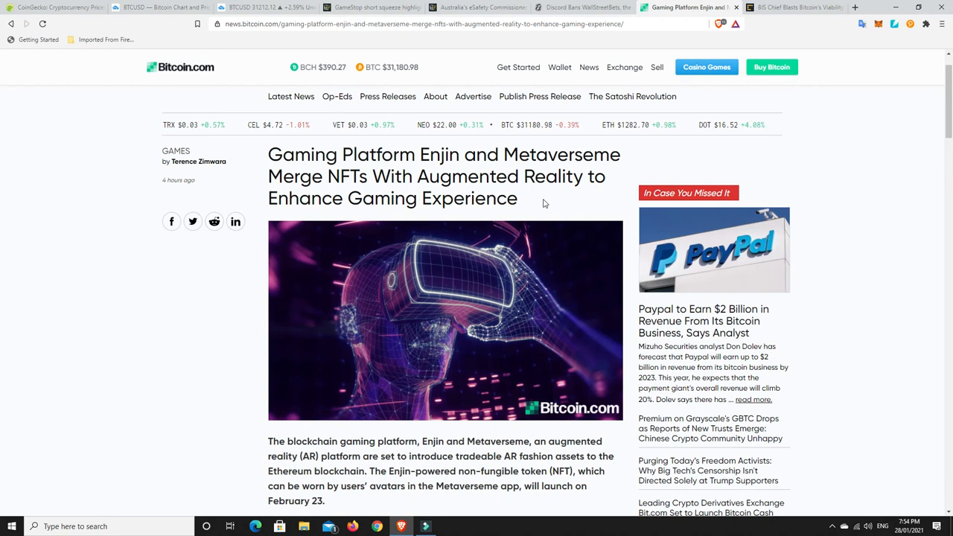
mouse_move(448, 321)
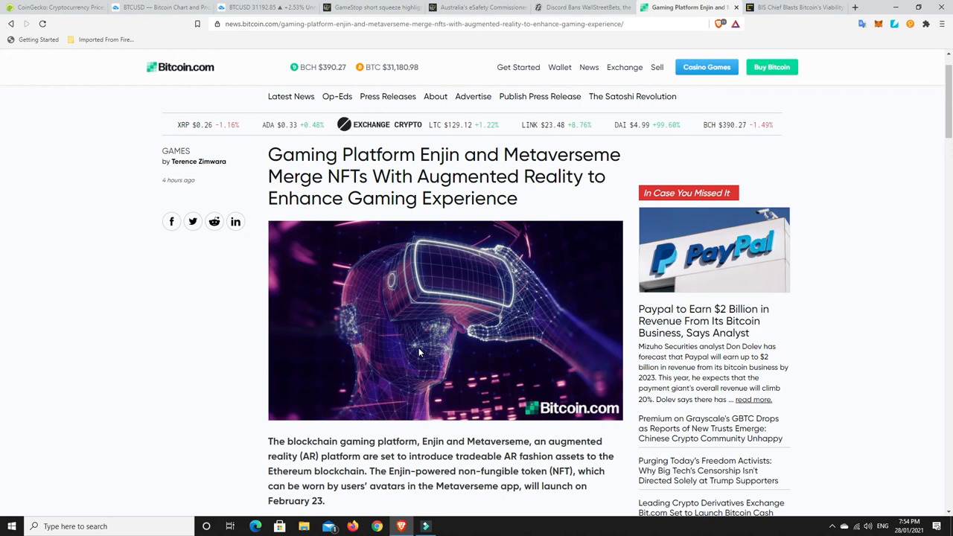
mouse_move(711, 143)
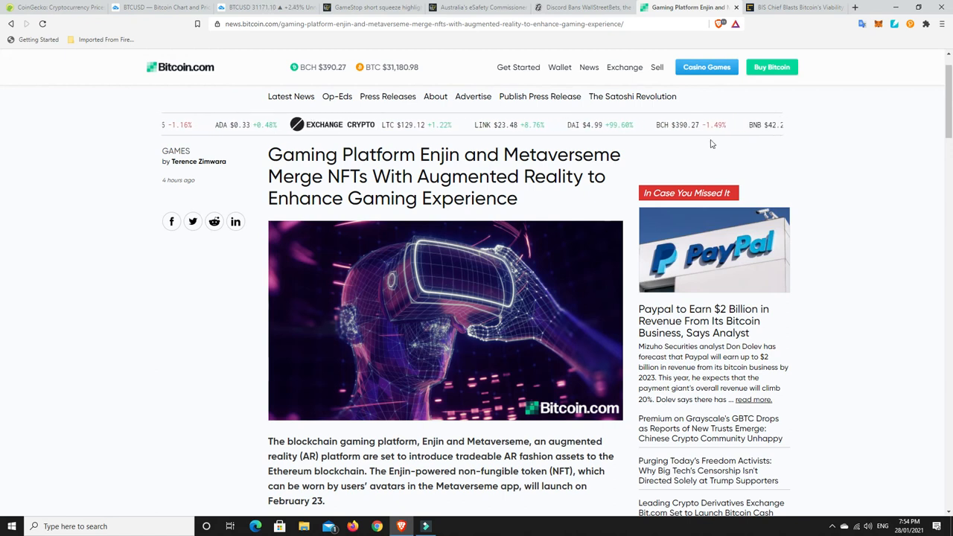
Show CoinDesk's BIS Chief article and scroll to Carstens' highlighted central bank quote.
left_click(789, 8)
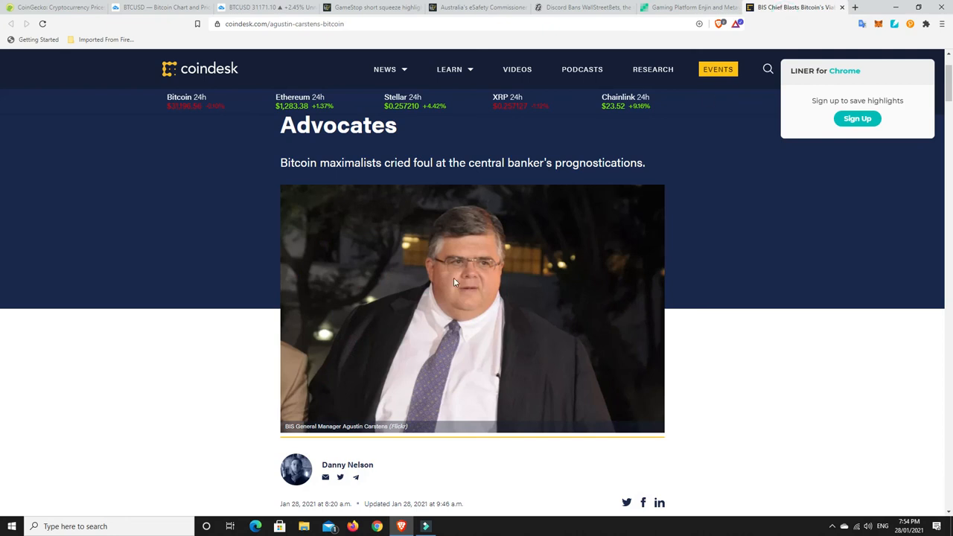
mouse_move(477, 285)
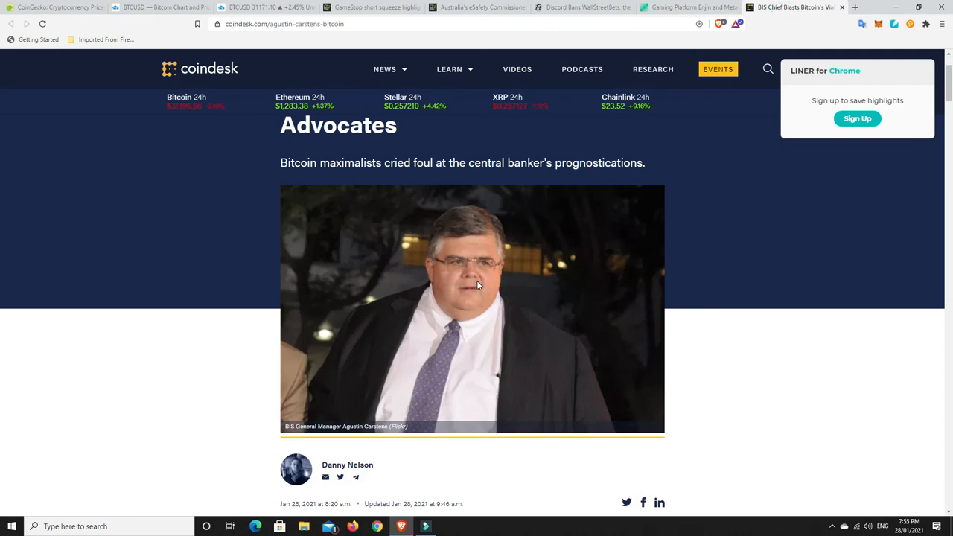
scroll("up", 3)
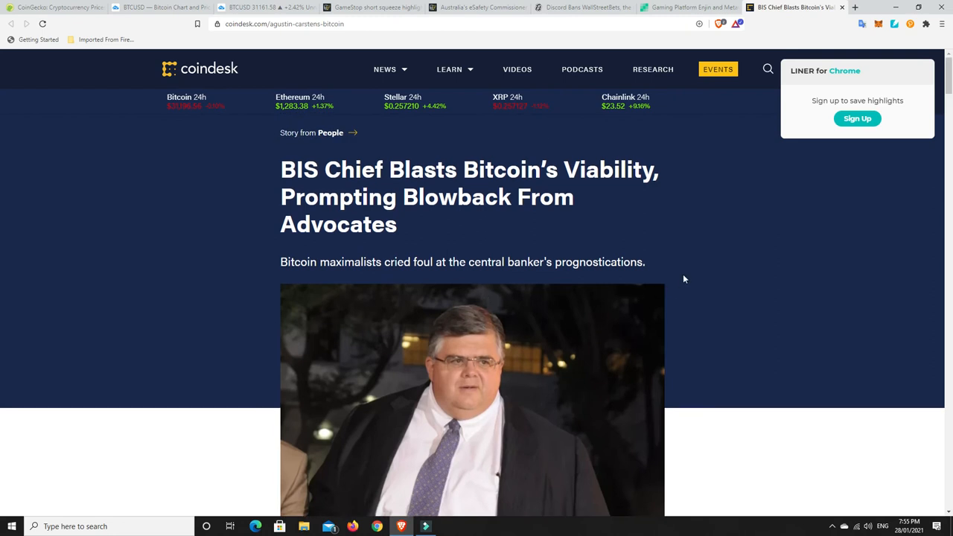
mouse_move(704, 293)
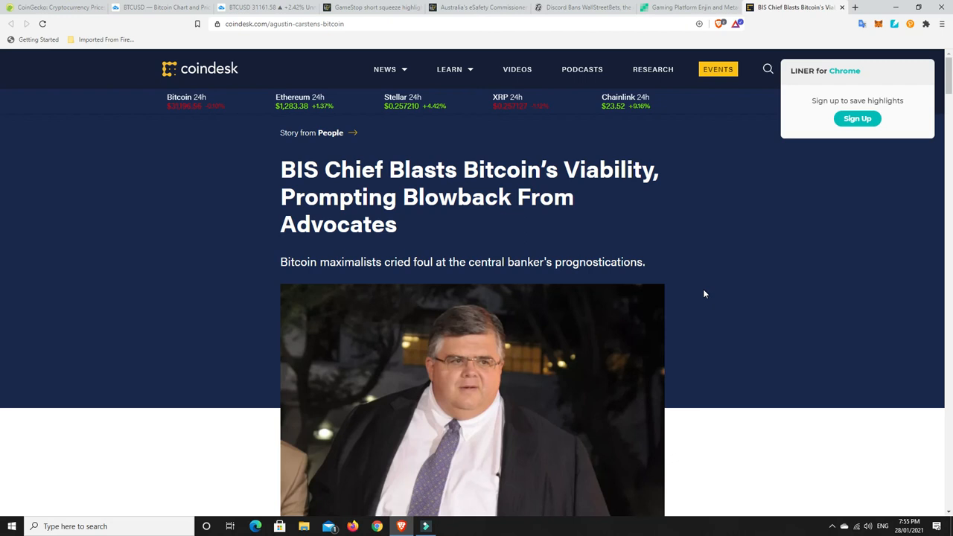
scroll("down", 3)
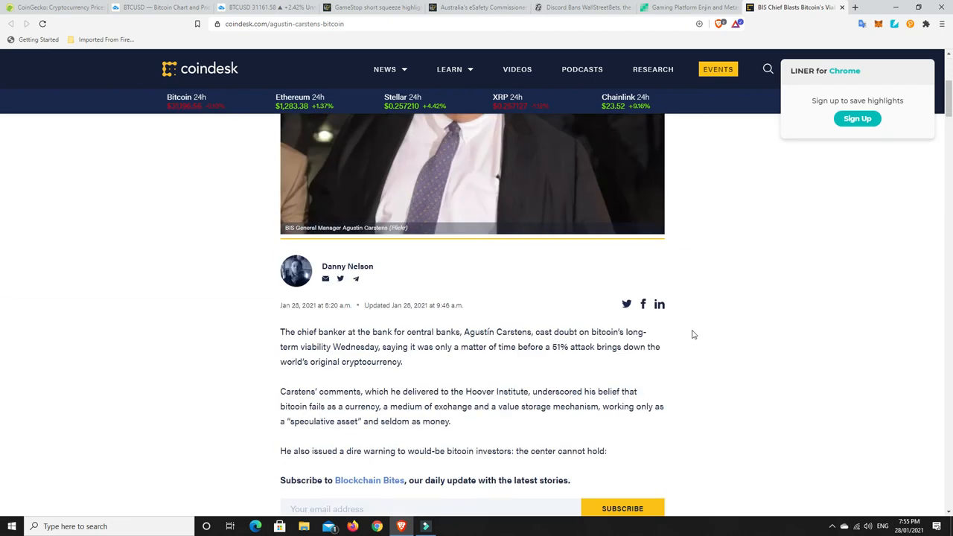
scroll("down", 3)
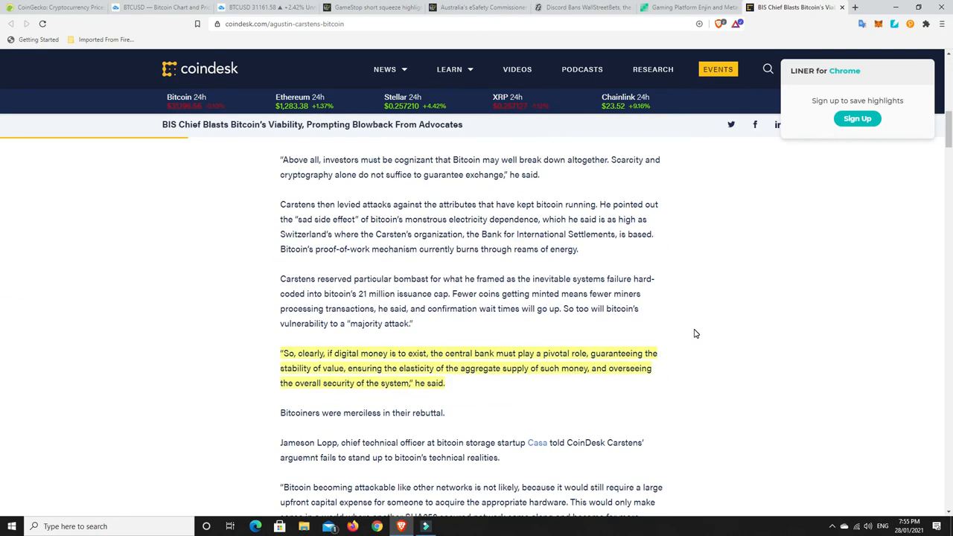
scroll("down", 3)
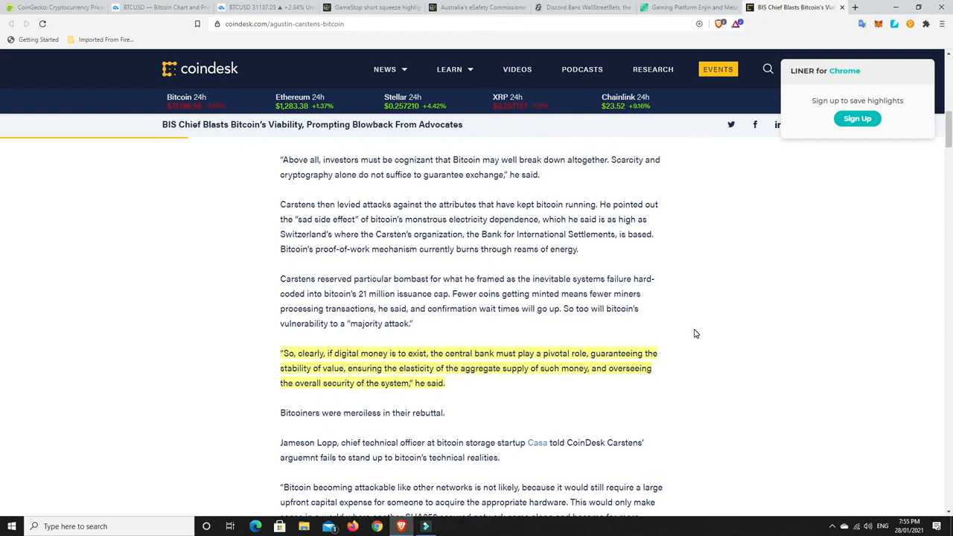
mouse_move(323, 281)
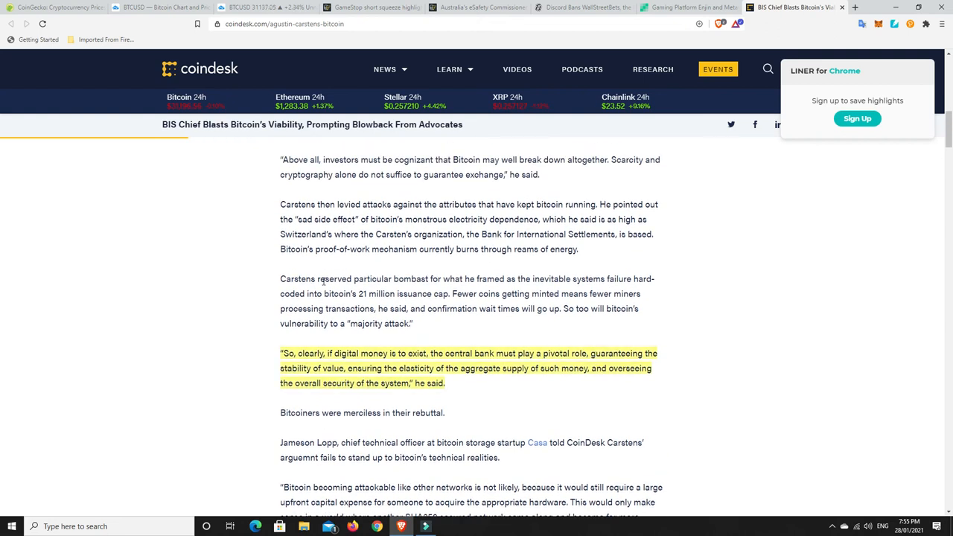
mouse_move(706, 297)
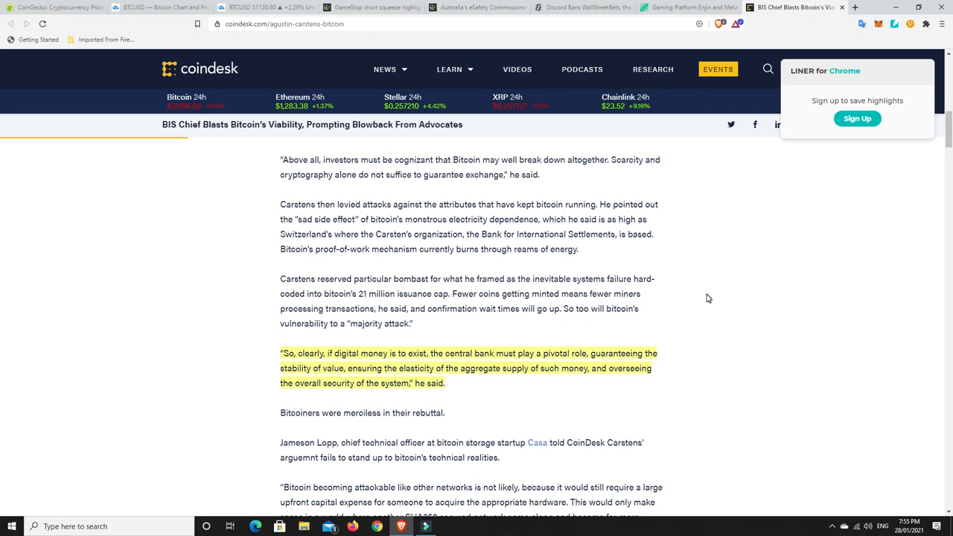
mouse_move(454, 299)
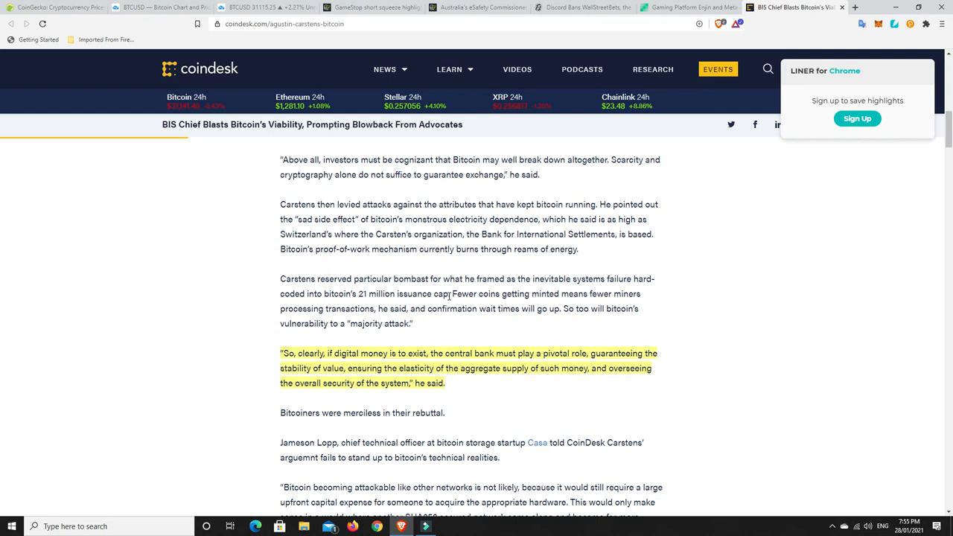
Scroll to Carstens' quote, Jameson Lopp's rebuttal and Nic Carter's takedown.
scroll("up", 3)
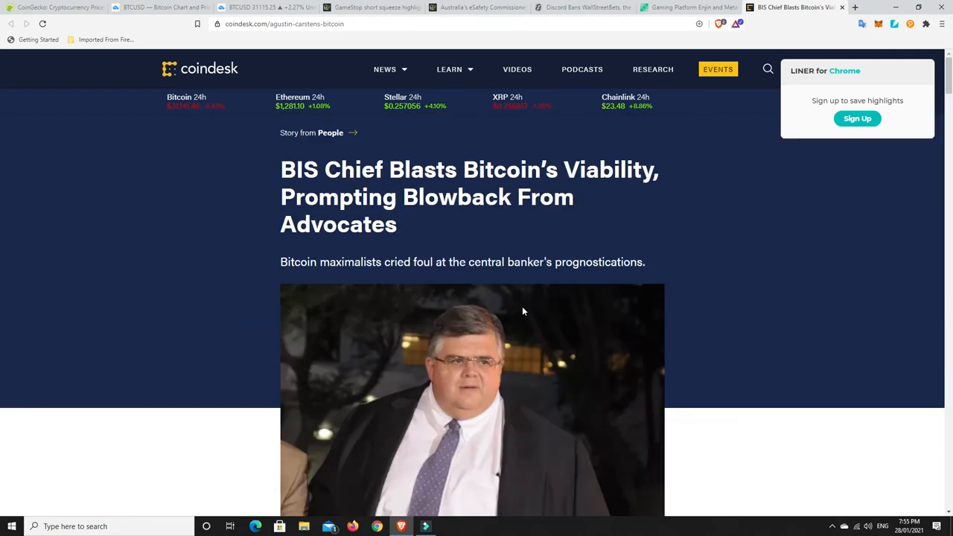
scroll("down", 3)
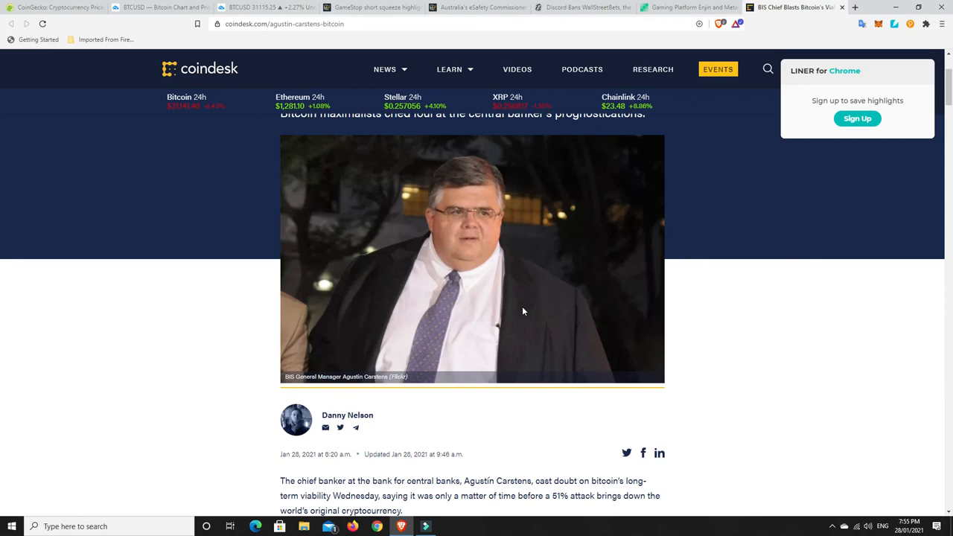
scroll("down", 3)
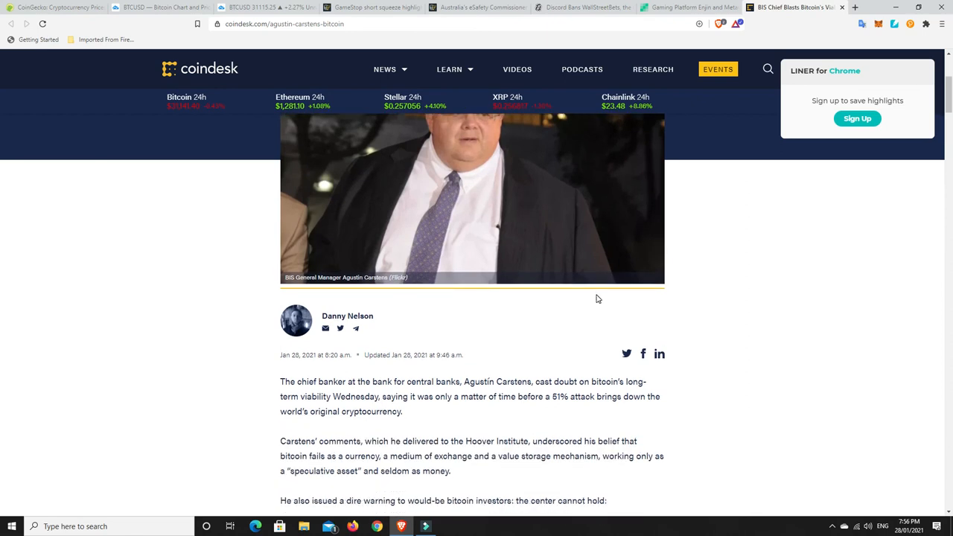
scroll("down", 3)
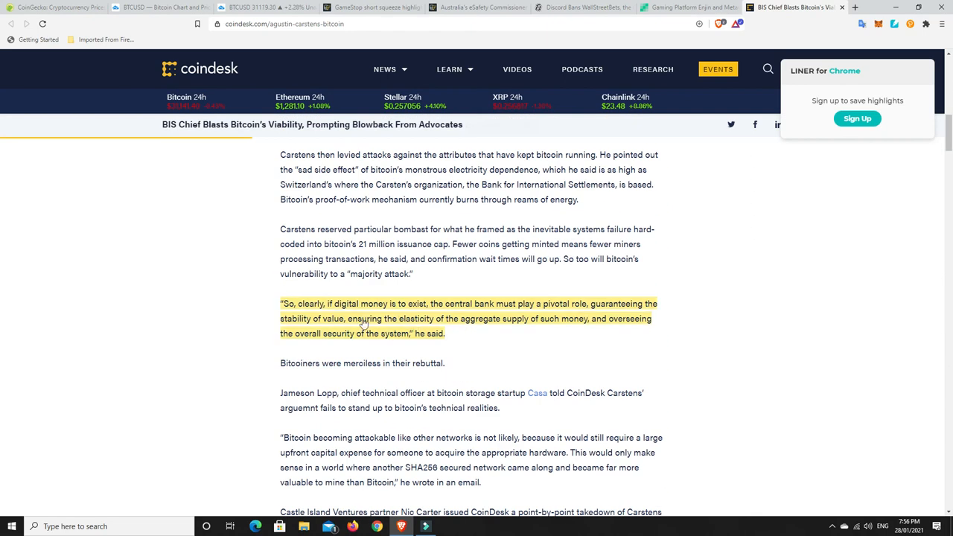
mouse_move(706, 353)
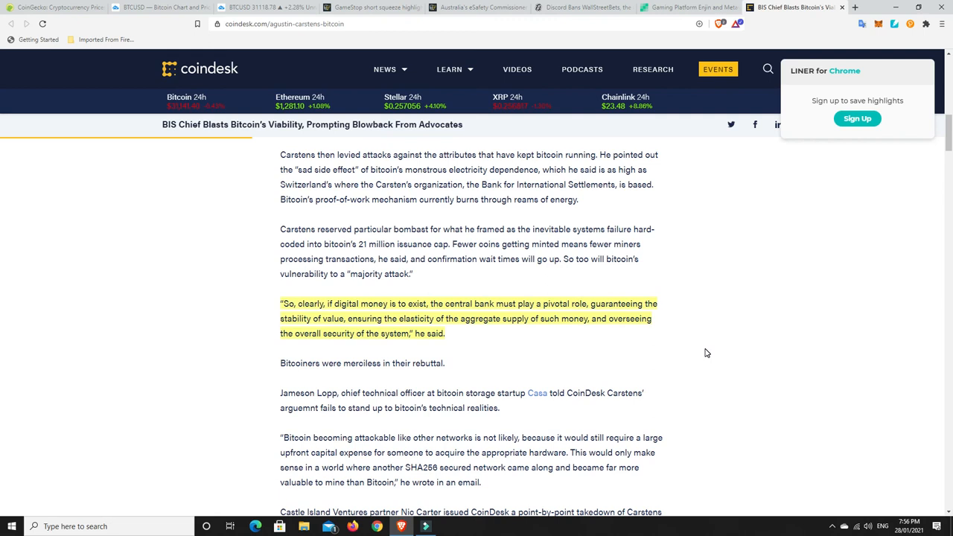
mouse_move(668, 354)
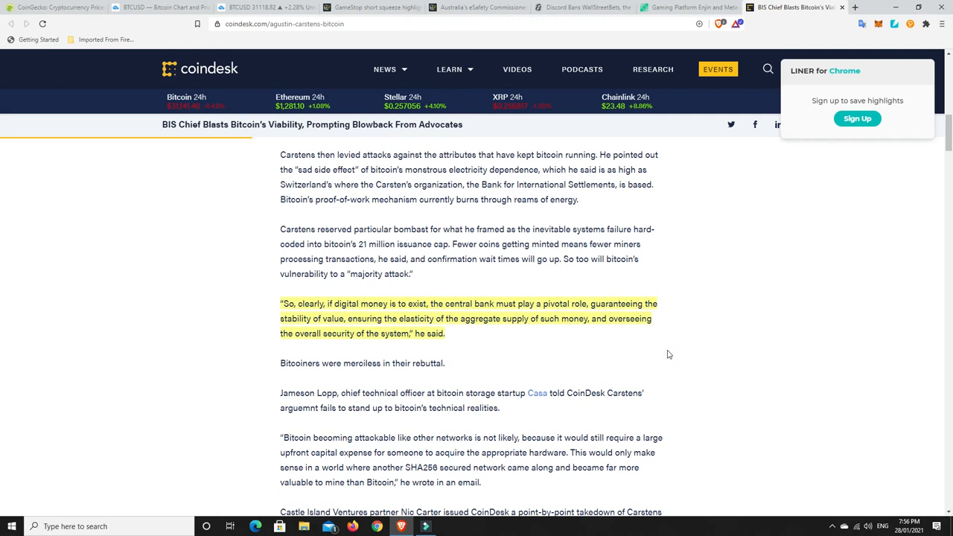
mouse_move(471, 344)
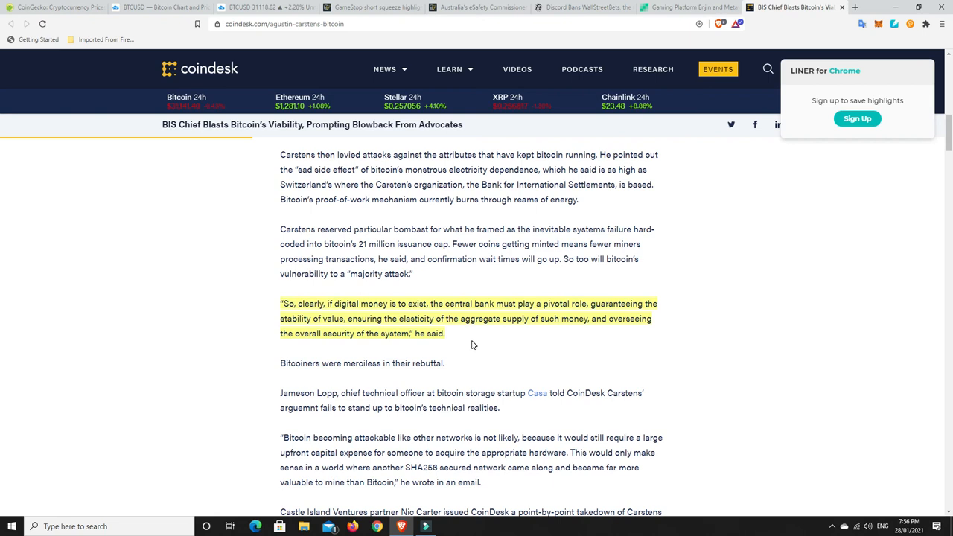
mouse_move(339, 319)
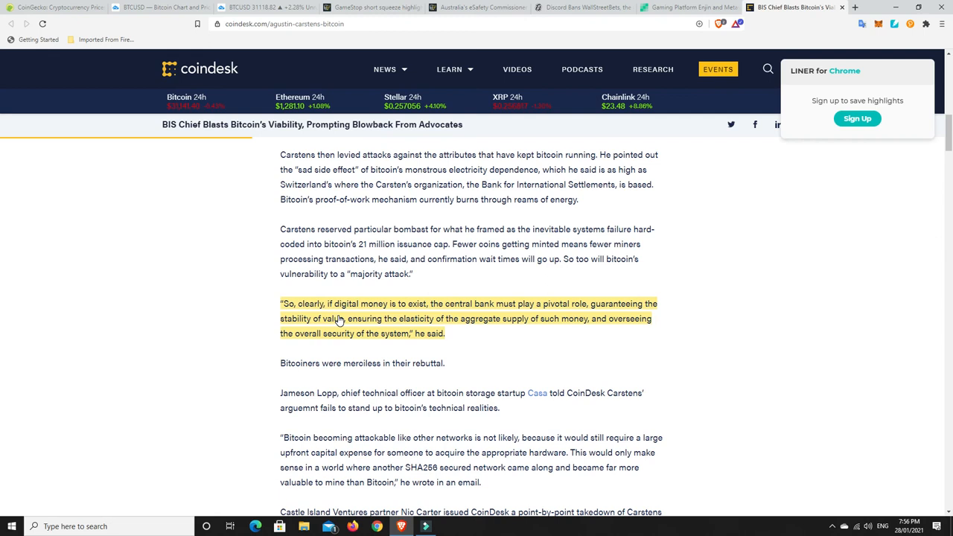
mouse_move(415, 307)
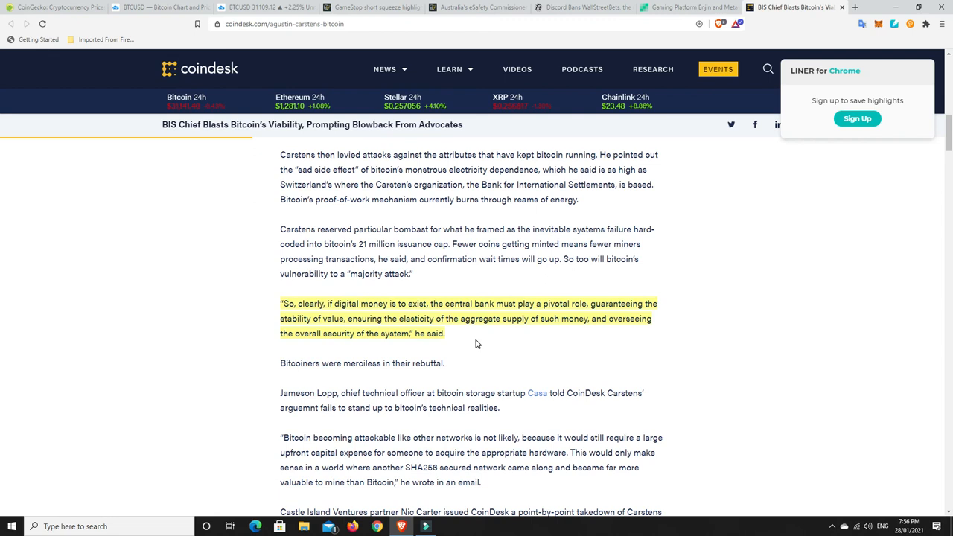
mouse_move(459, 336)
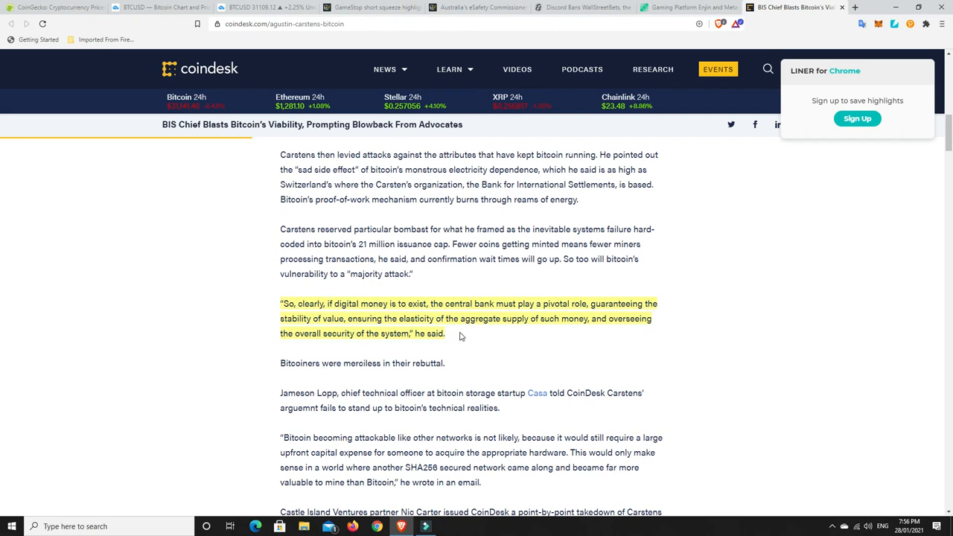
mouse_move(475, 330)
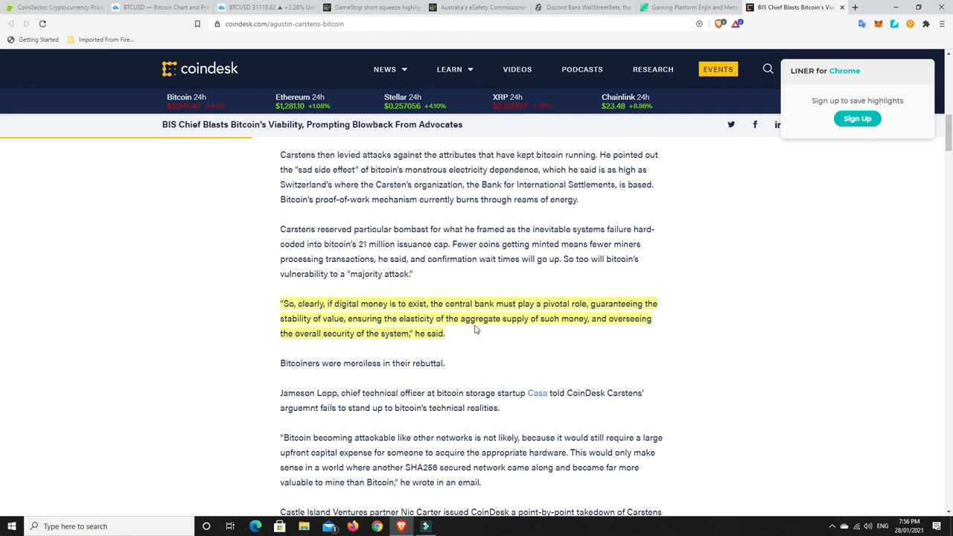
mouse_move(499, 351)
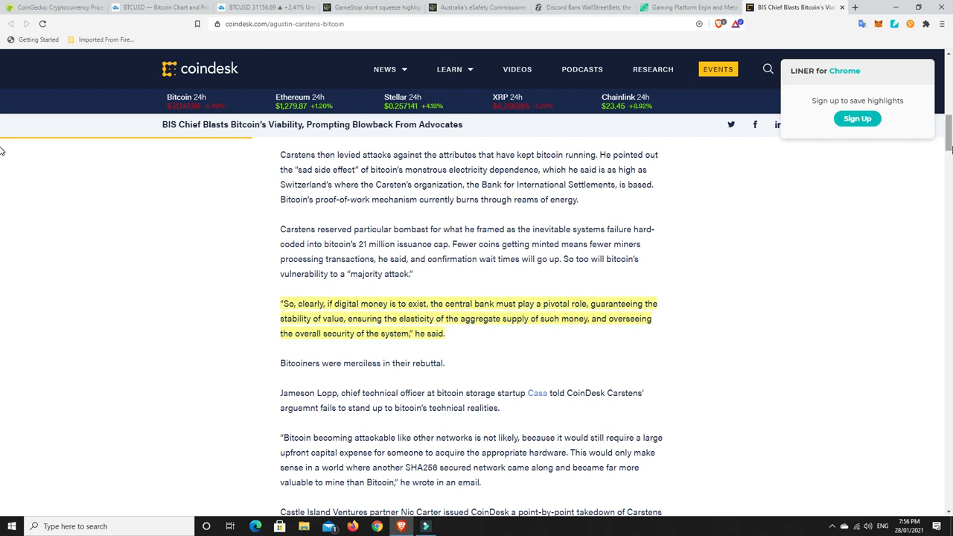
Scroll to the article top with headline, Carstens photo and Danny Nelson's byline.
scroll("up", 3)
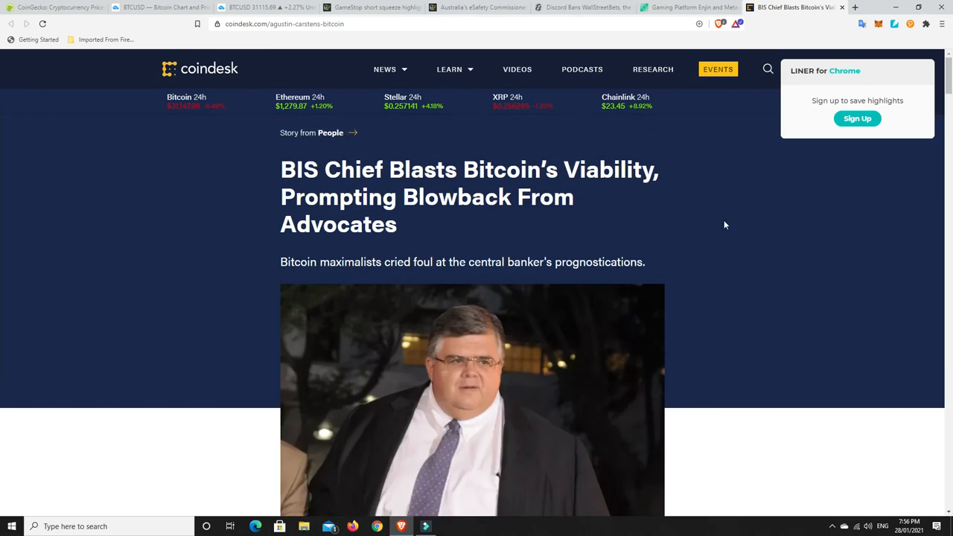
scroll("down", 3)
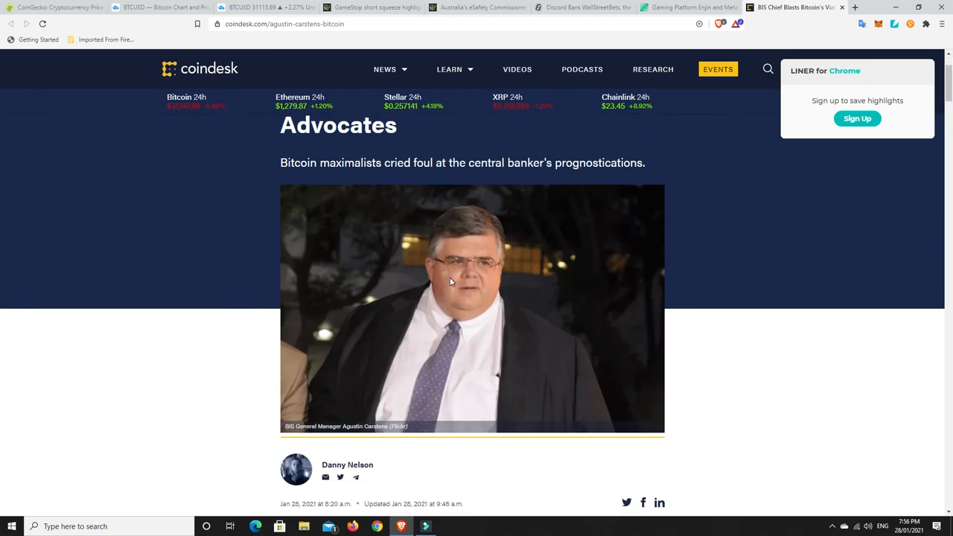
mouse_move(699, 349)
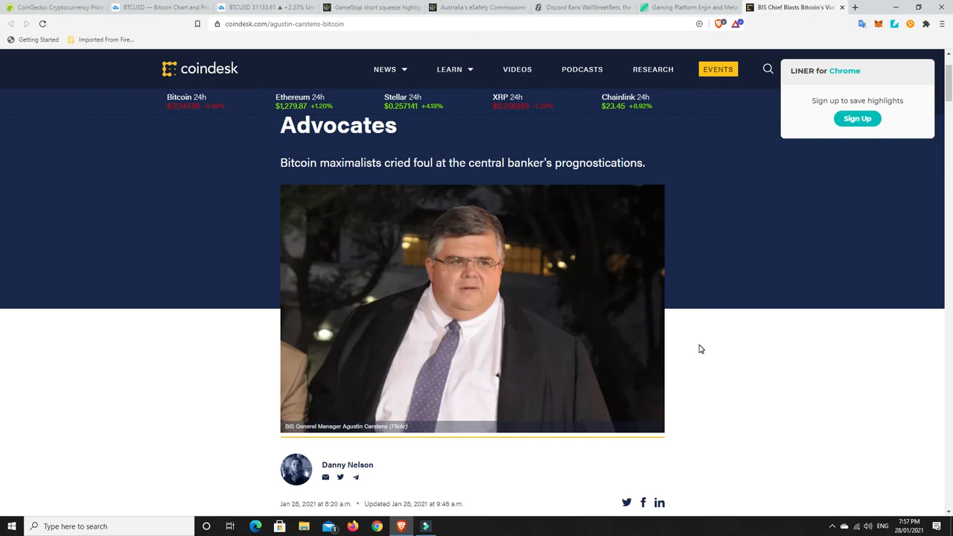
mouse_move(475, 270)
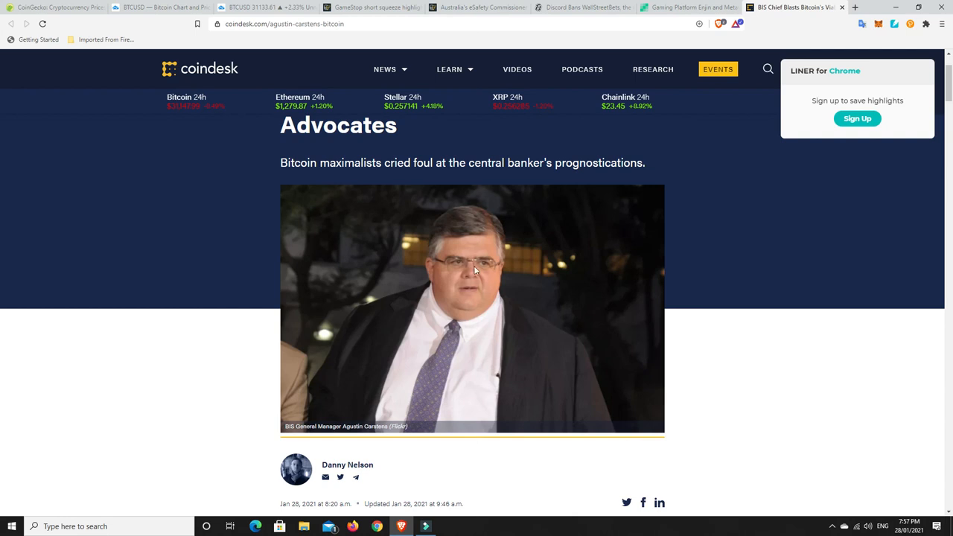
mouse_move(722, 350)
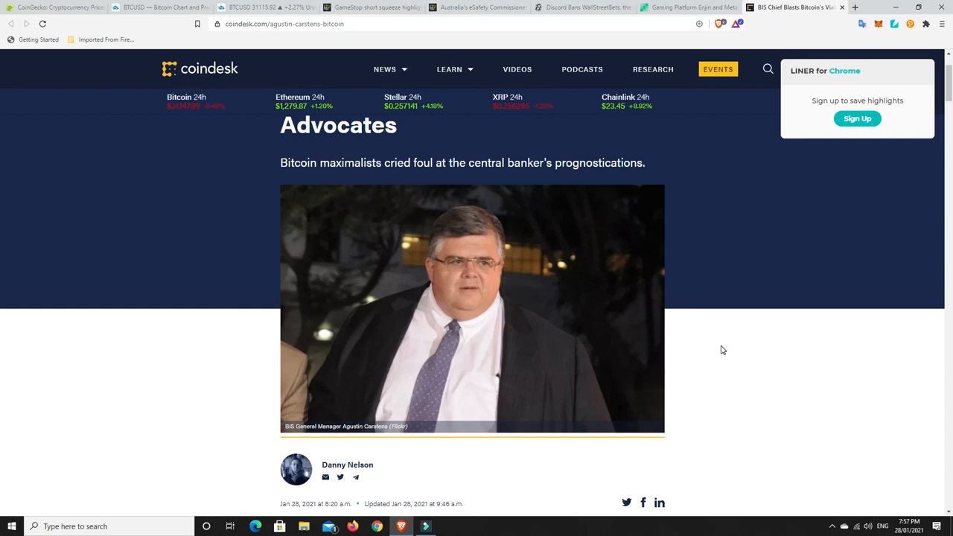
mouse_move(500, 328)
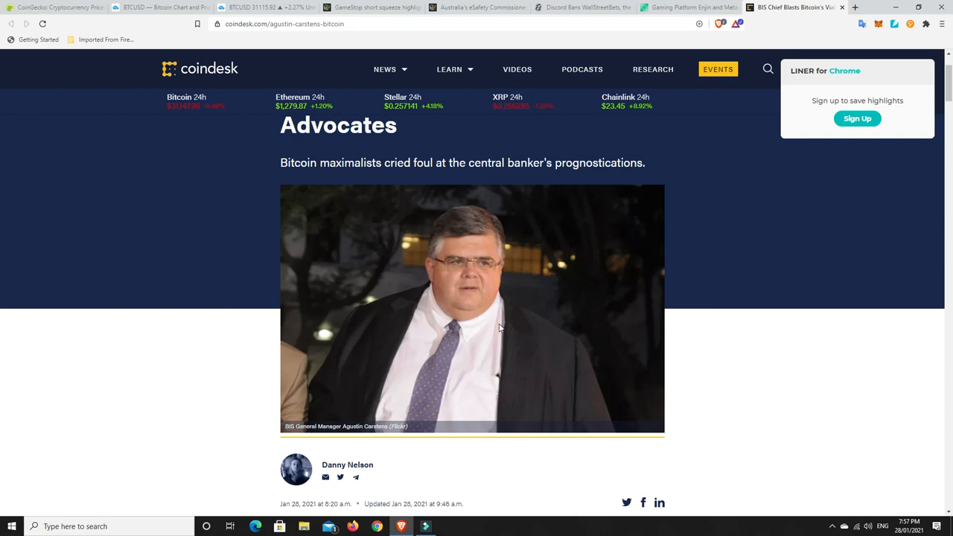
mouse_move(521, 323)
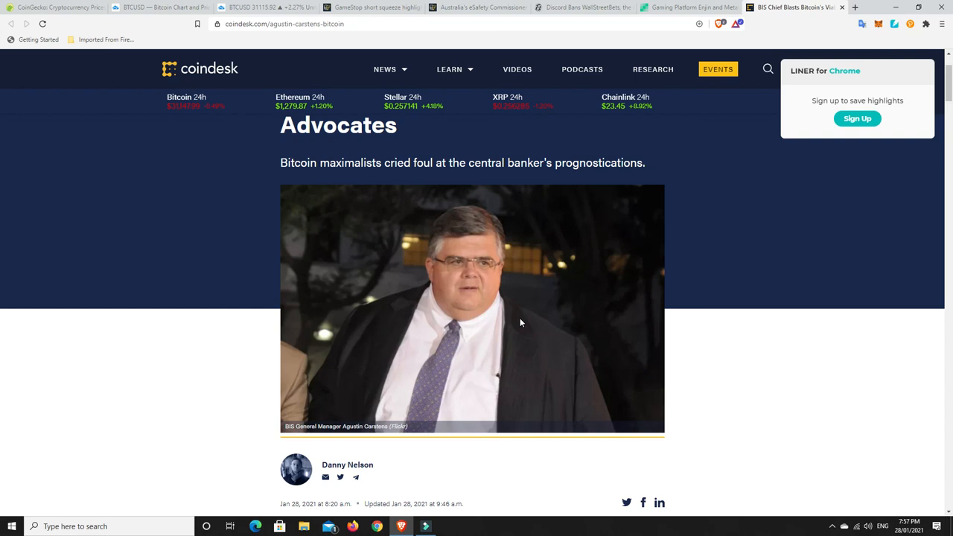
mouse_move(519, 304)
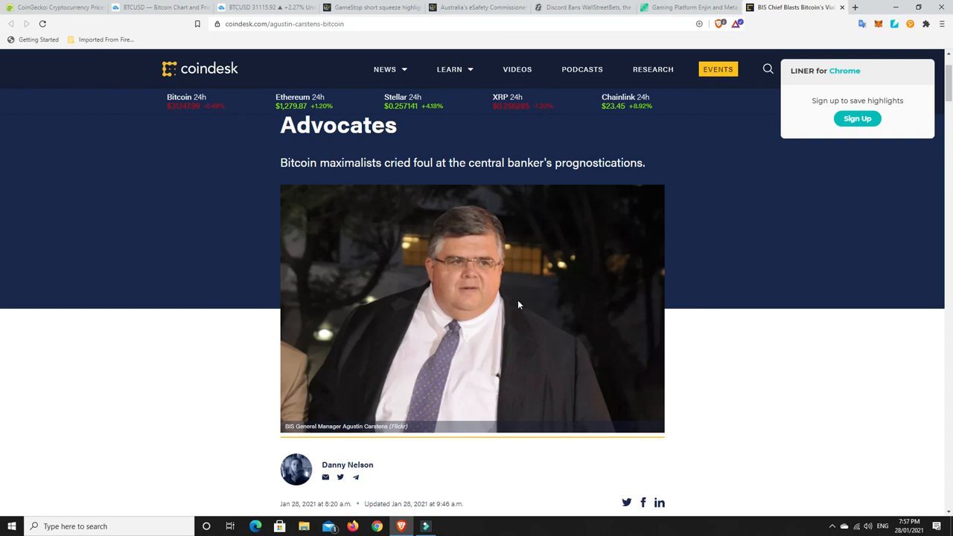
mouse_move(479, 309)
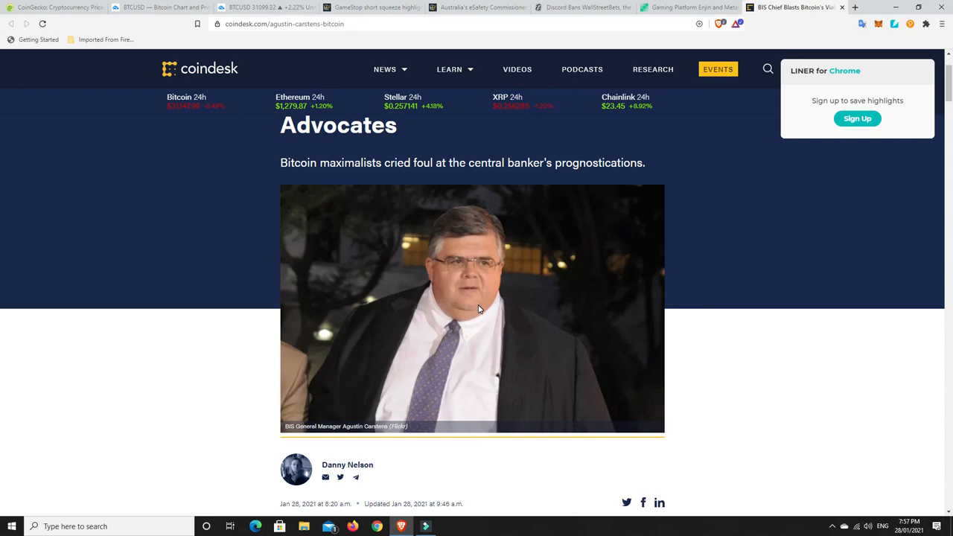
mouse_move(379, 243)
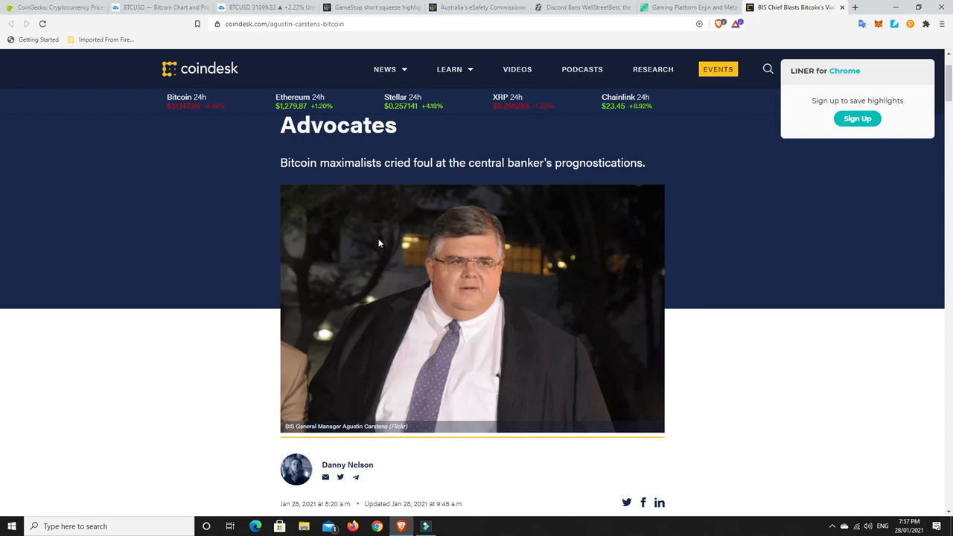
mouse_move(682, 323)
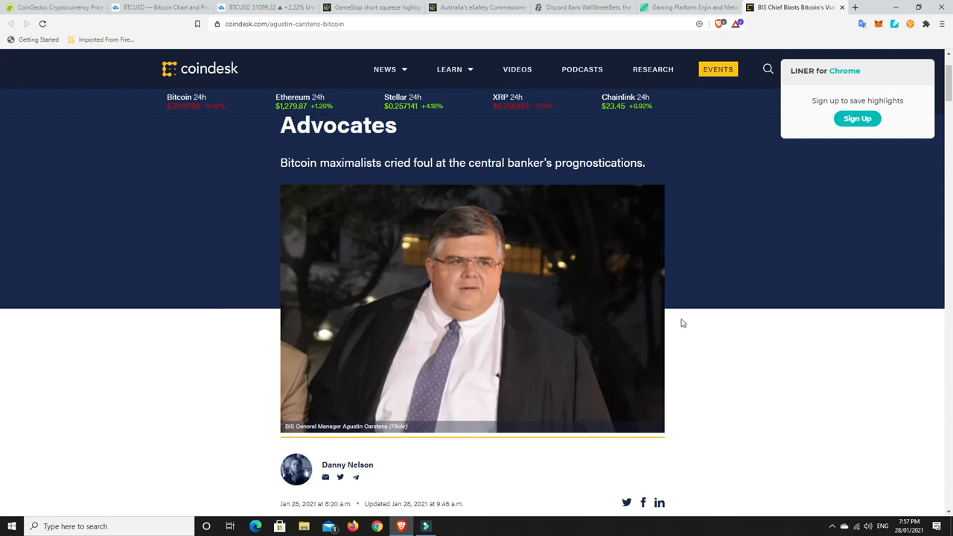
mouse_move(693, 337)
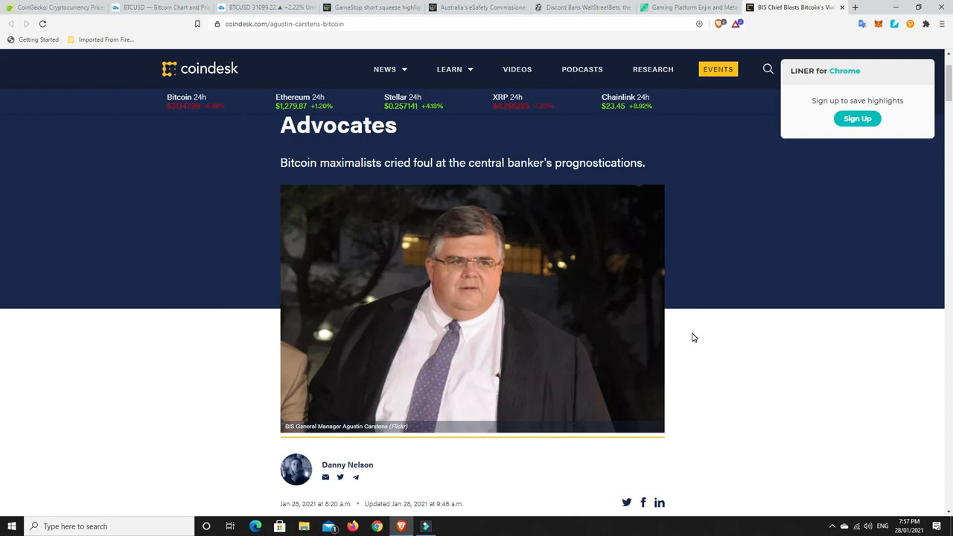
mouse_move(756, 321)
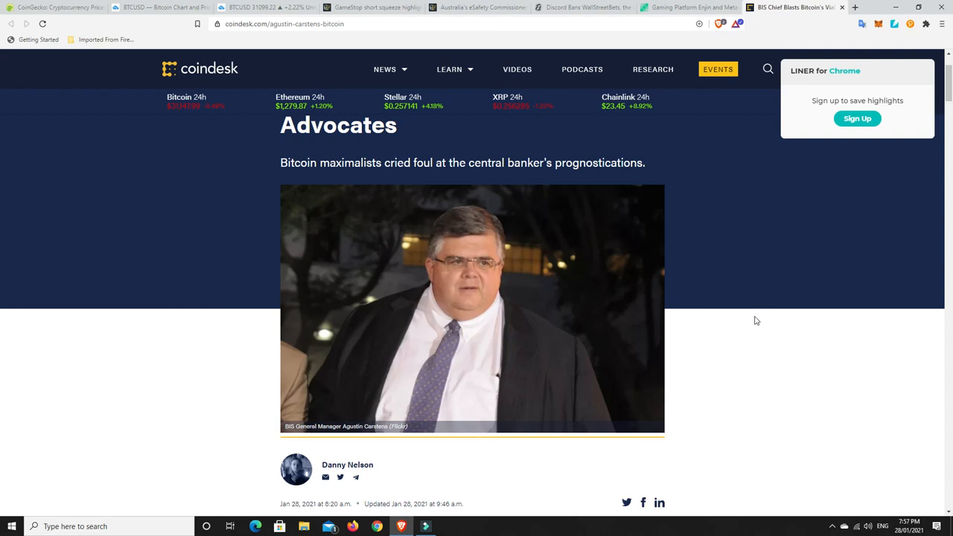
mouse_move(713, 342)
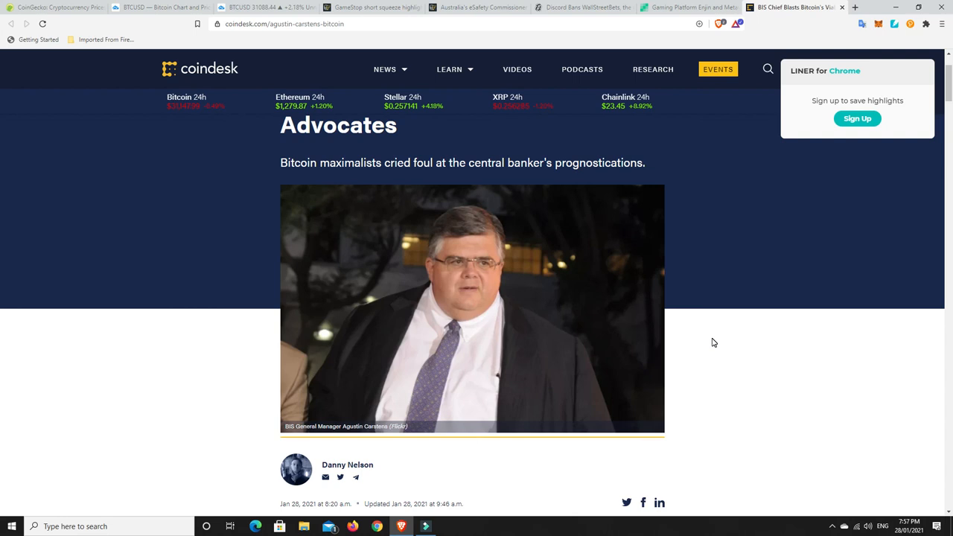
mouse_move(459, 304)
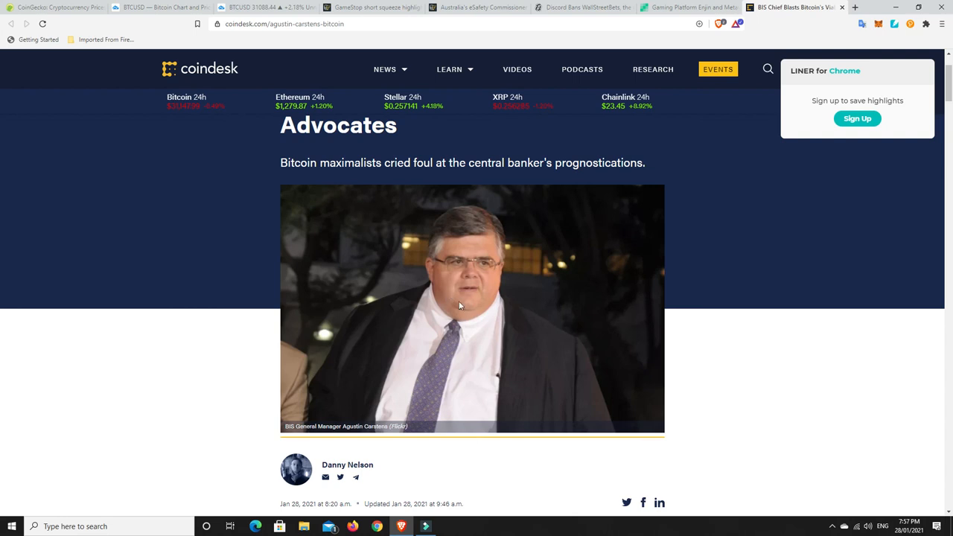
mouse_move(720, 342)
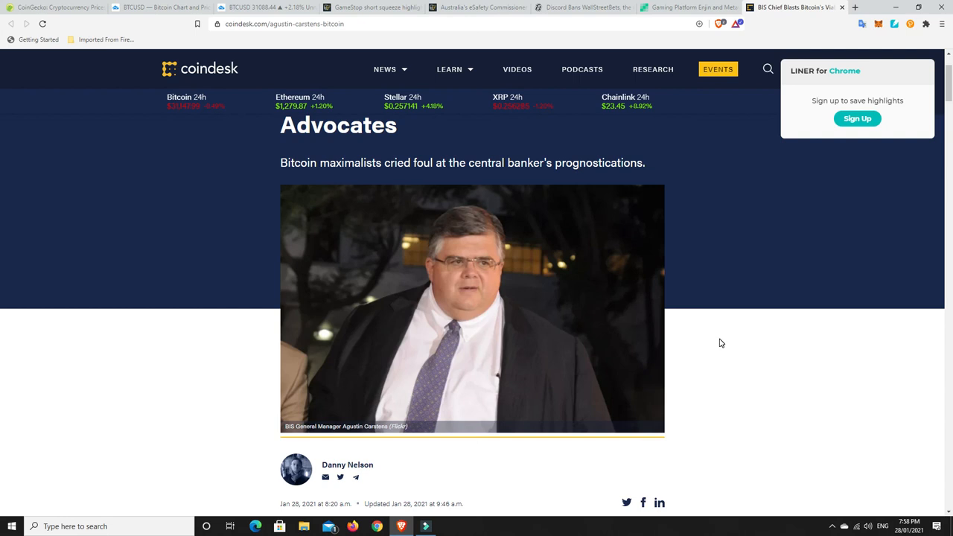
mouse_move(434, 218)
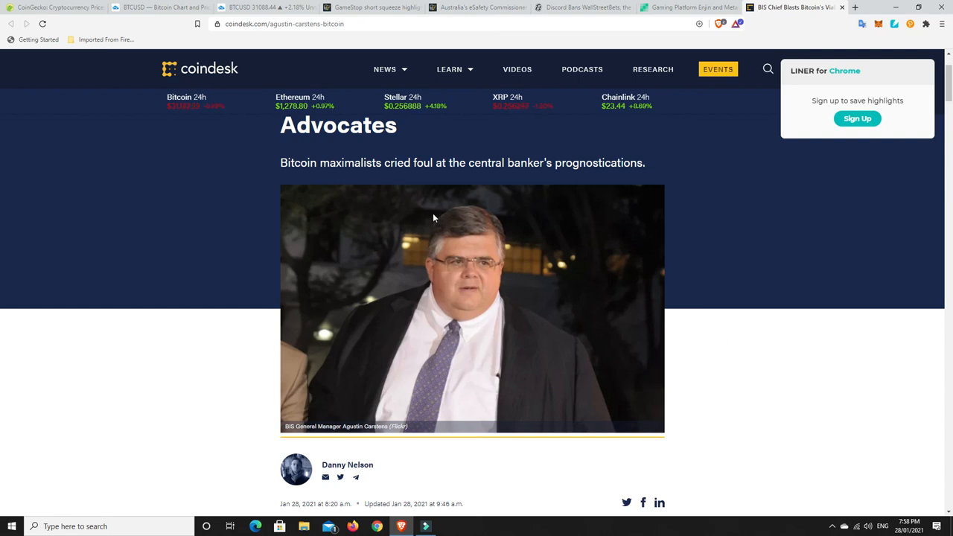
mouse_move(427, 264)
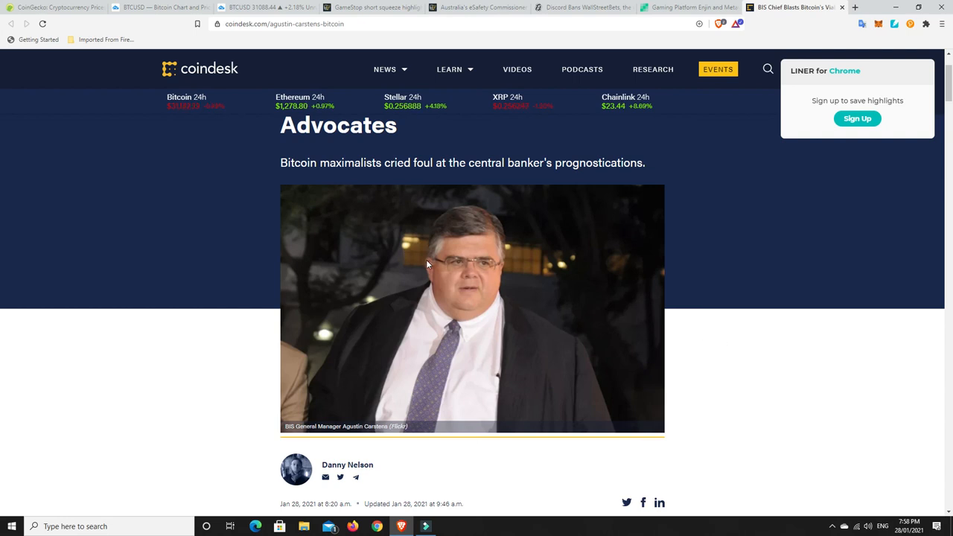
mouse_move(416, 256)
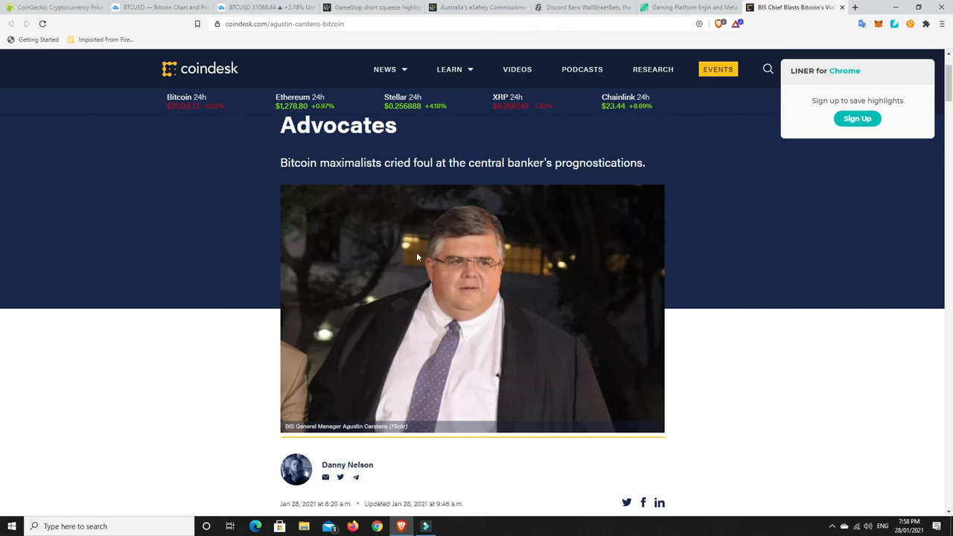
mouse_move(742, 352)
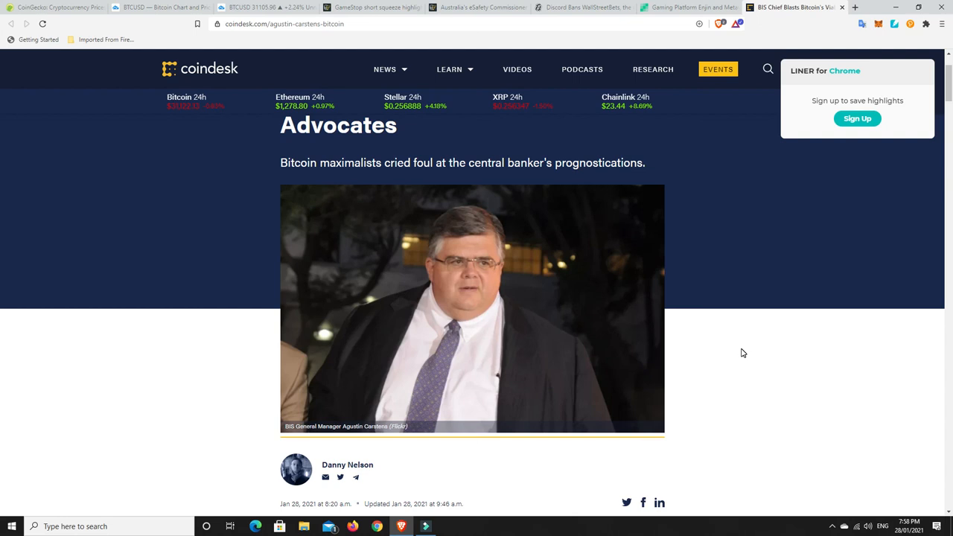
mouse_move(724, 354)
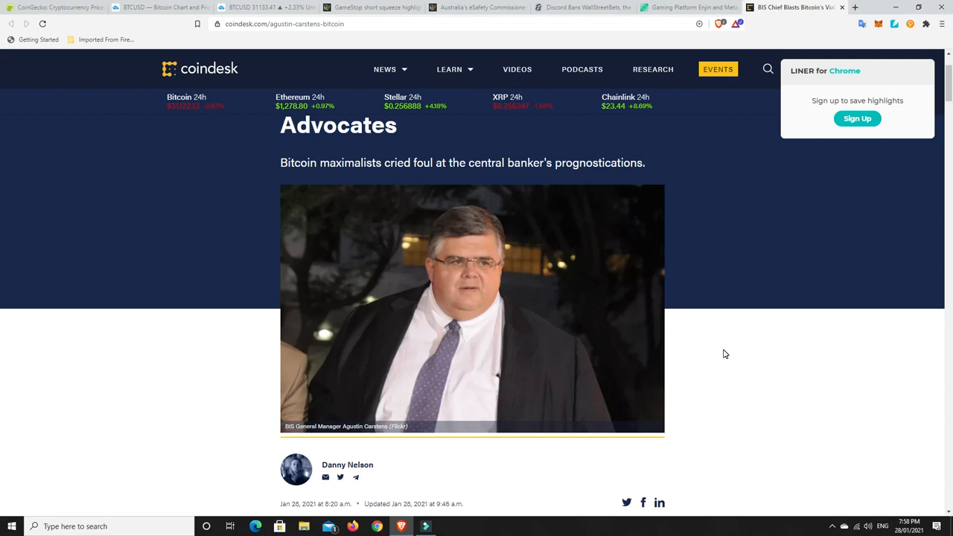
mouse_move(670, 334)
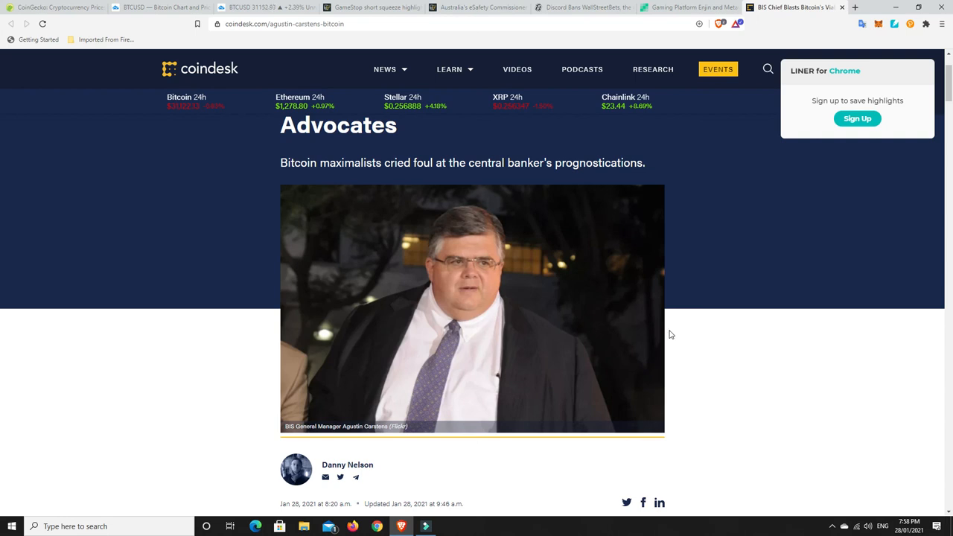
mouse_move(500, 312)
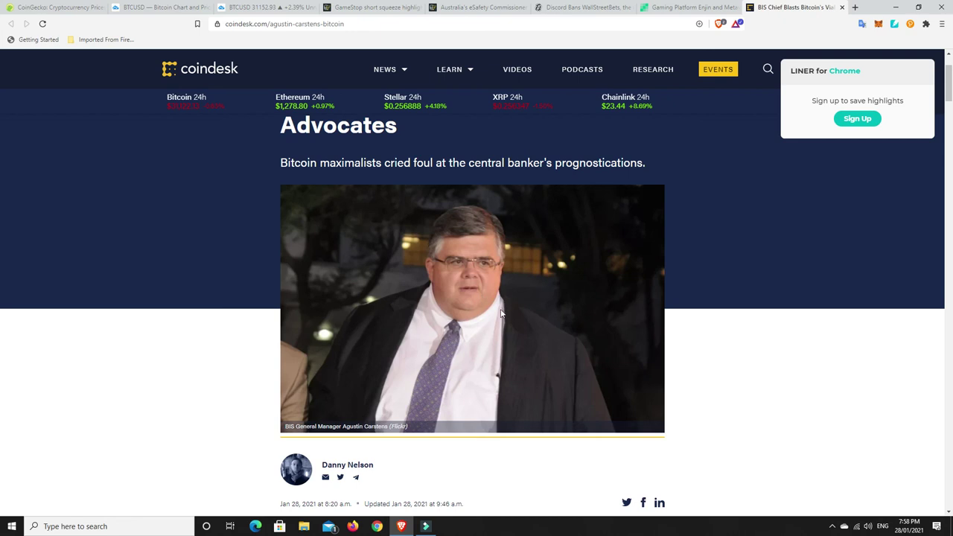
mouse_move(726, 348)
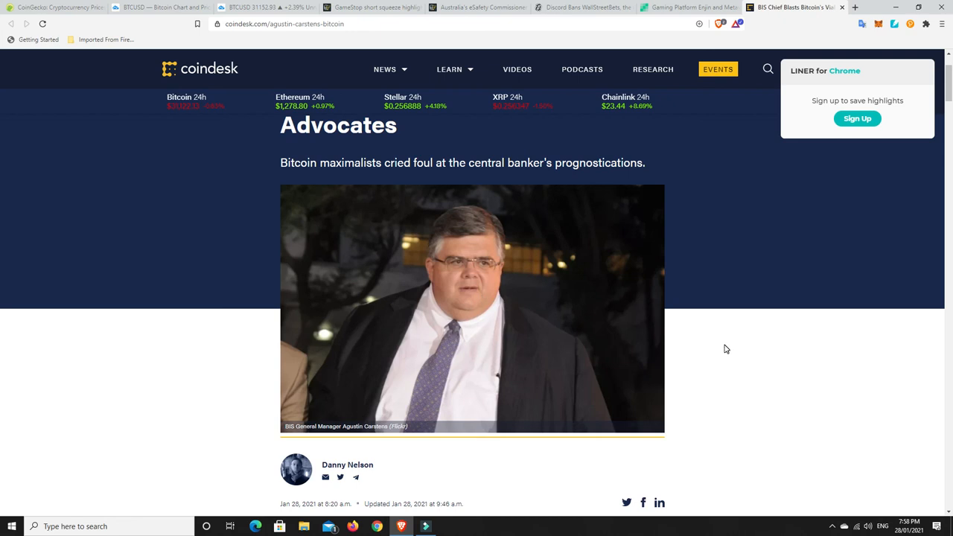